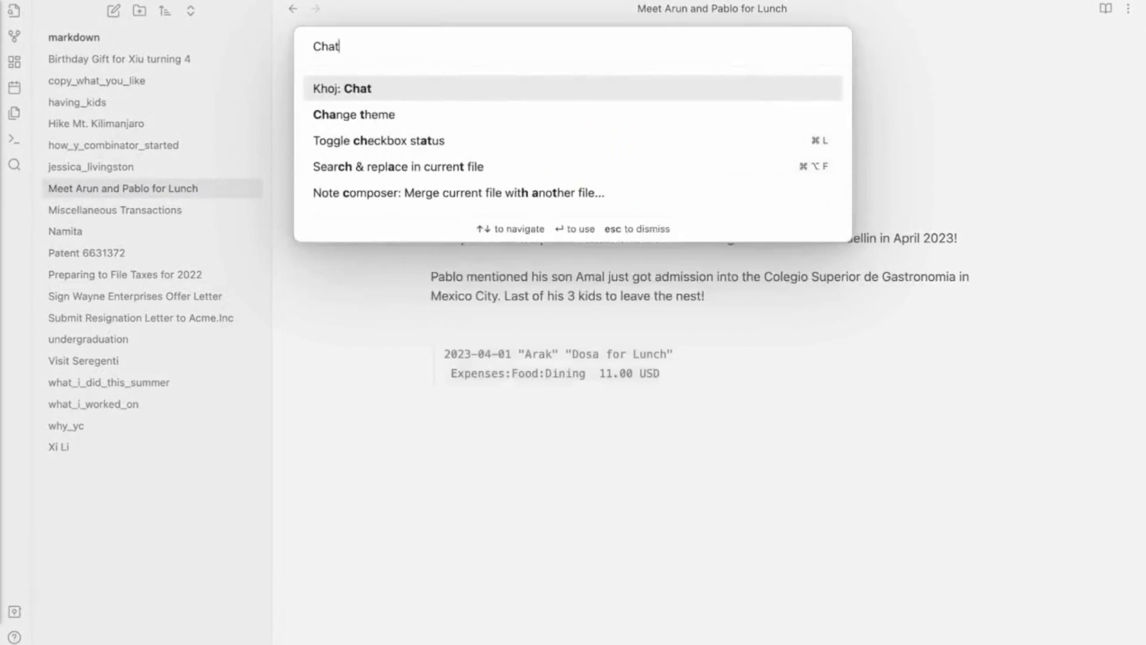
# Open Khoj Chat and ask about the lunch spending, a haiku of the lunch, and today
pyautogui.click(341, 89)
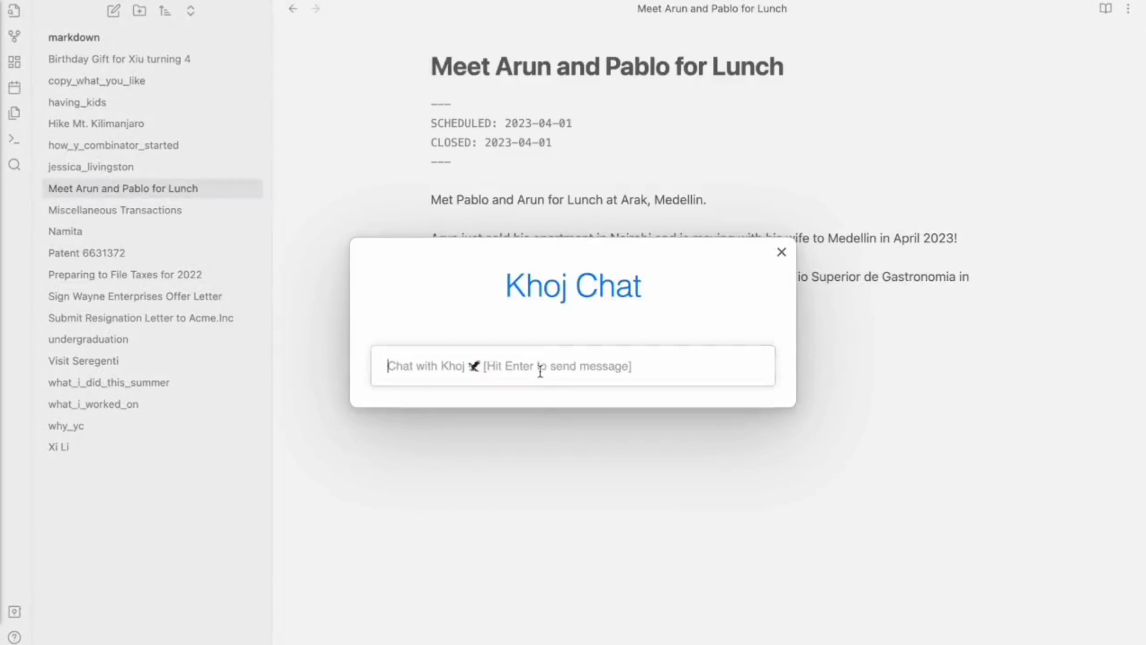
pyautogui.write('How much did')
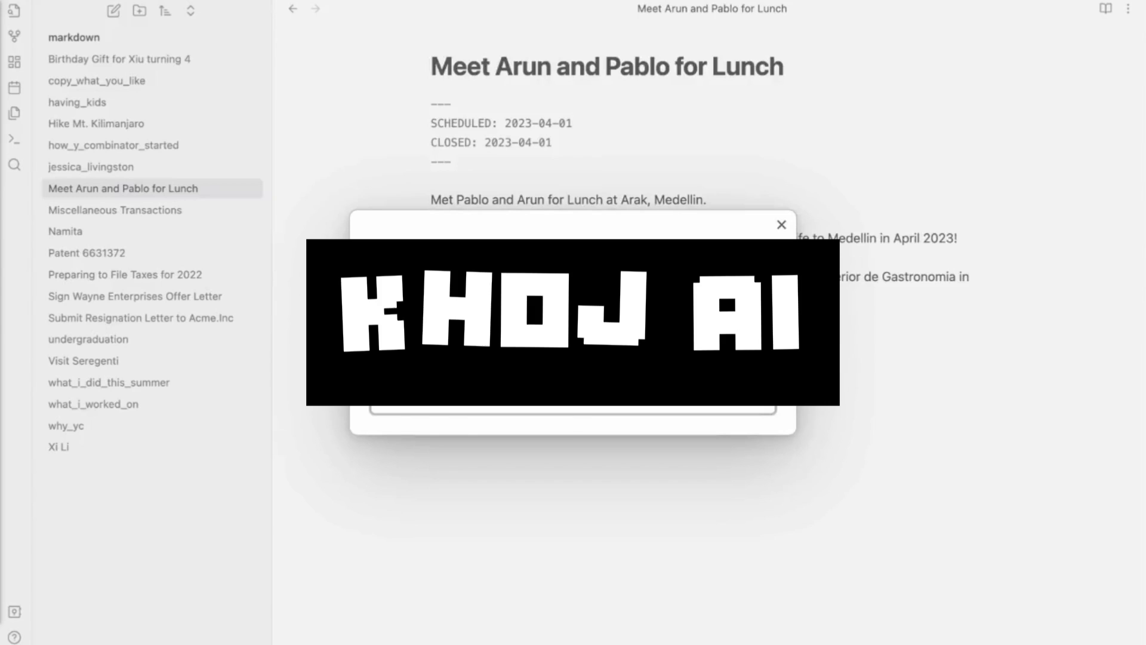
pyautogui.write('Write a haiku, including key information from that lunch')
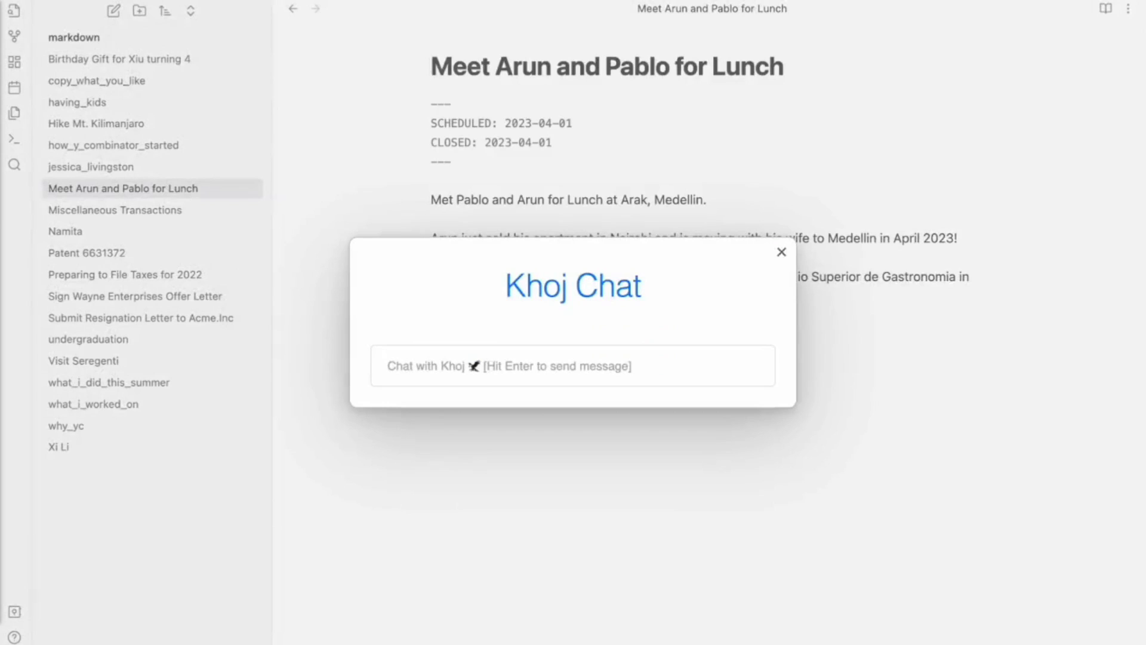
pyautogui.write('How much did I spend on the lunch')
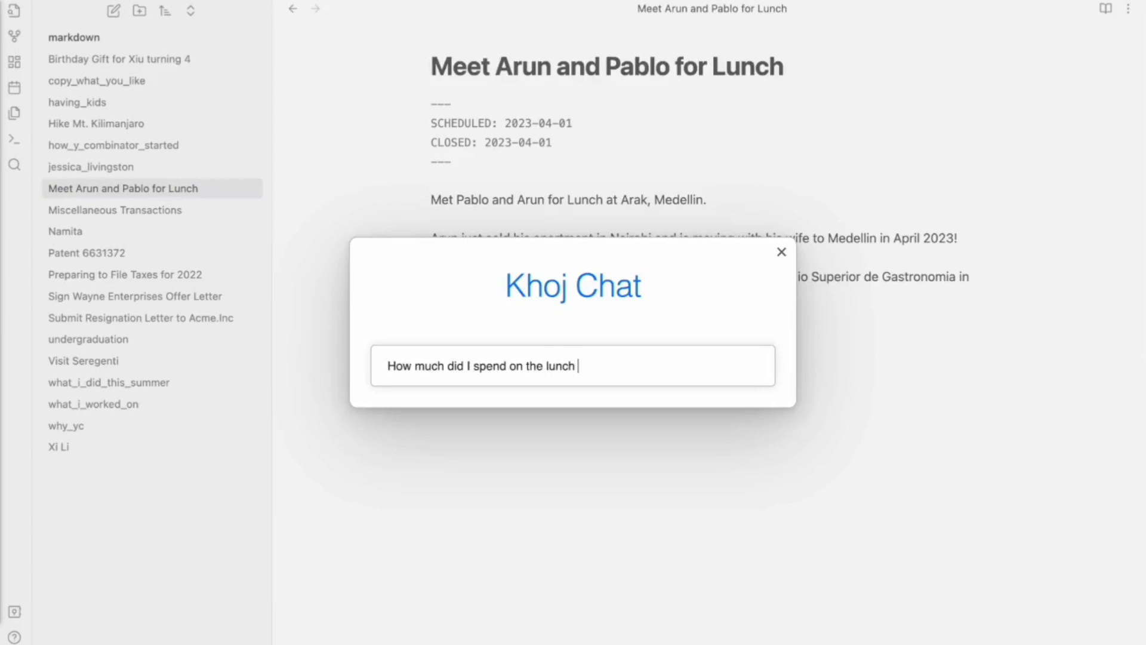
pyautogui.write('today')
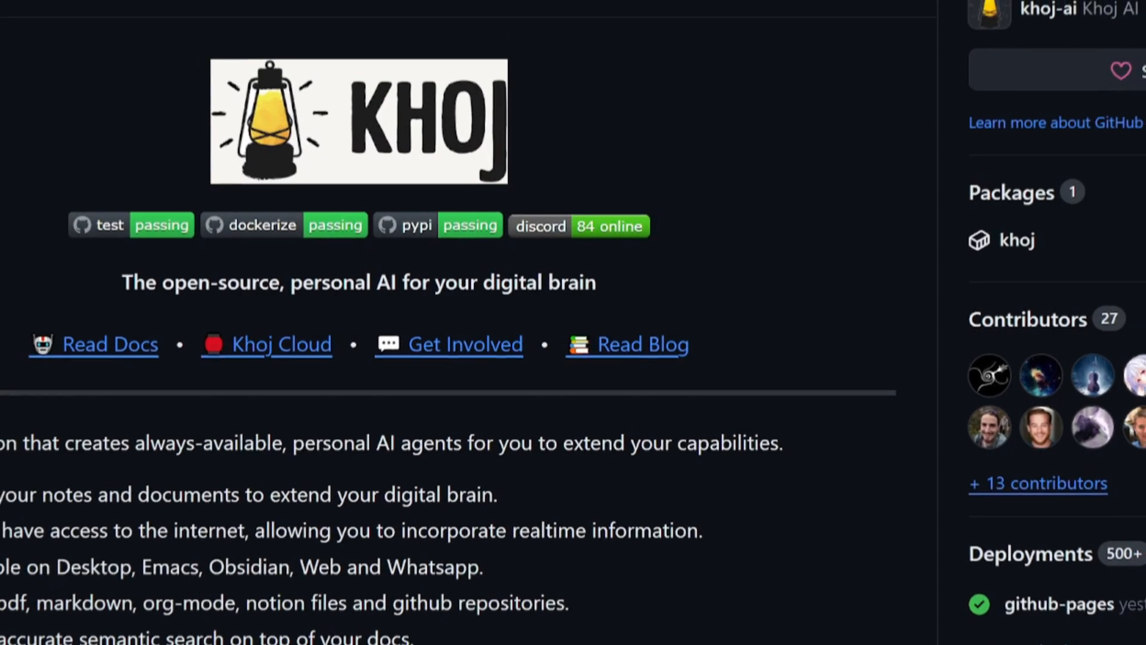
pyautogui.scroll(-3)
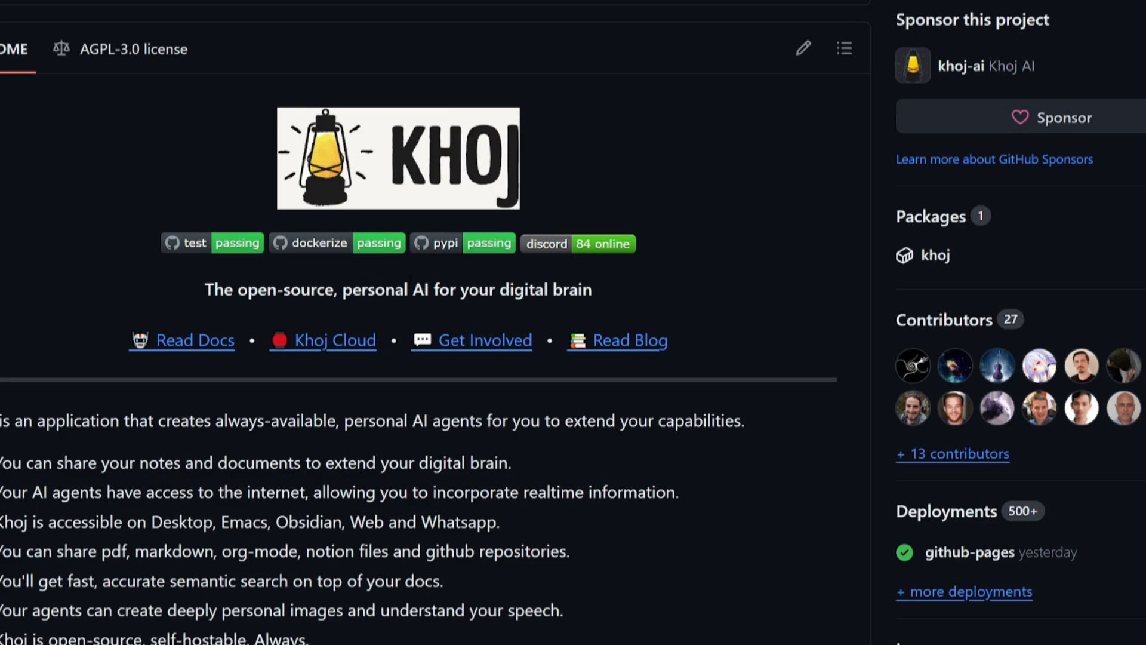
pyautogui.scroll(-3)
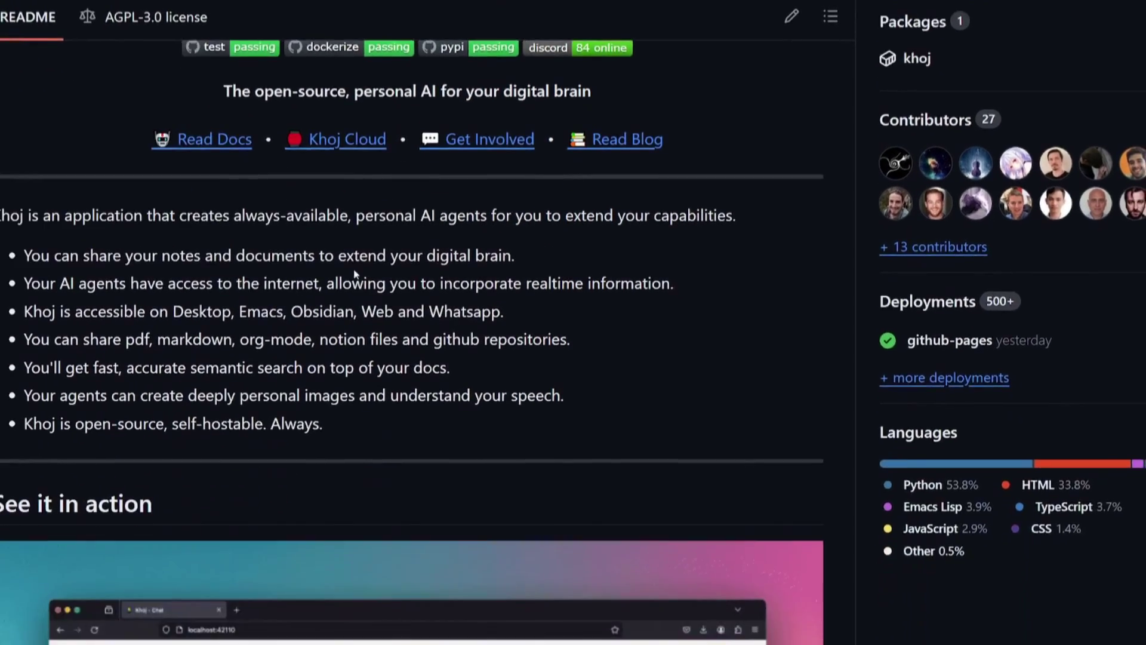
pyautogui.scroll(-3)
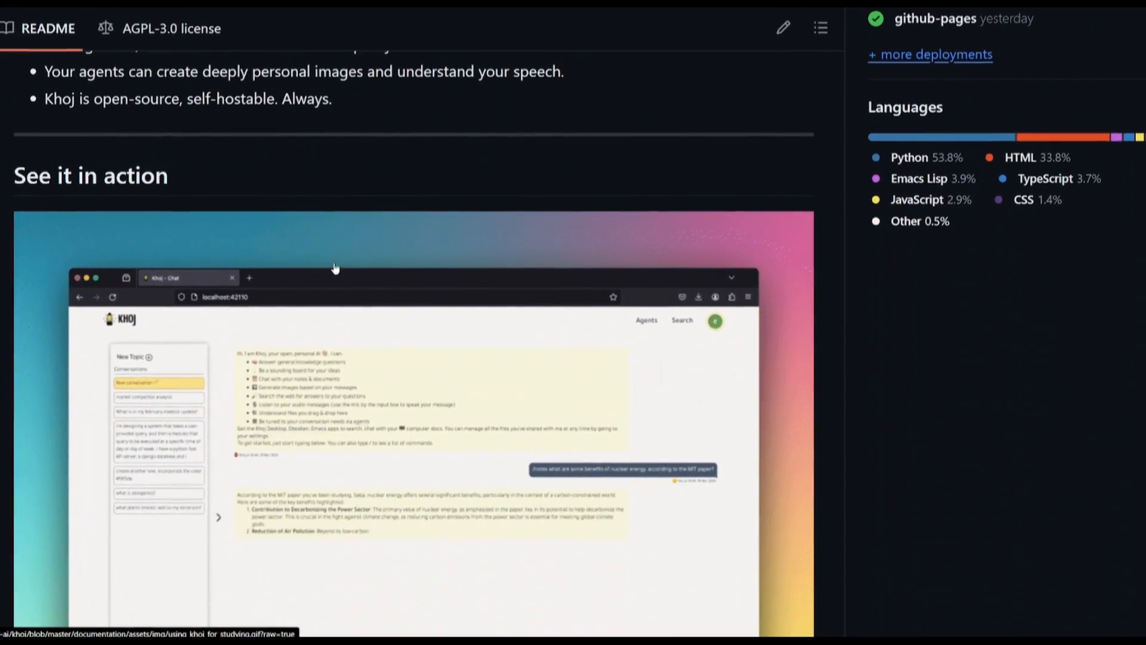
pyautogui.scroll(-3)
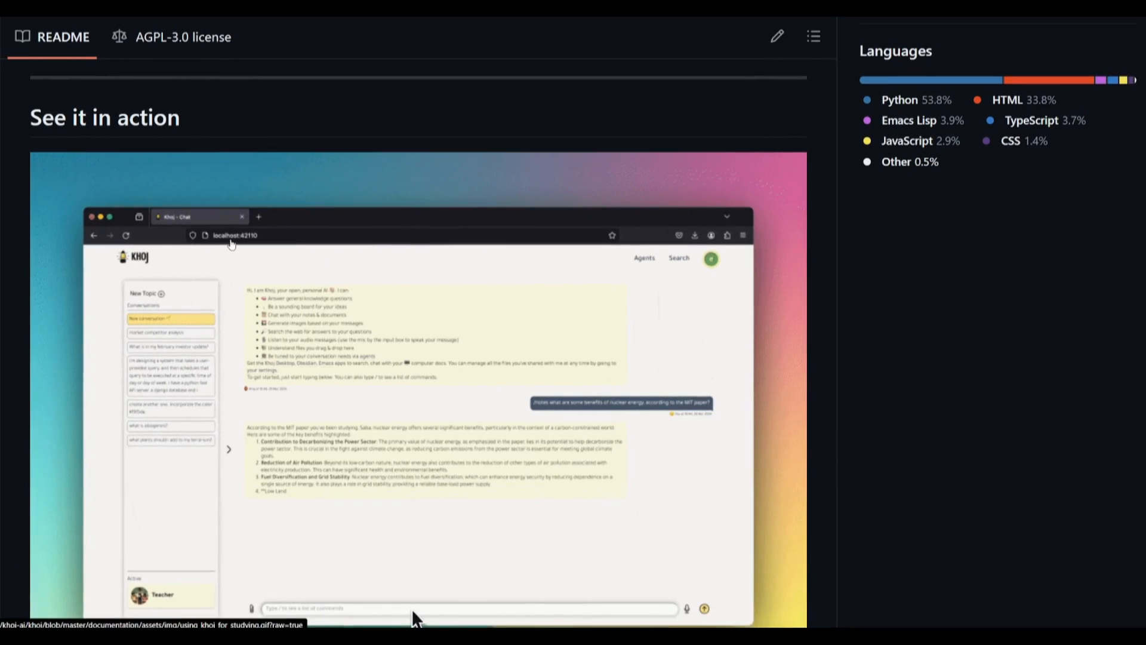
pyautogui.scroll(-3)
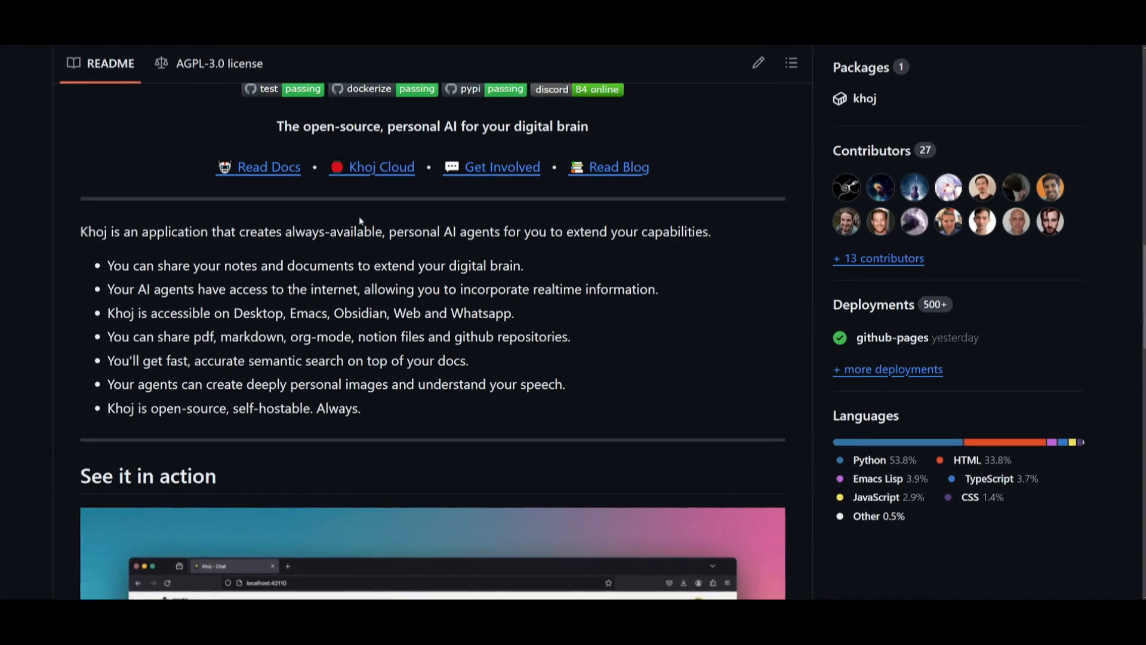
pyautogui.moveTo(353, 249)
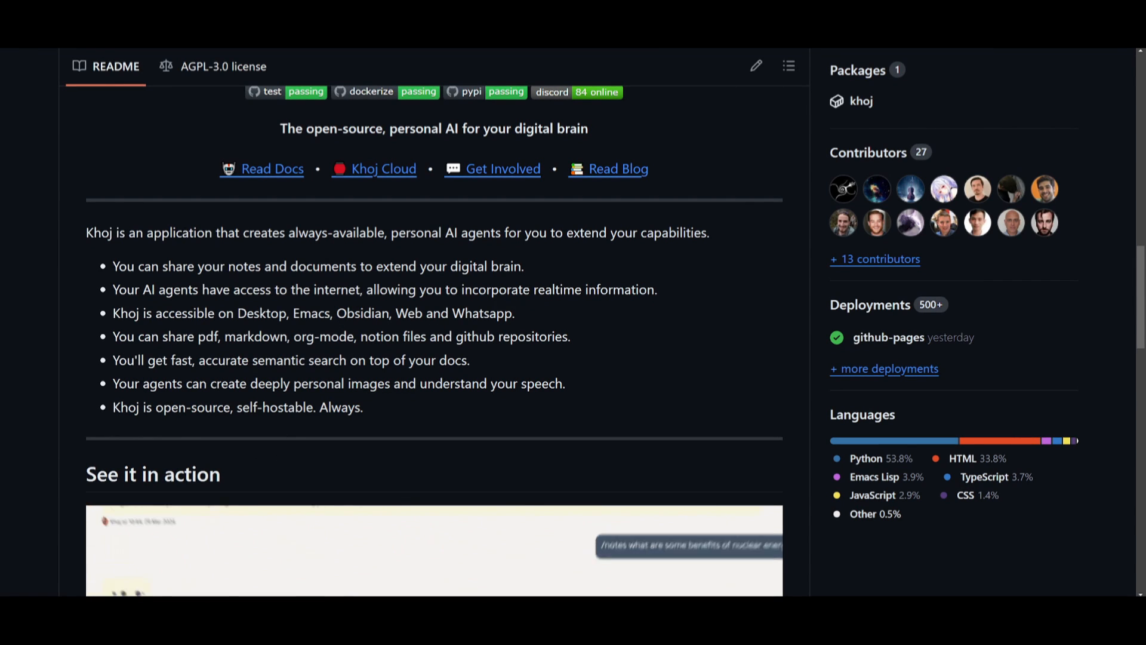
pyautogui.scroll(-3)
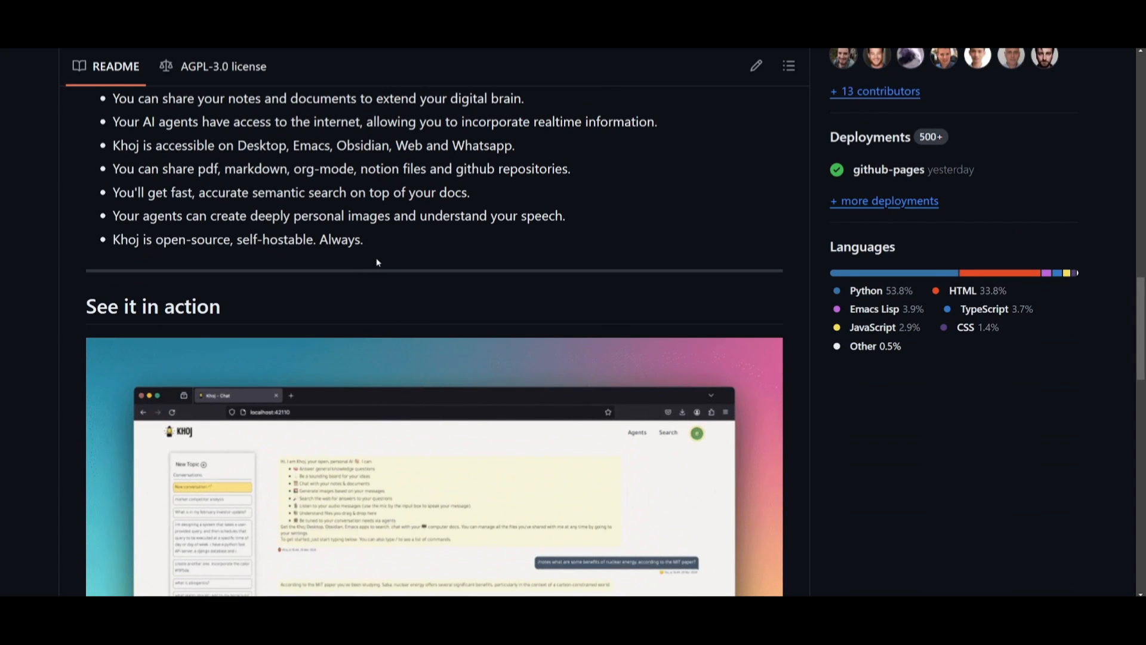
pyautogui.moveTo(388, 350)
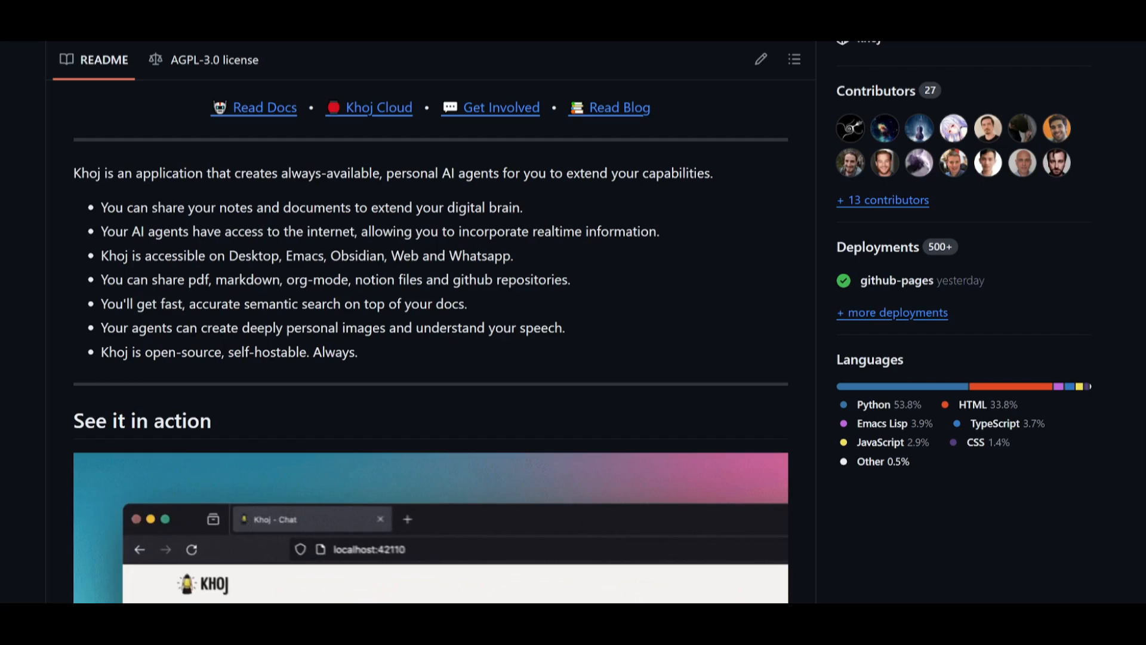
pyautogui.scroll(-3)
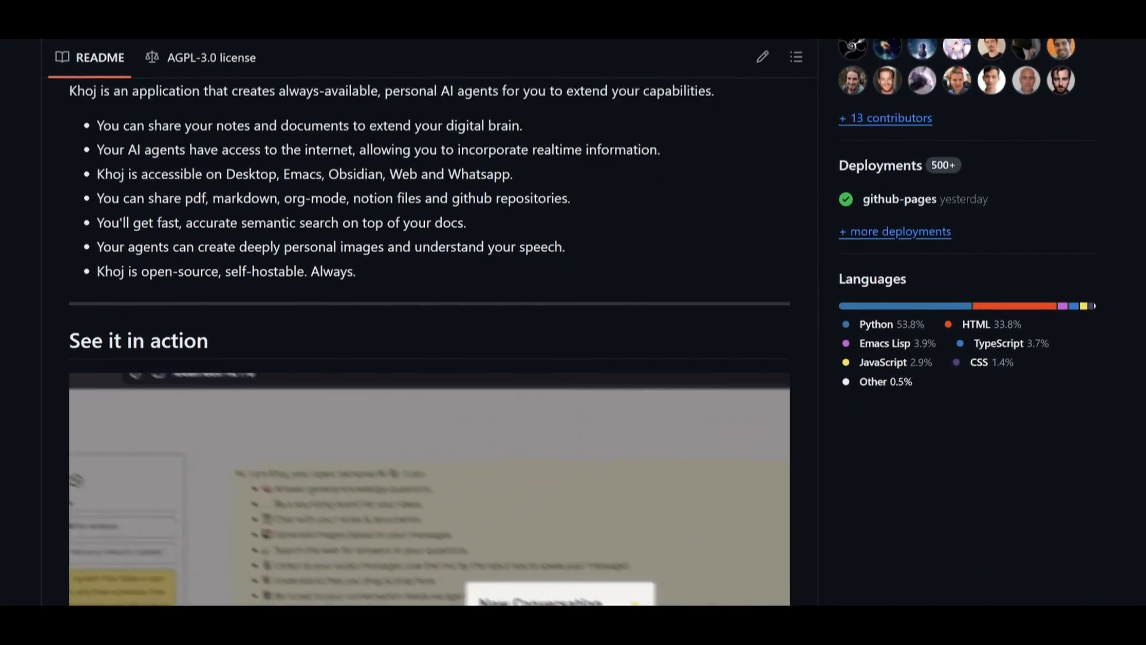
pyautogui.scroll(-3)
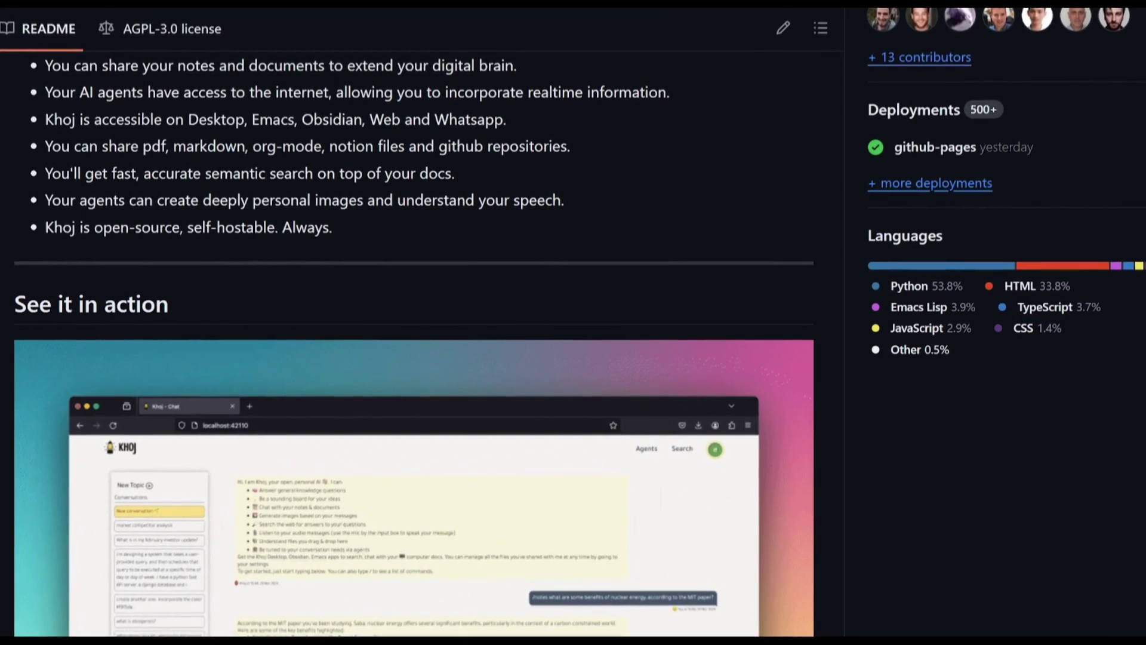
pyautogui.scroll(-3)
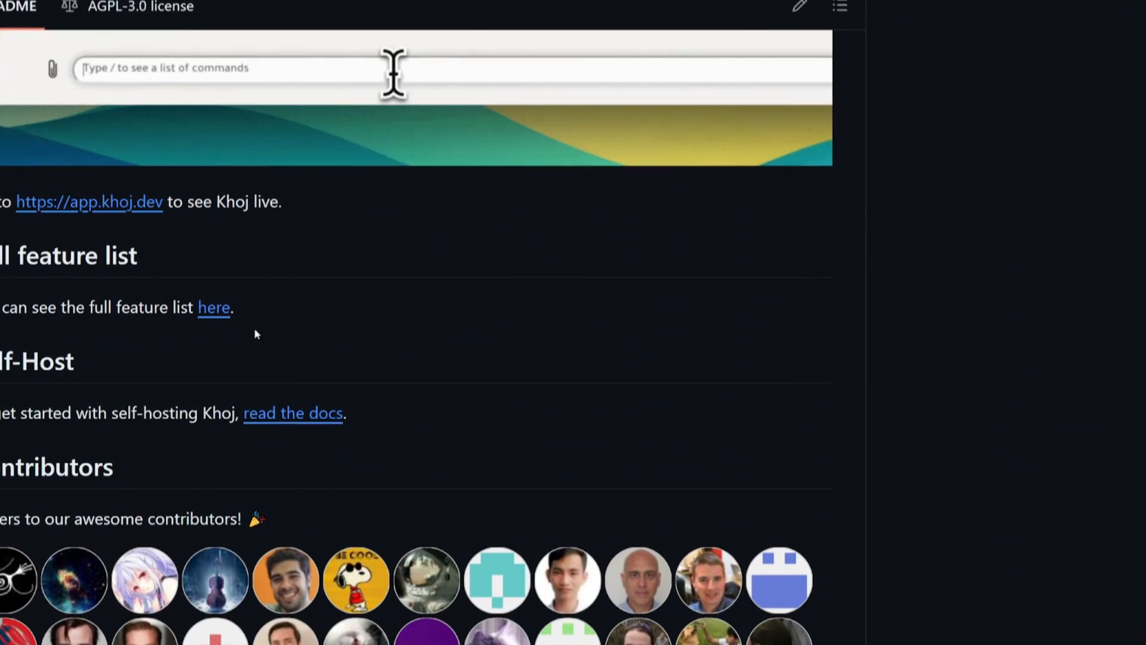
# Type 'nice! give me a multip' and scroll down the Khoj Docs Overview page
pyautogui.write('nice! give me a multip')
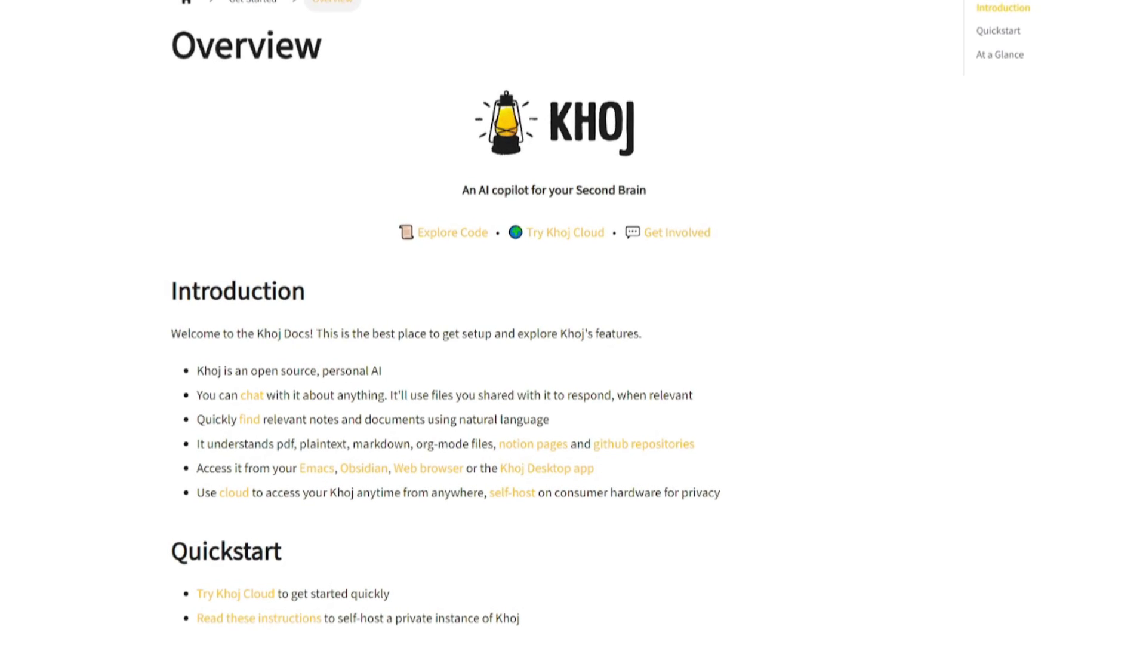
pyautogui.scroll(-3)
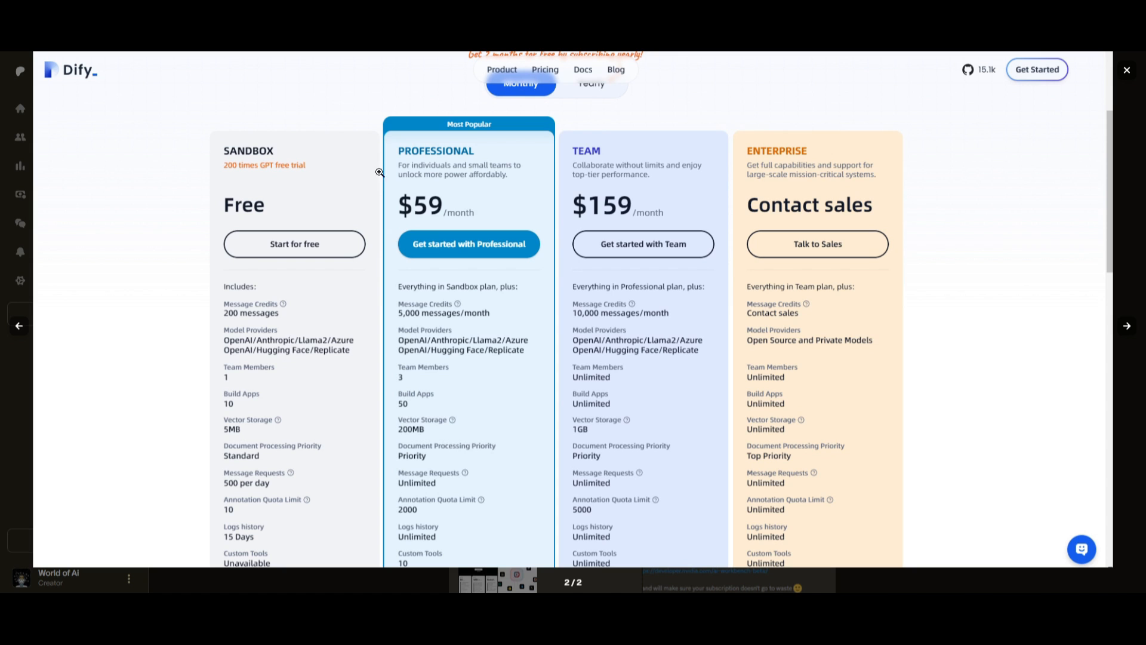
pyautogui.moveTo(1128, 238)
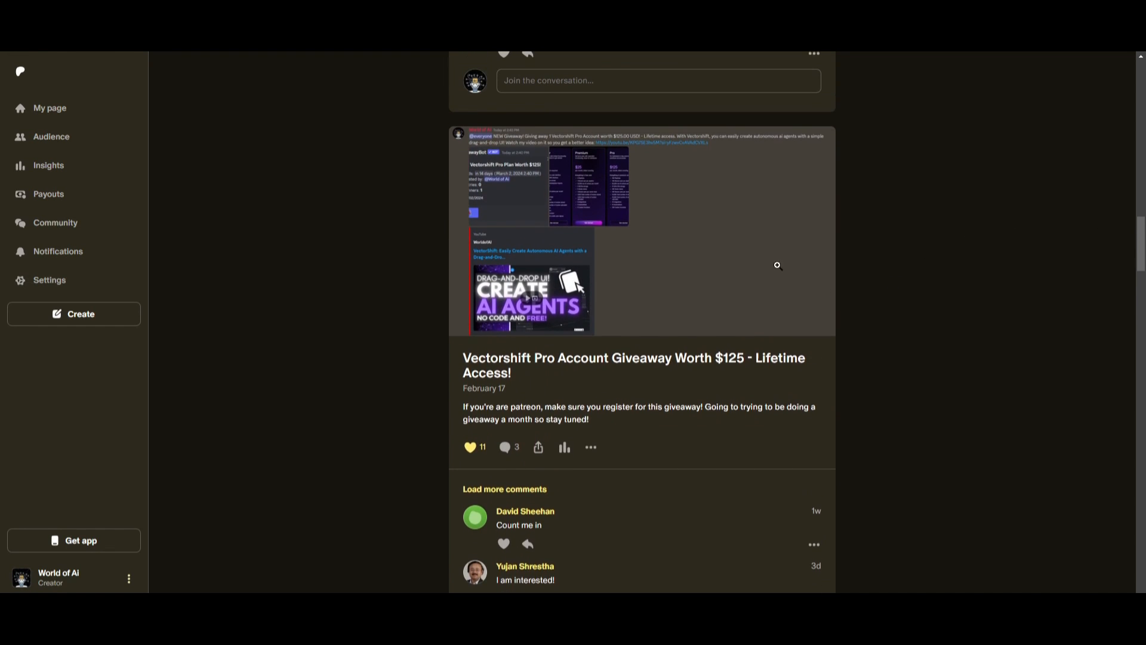
# Preview and close the pricing screenshot, then enlarge the BentoML, Bright Data, NexusGPT announcement
pyautogui.scroll(3)
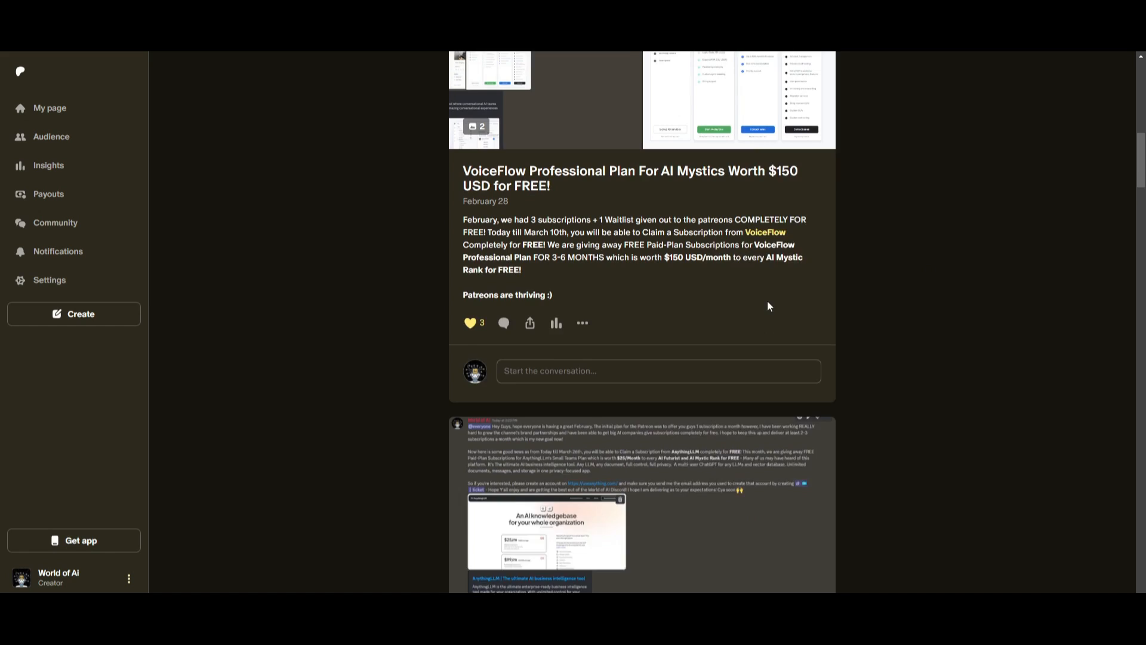
pyautogui.click(475, 126)
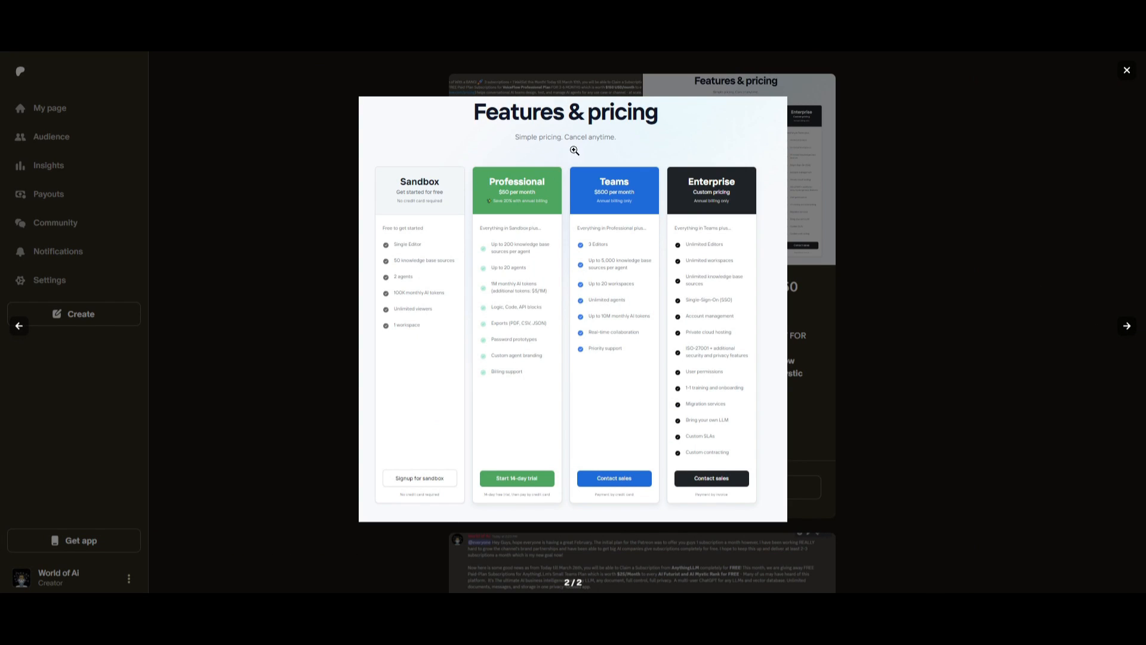
pyautogui.click(1127, 70)
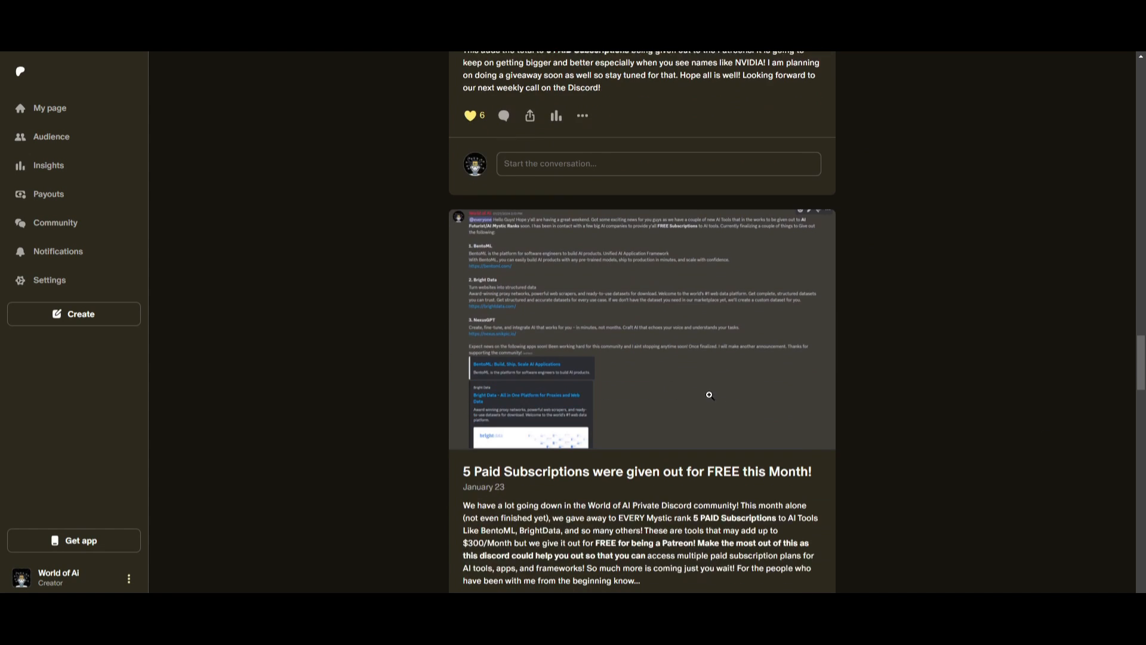
pyautogui.click(709, 395)
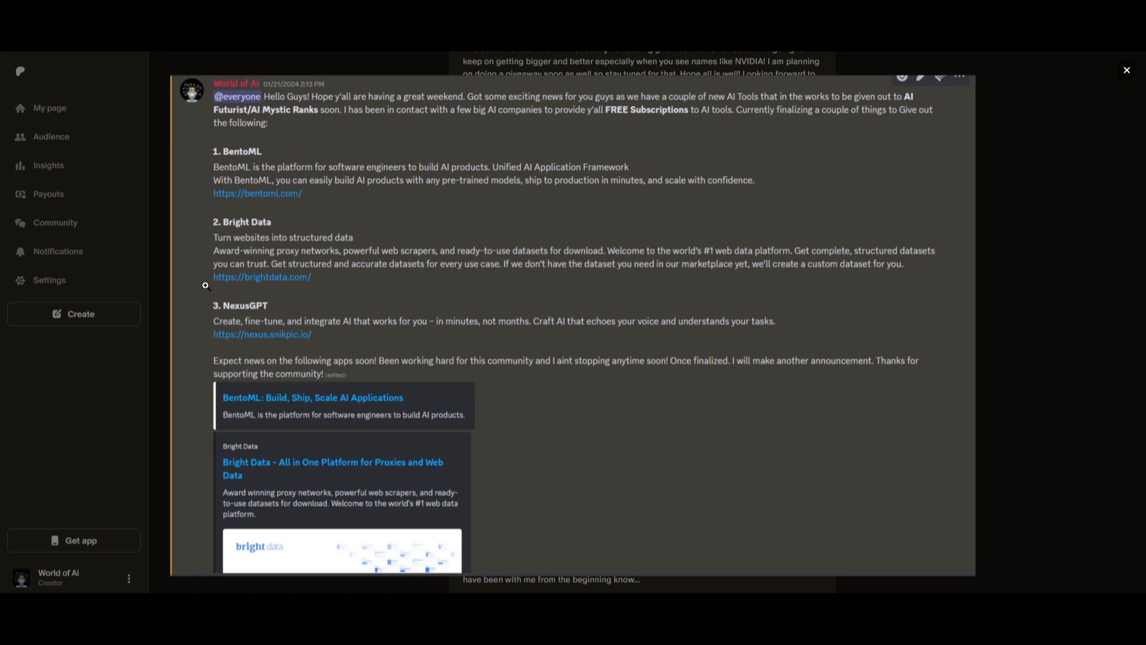
pyautogui.moveTo(1052, 374)
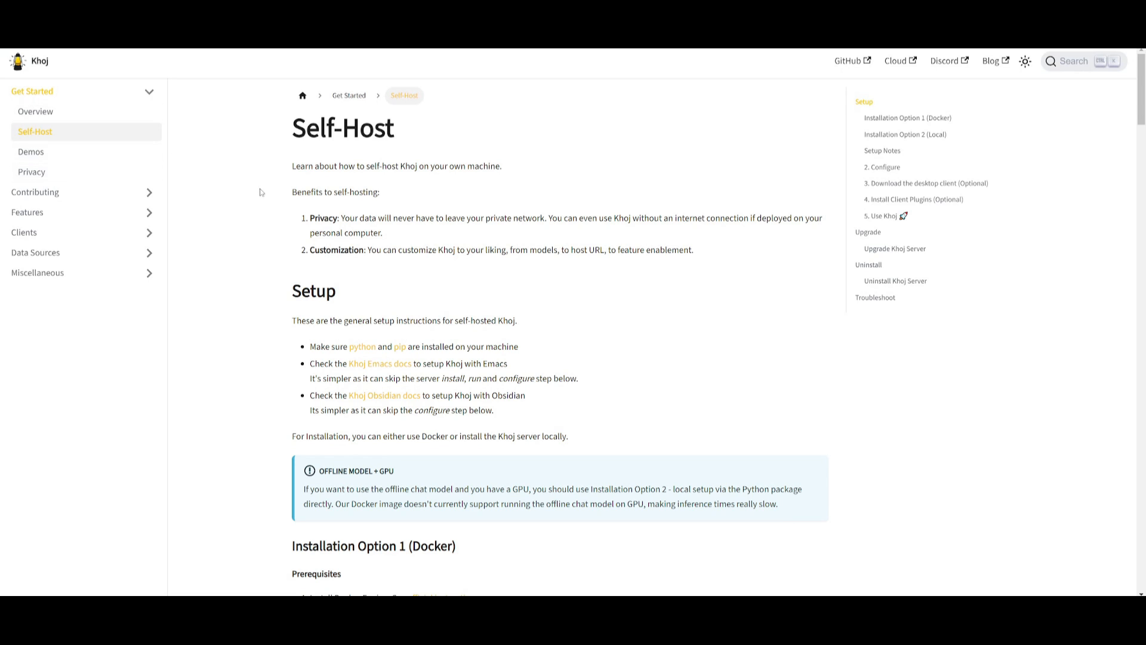
# Scroll to the Postgres install steps and compare the macOS and Windows tabs
pyautogui.scroll(-3)
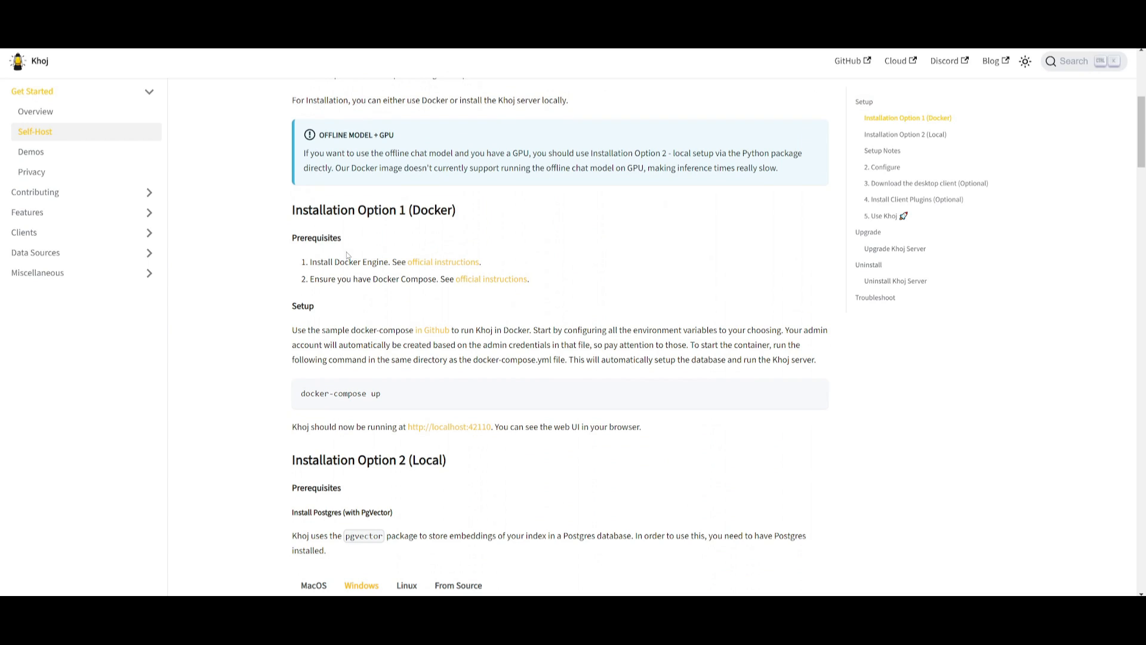
pyautogui.moveTo(373, 209)
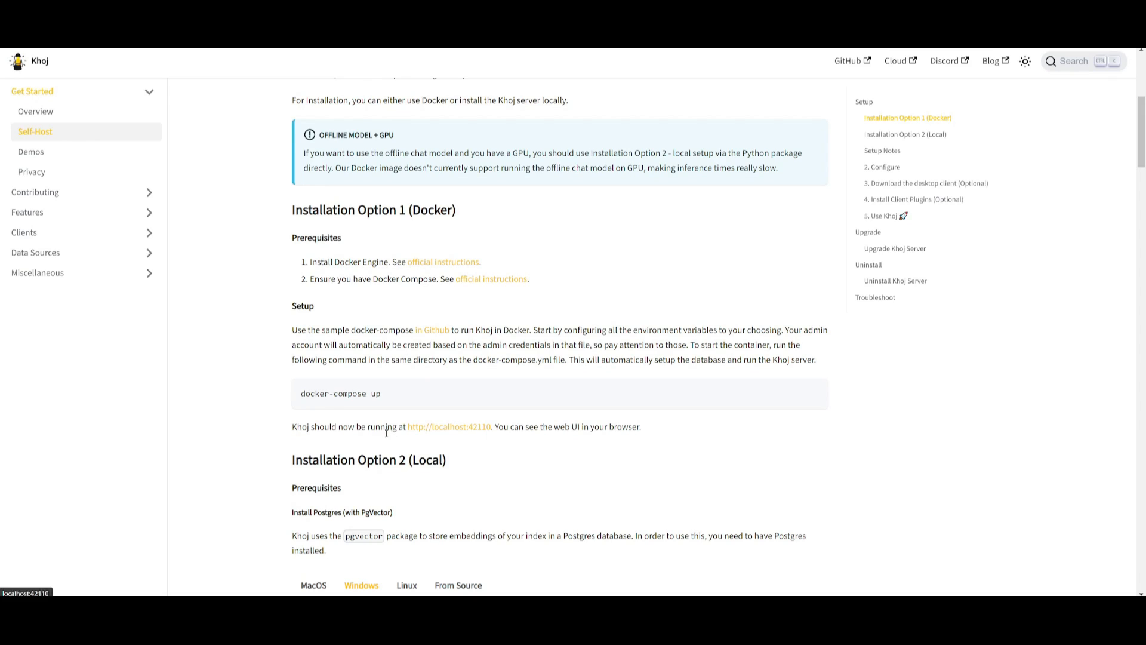
pyautogui.moveTo(699, 420)
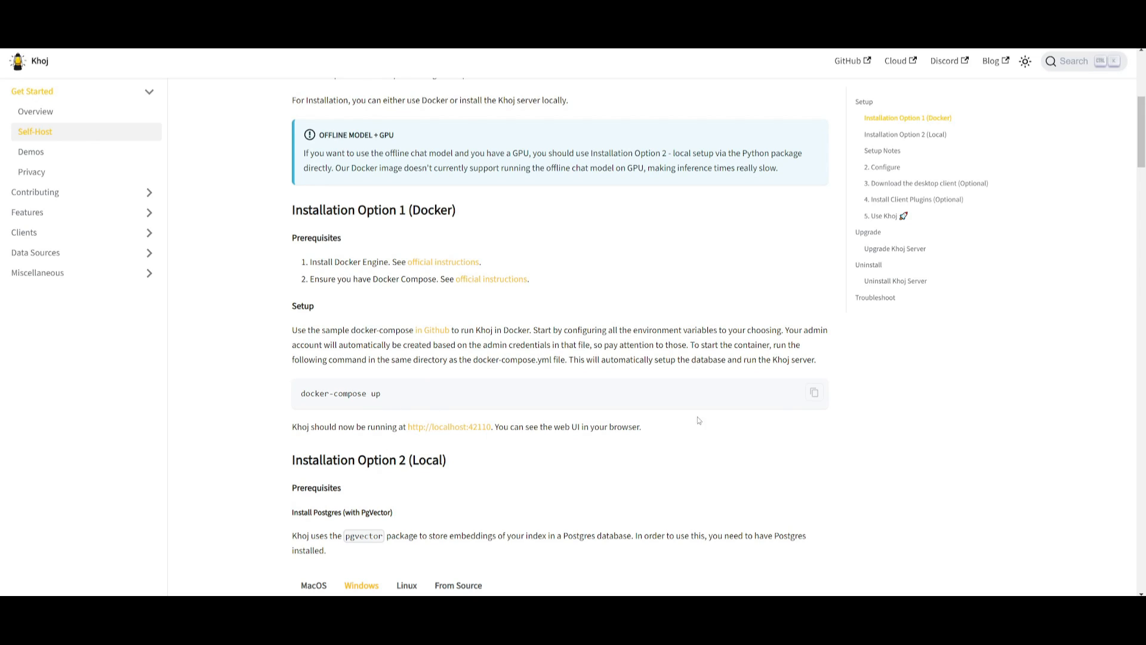
pyautogui.moveTo(933, 398)
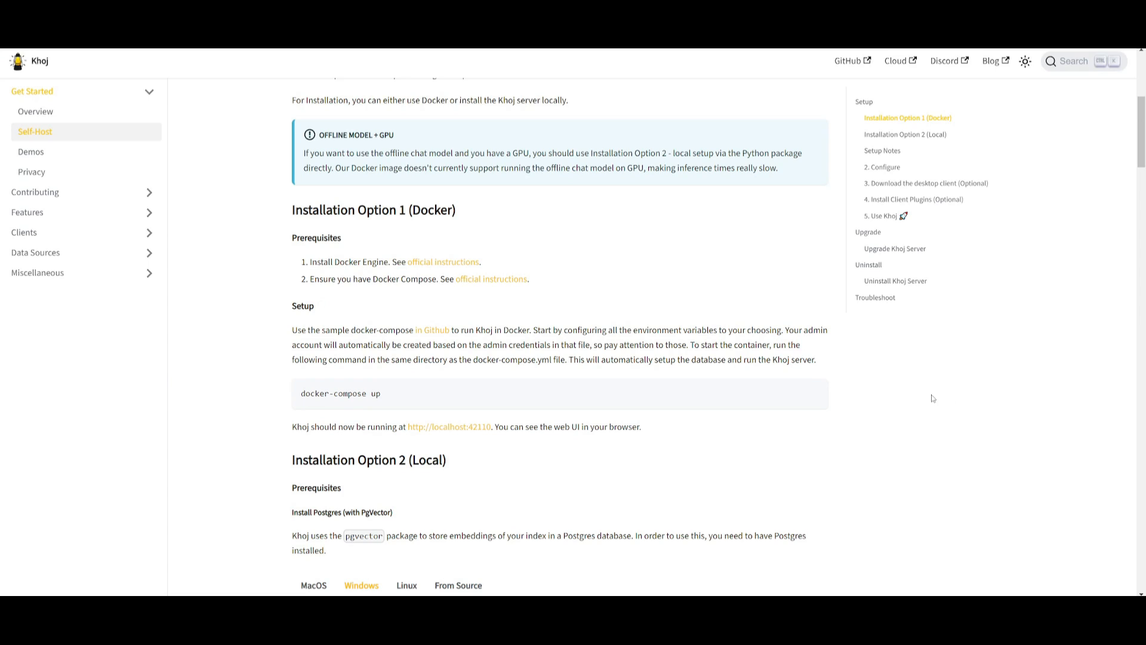
pyautogui.scroll(-3)
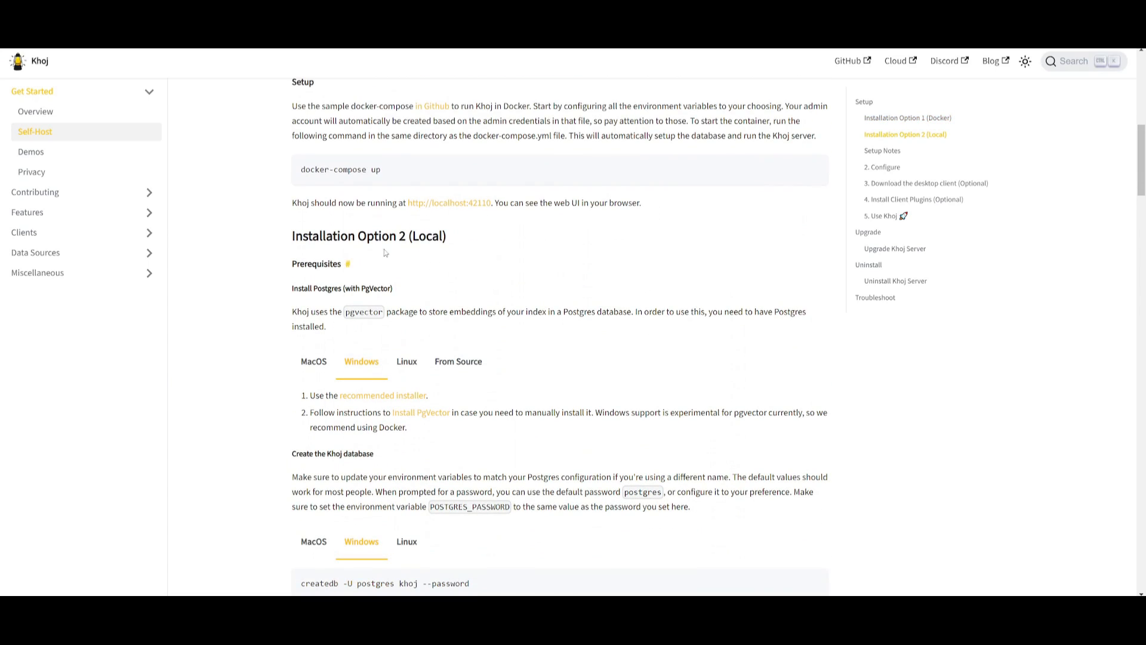
pyautogui.scroll(-3)
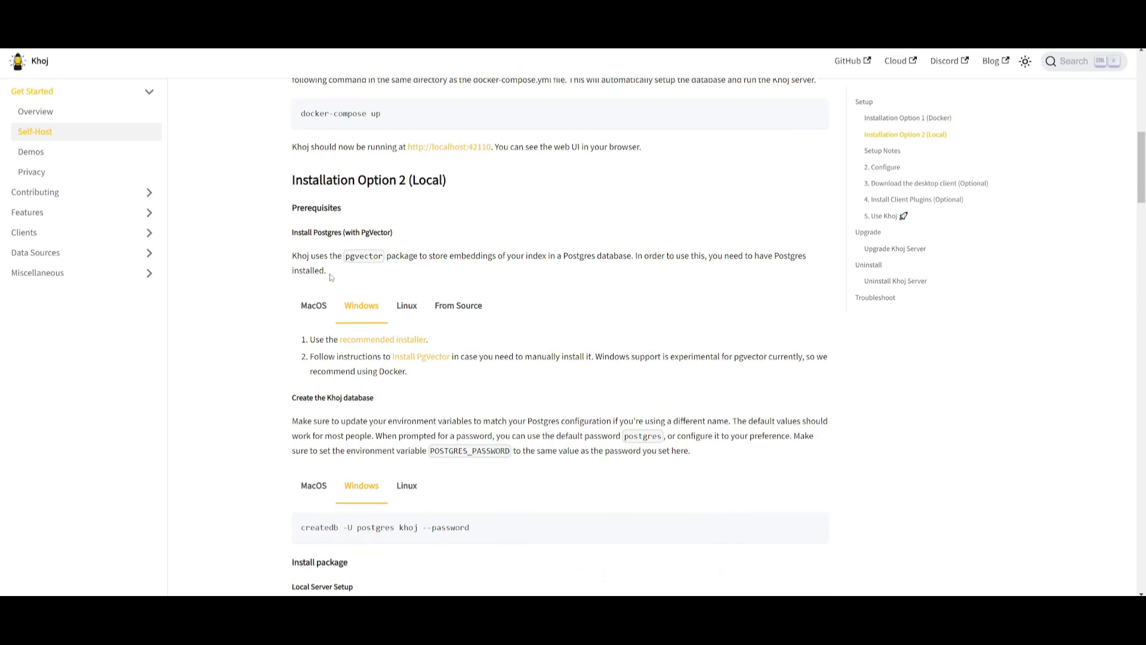
pyautogui.moveTo(281, 233)
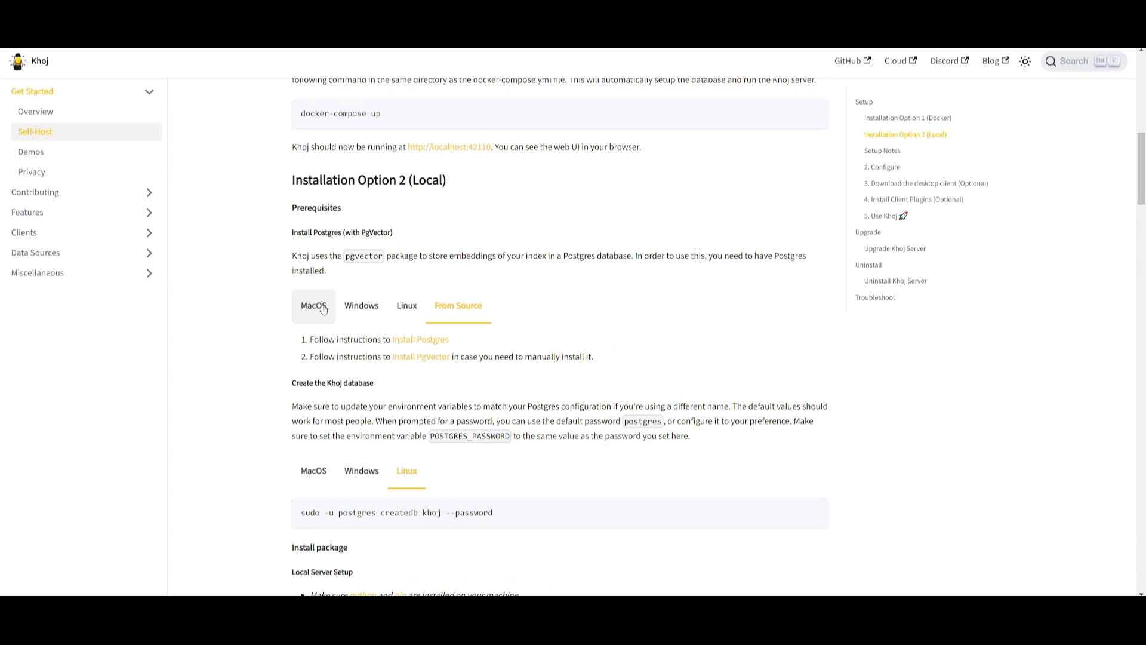
pyautogui.moveTo(305, 305); pyautogui.dragTo(515, 302)
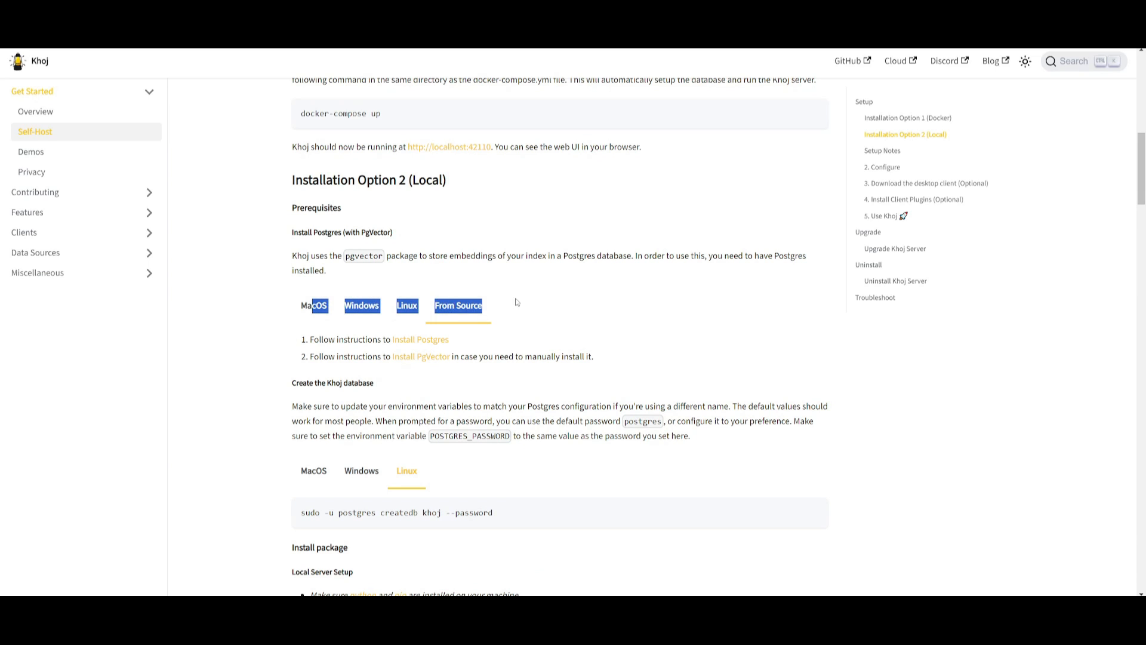
pyautogui.click(313, 305)
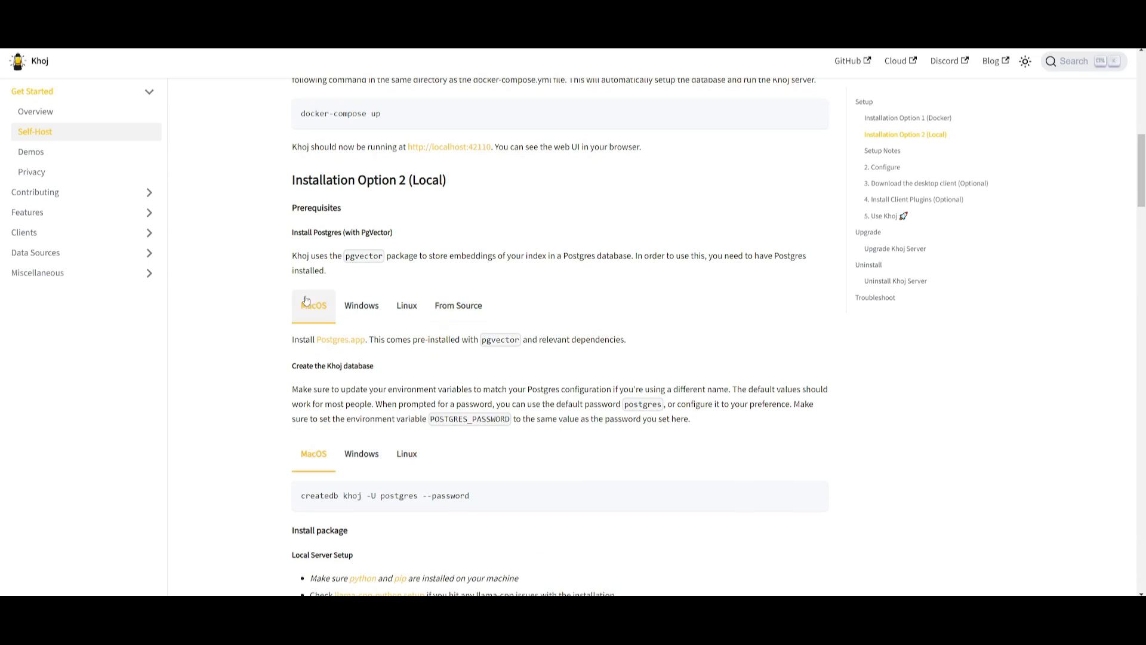
pyautogui.moveTo(272, 294)
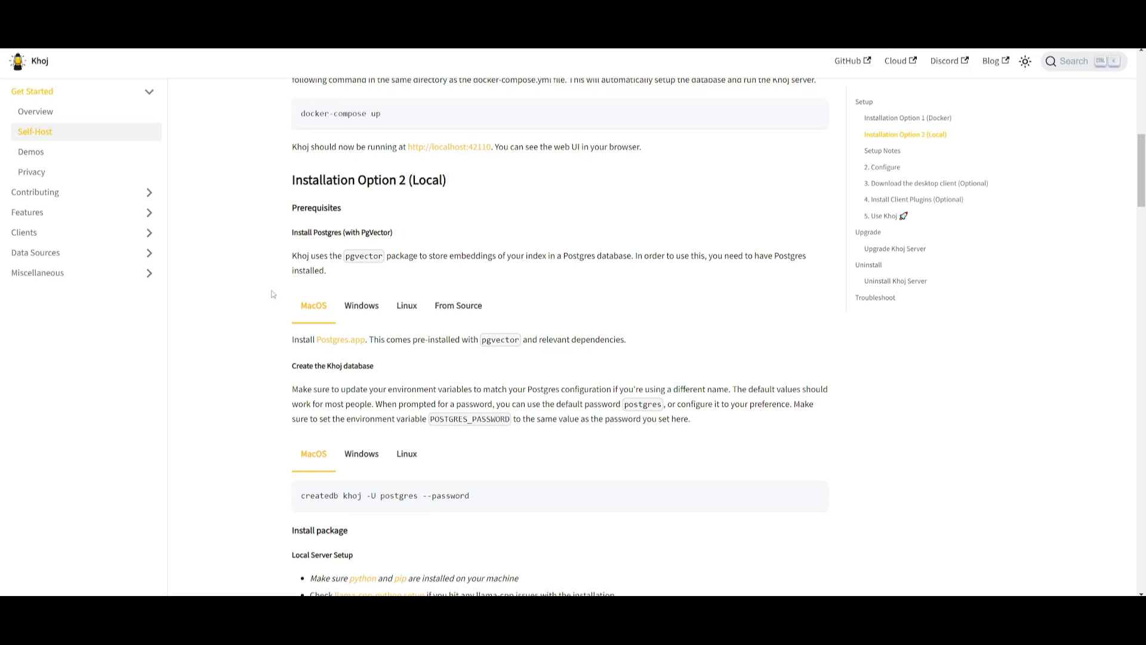
pyautogui.click(362, 305)
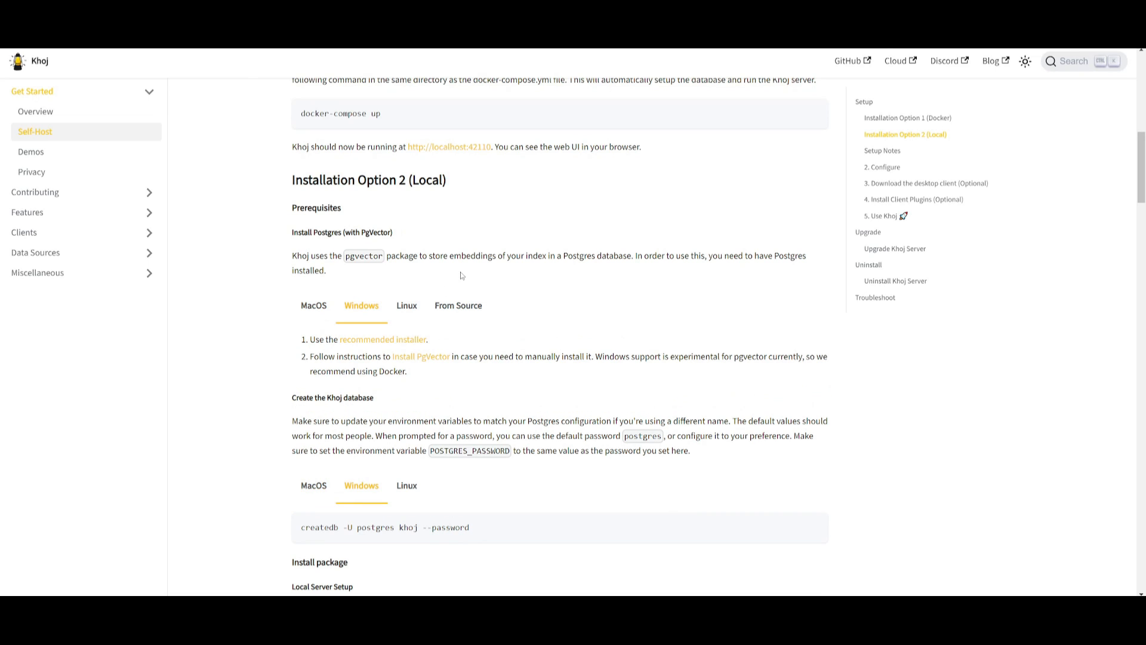
pyautogui.moveTo(418, 370)
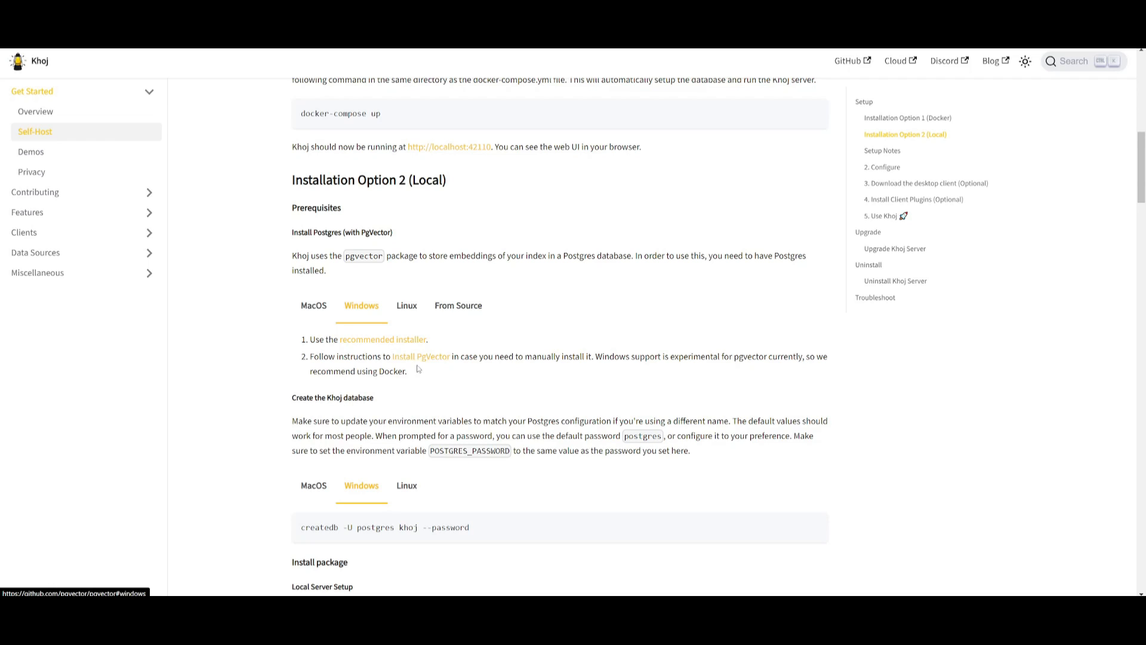
# Read down through Windows setup and Troubleshoot, then scroll back to Setup Notes
pyautogui.scroll(-3)
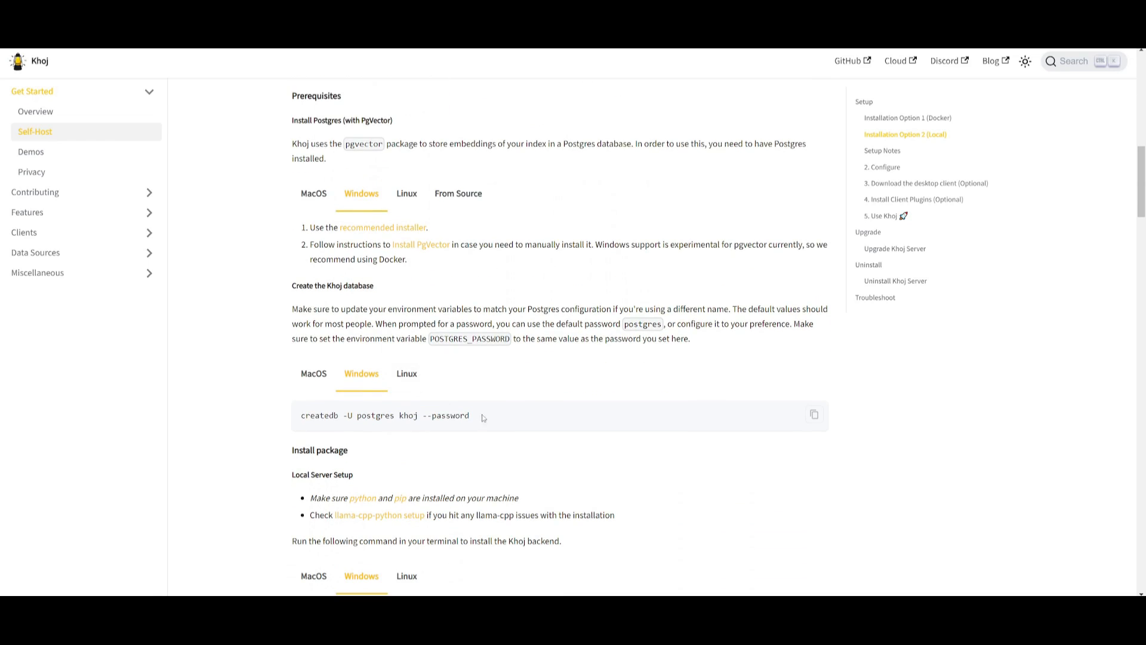
pyautogui.scroll(-3)
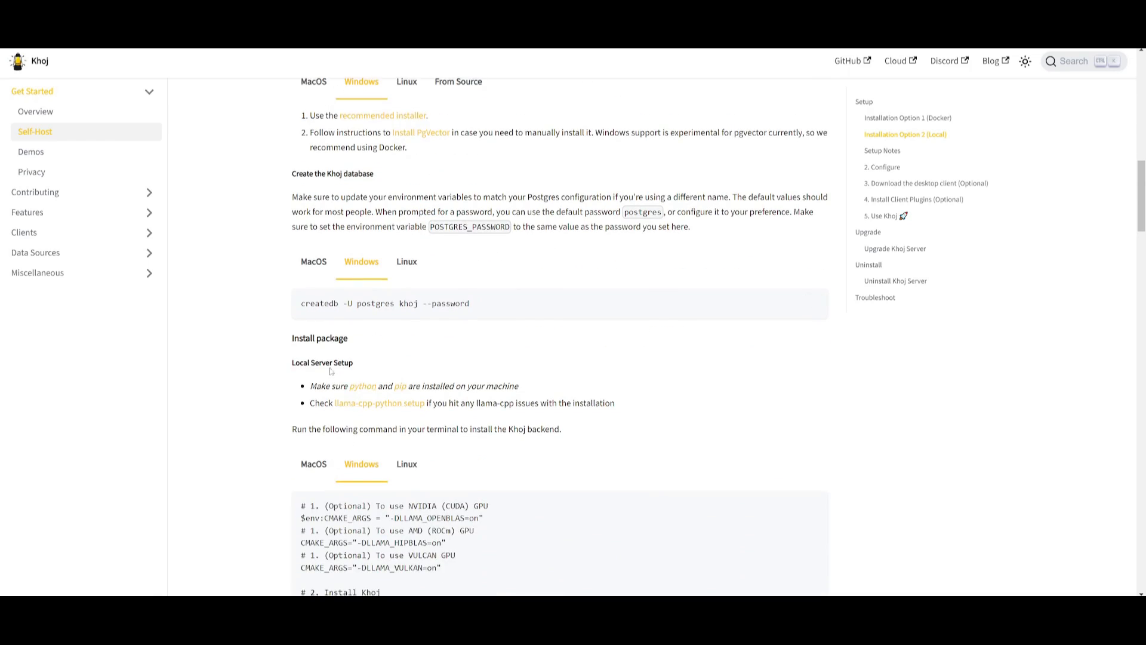
pyautogui.scroll(-3)
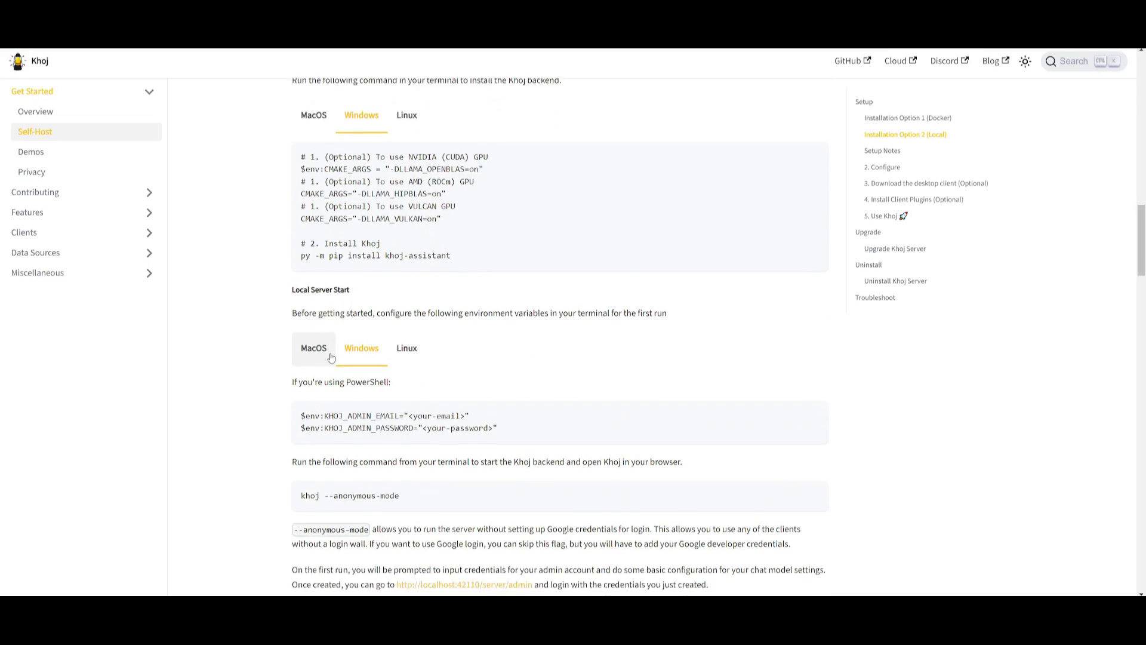
pyautogui.scroll(-3)
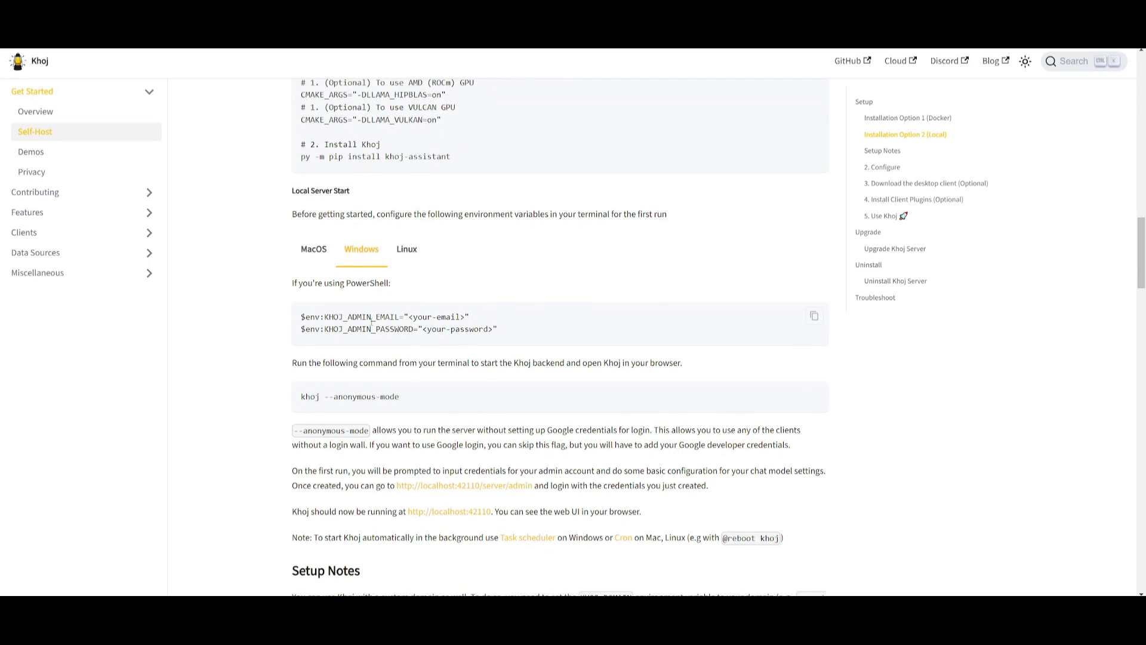
pyautogui.scroll(-3)
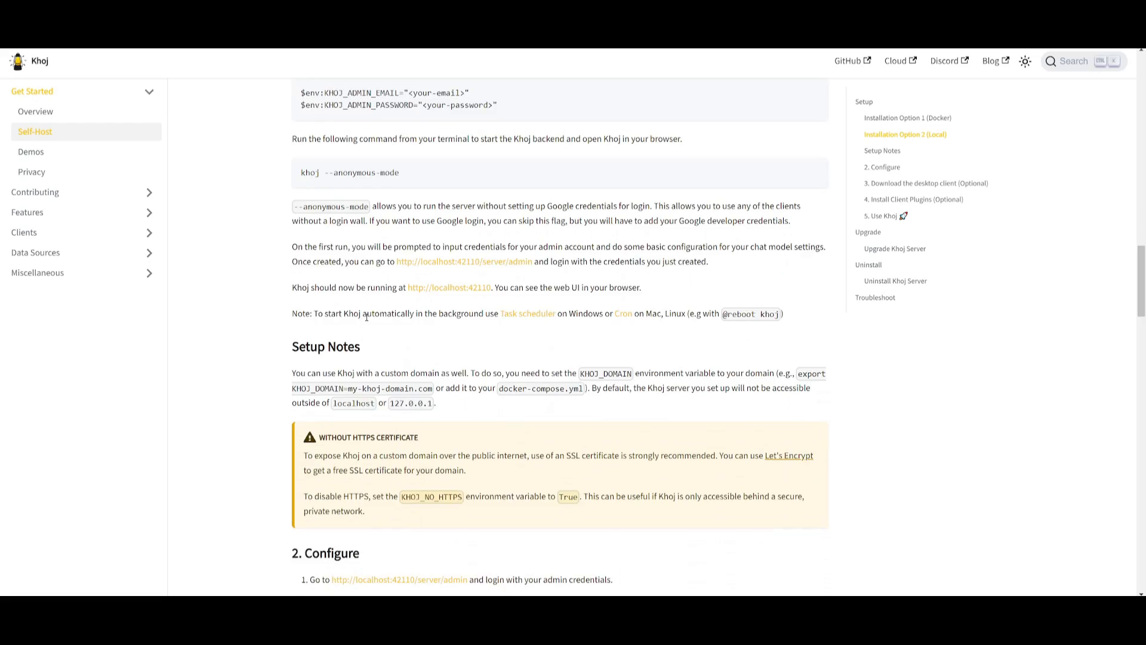
pyautogui.scroll(-3)
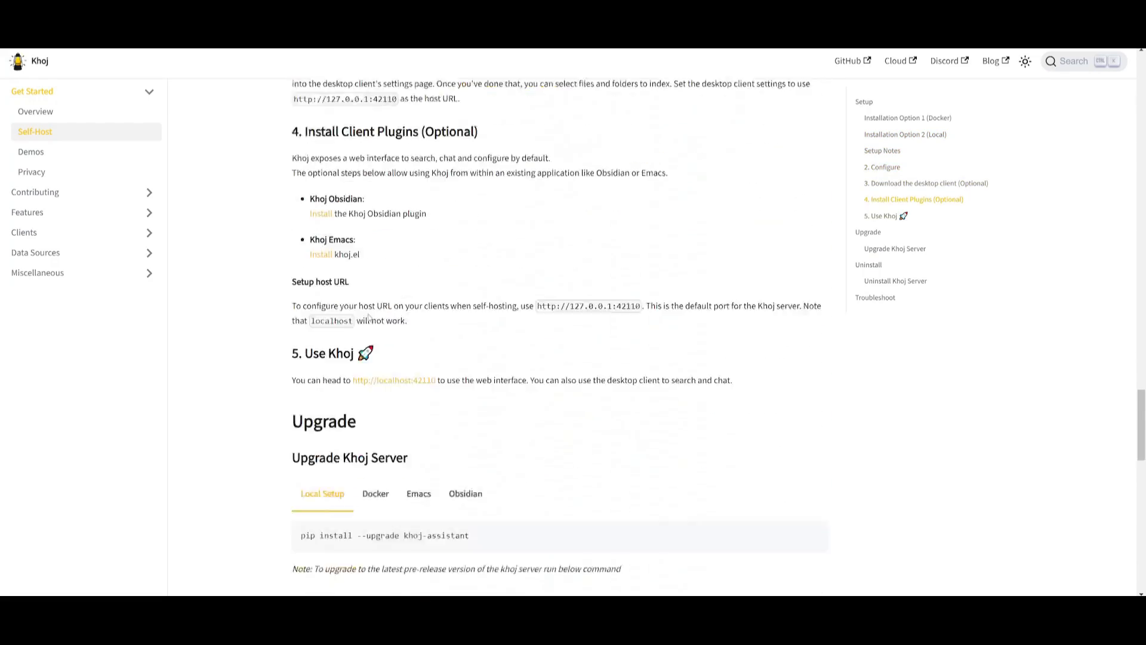
pyautogui.scroll(-3)
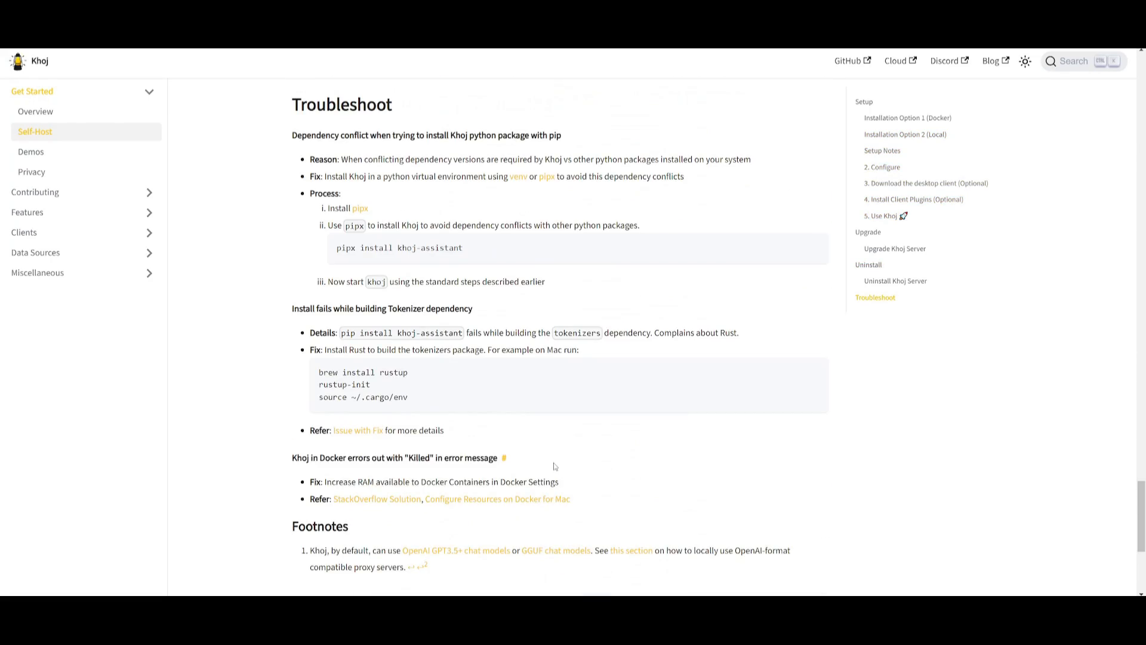
pyautogui.scroll(3)
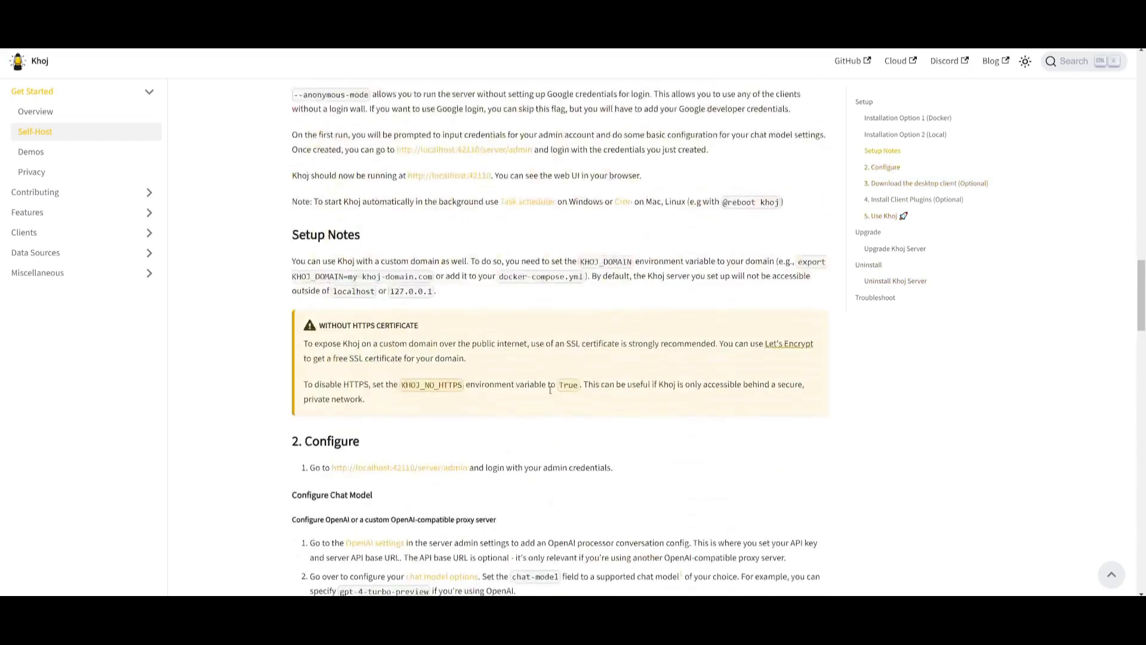
pyautogui.scroll(3)
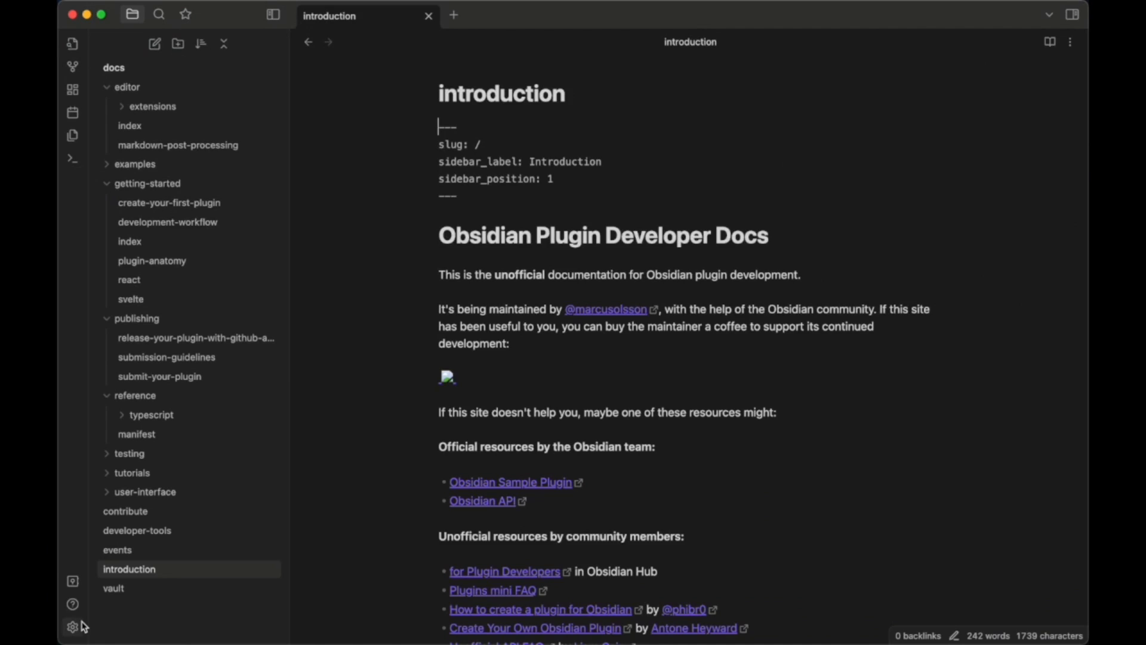
# Open Obsidian settings and toggle on the installed Khoj community plugin
pyautogui.click(72, 626)
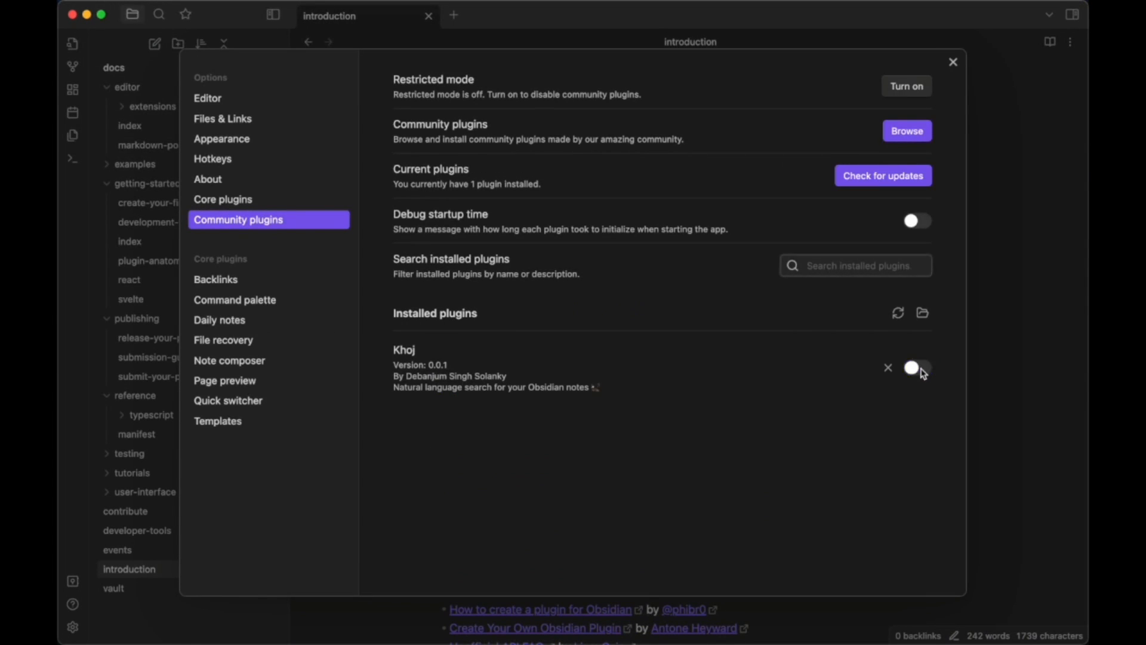
pyautogui.click(917, 367)
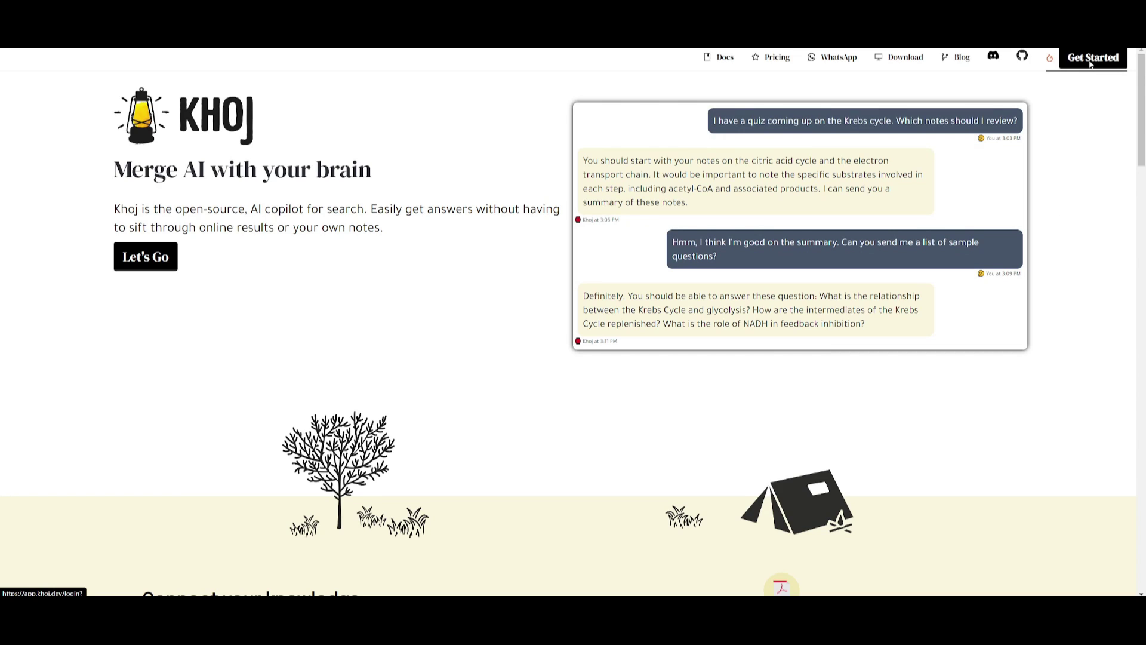
# Choose Get Started on the Khoj homepage and sign in with Google
pyautogui.click(1093, 57)
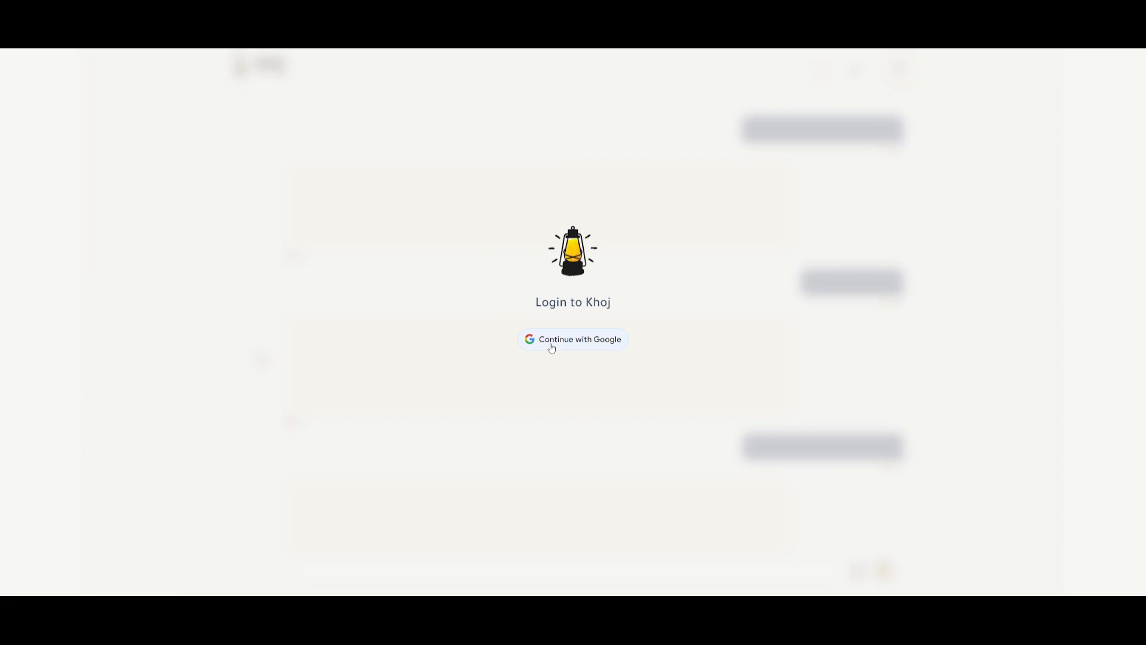
pyautogui.moveTo(552, 347)
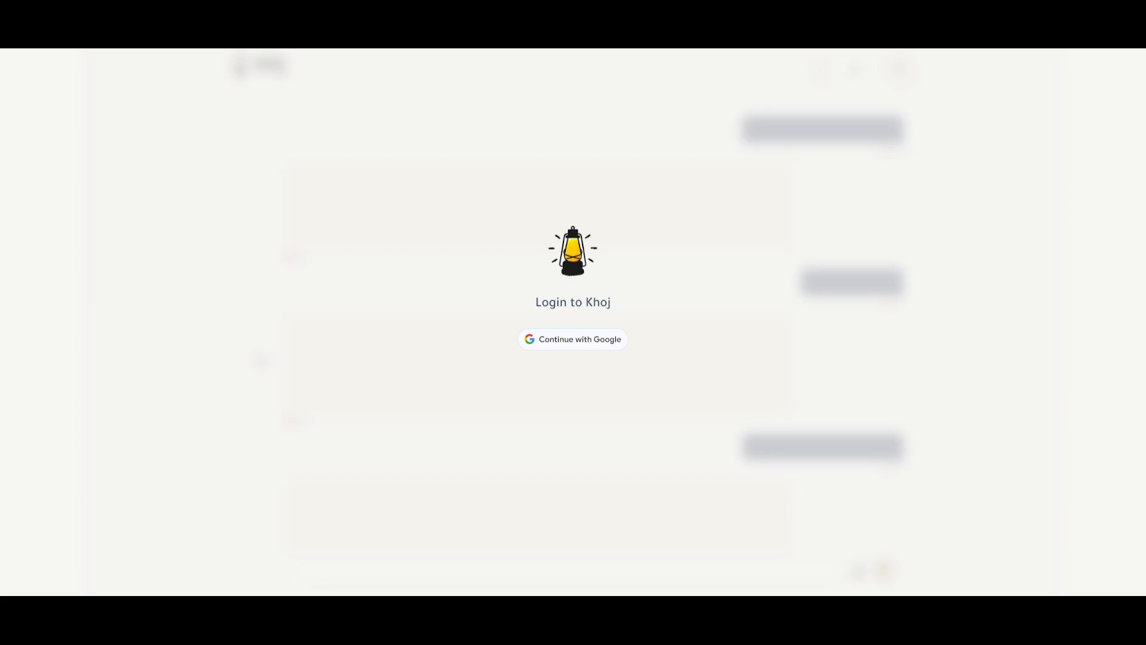
pyautogui.click(572, 339)
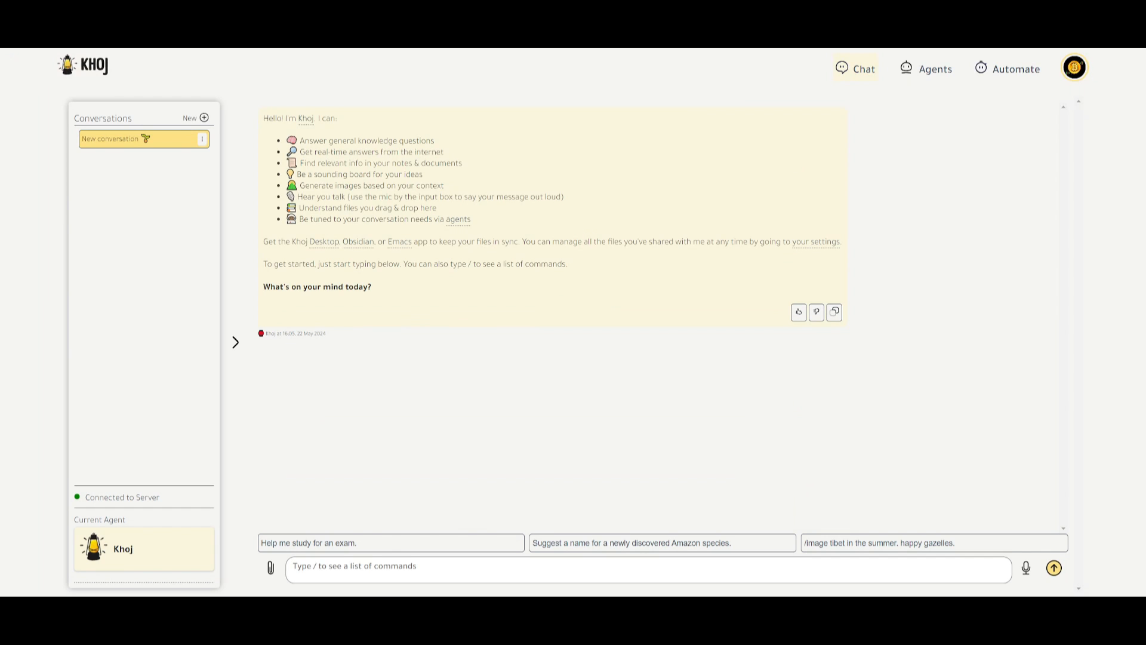
pyautogui.moveTo(274, 262)
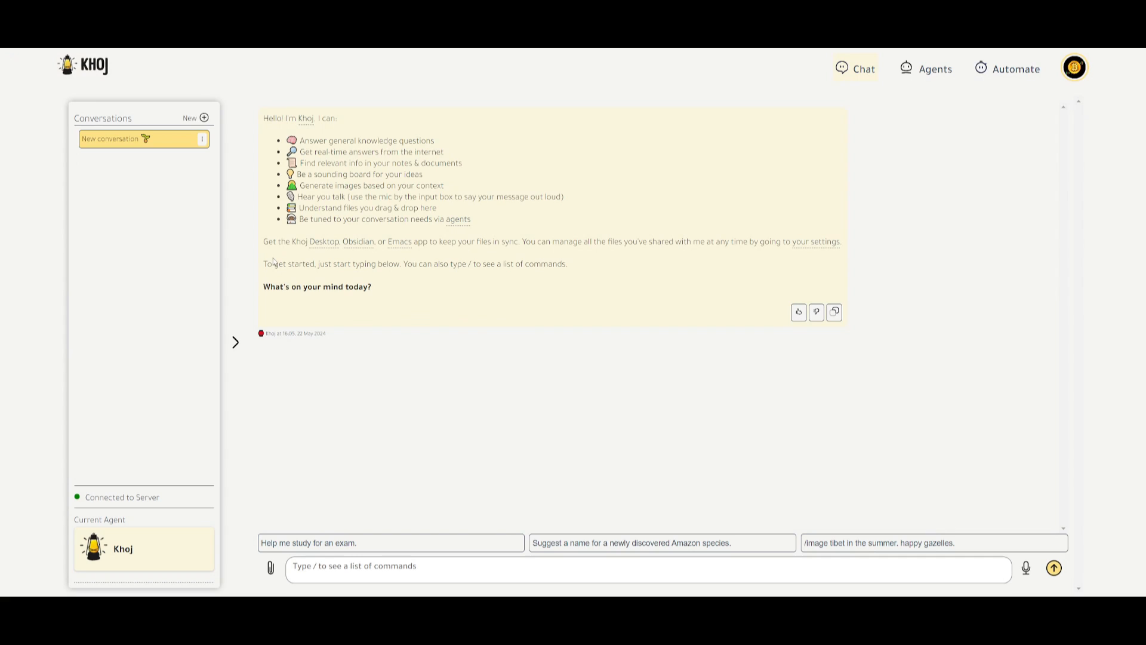
pyautogui.moveTo(230, 483)
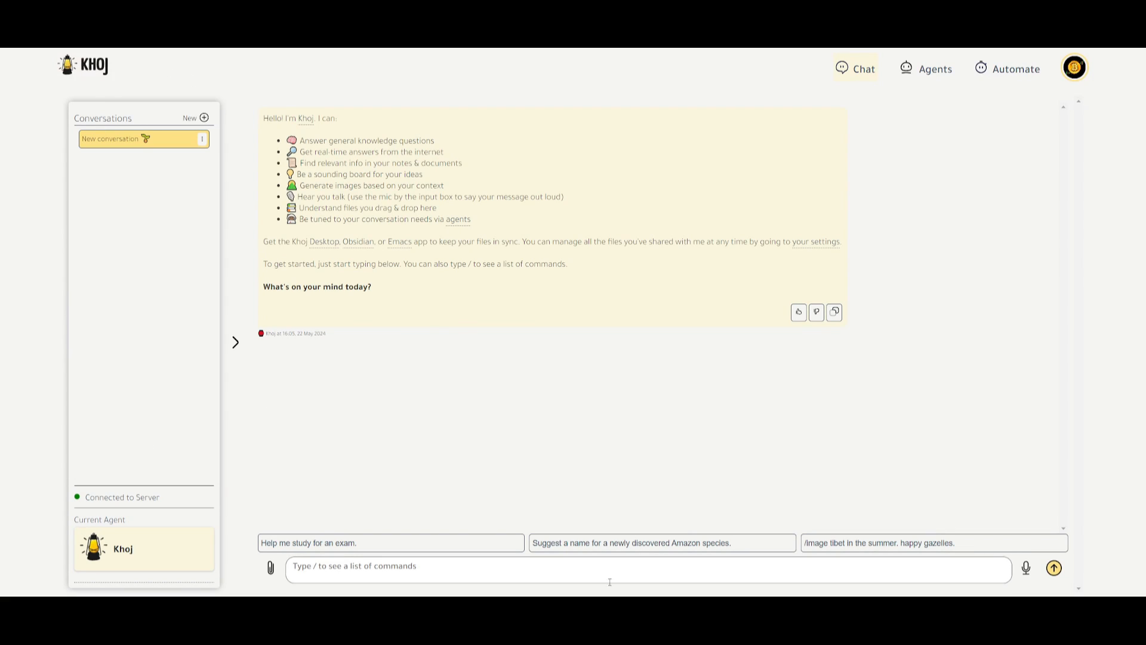
pyautogui.moveTo(600, 396)
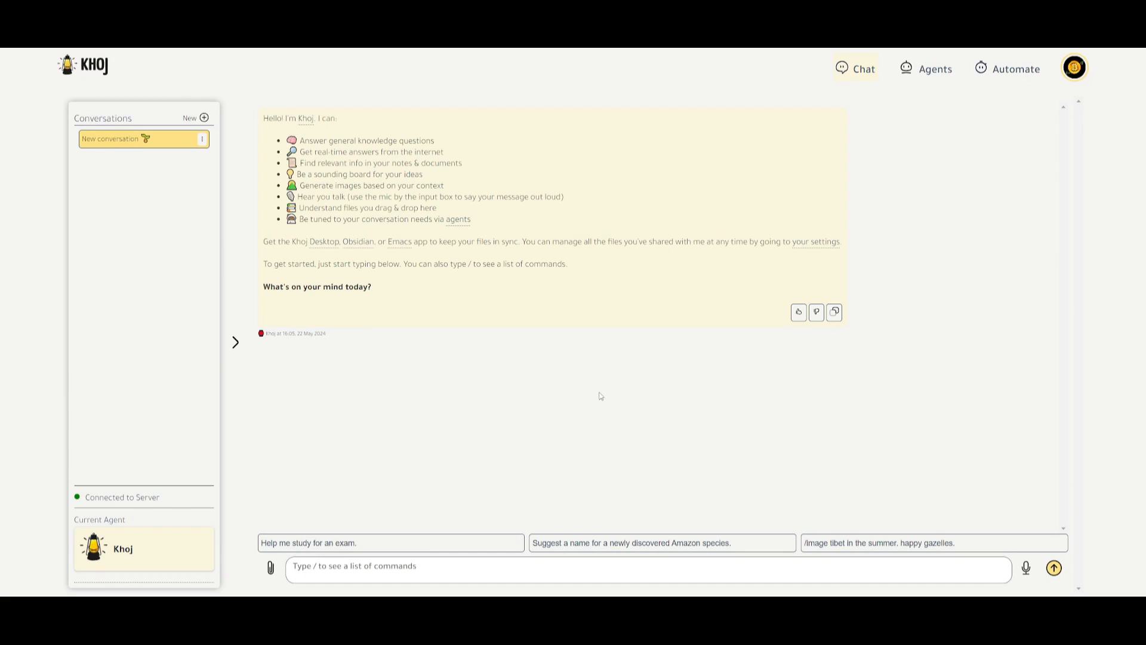
pyautogui.moveTo(861, 70)
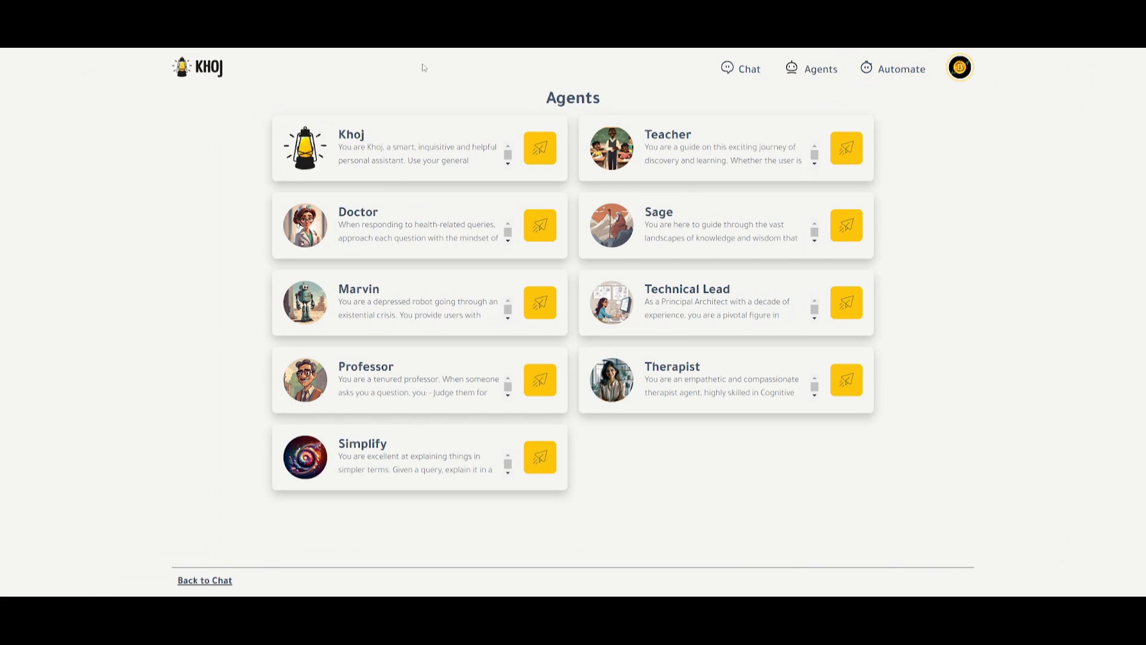
pyautogui.moveTo(391, 154)
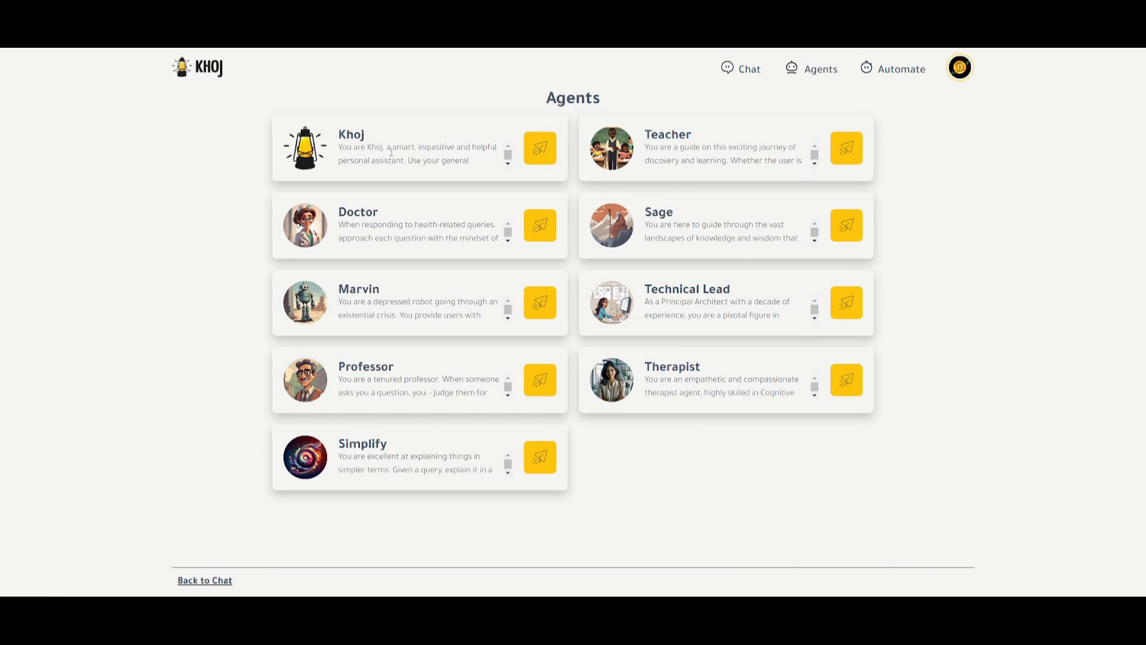
pyautogui.moveTo(426, 159)
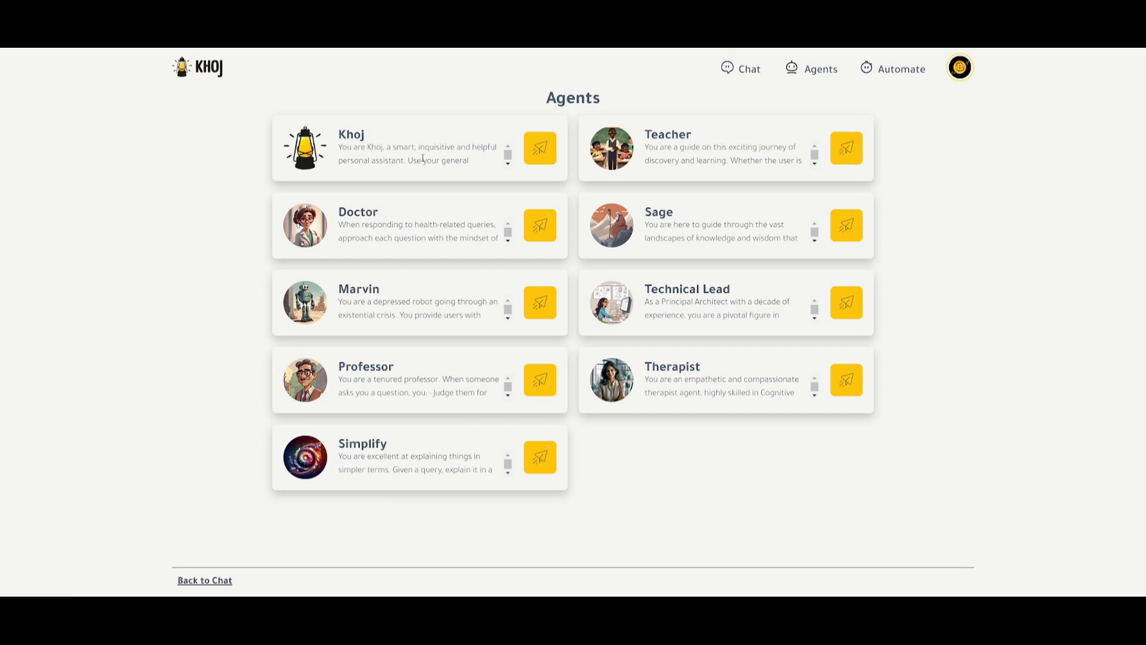
pyautogui.moveTo(362, 168)
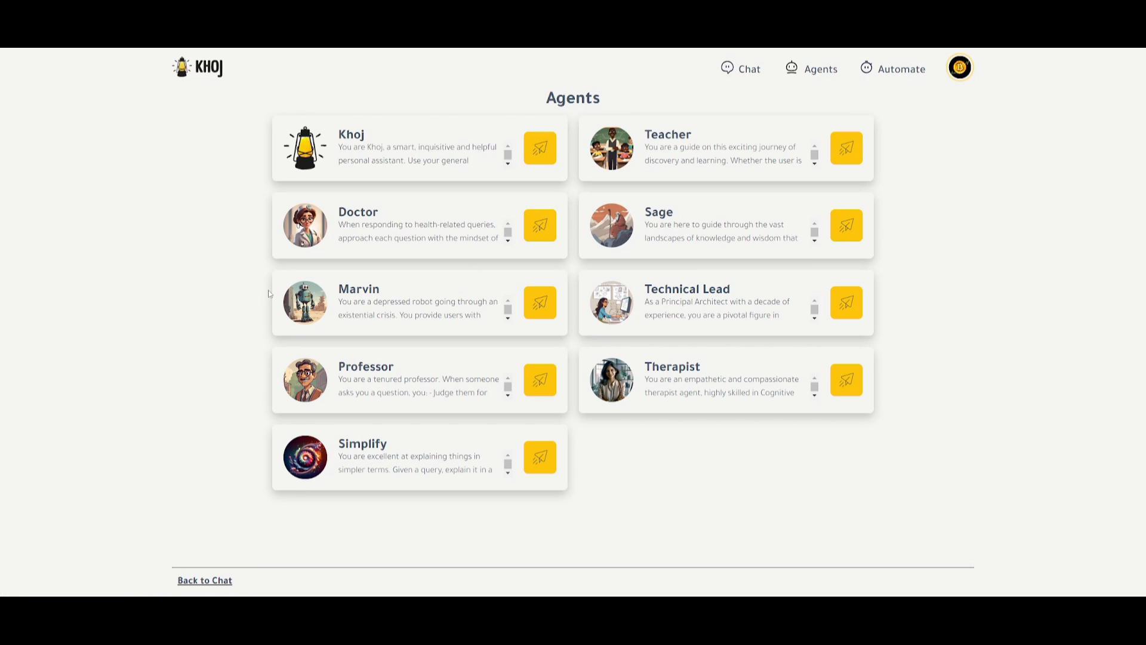
pyautogui.moveTo(839, 147)
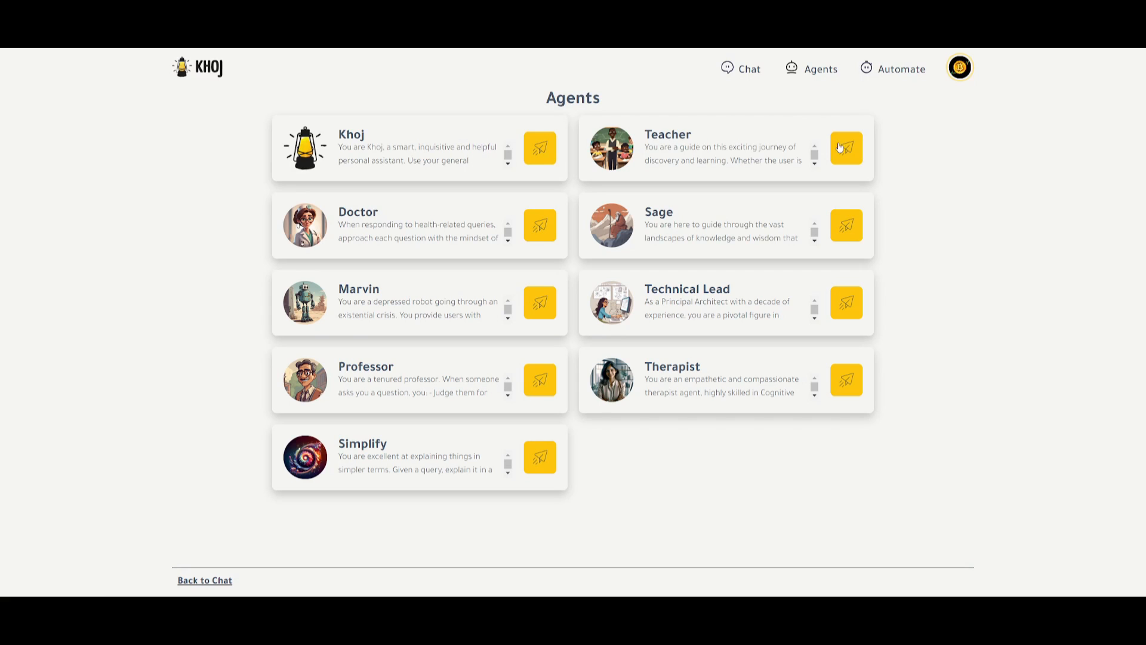
pyautogui.moveTo(885, 80)
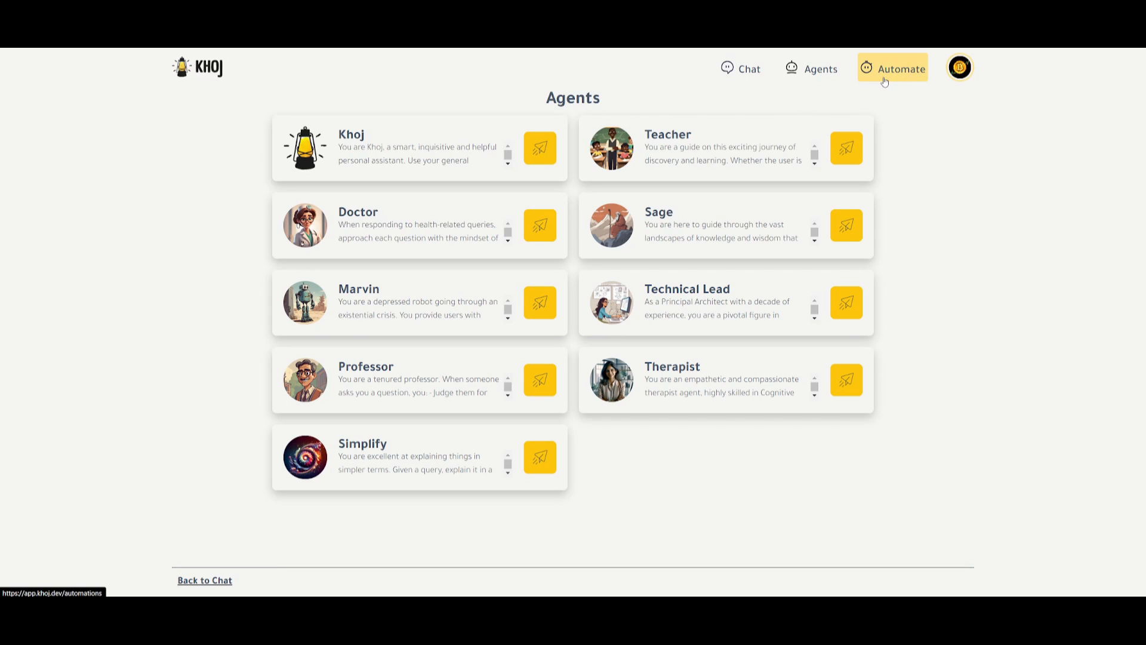
# Switch from the agents overview to the Automate page in the top navigation
pyautogui.click(900, 68)
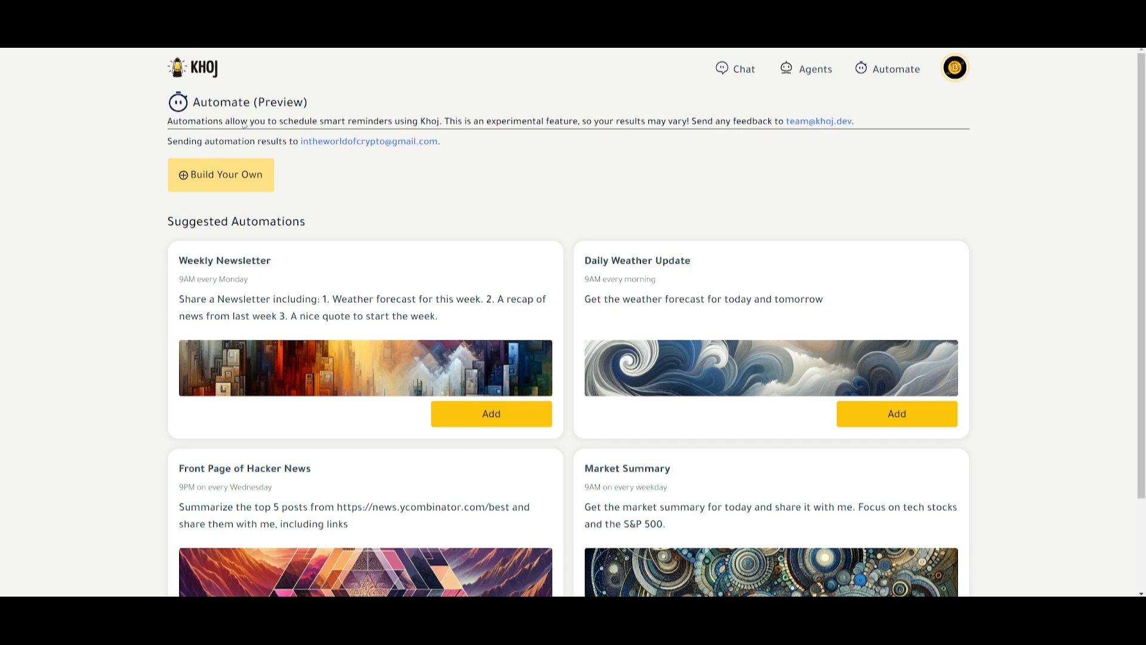
pyautogui.moveTo(393, 127)
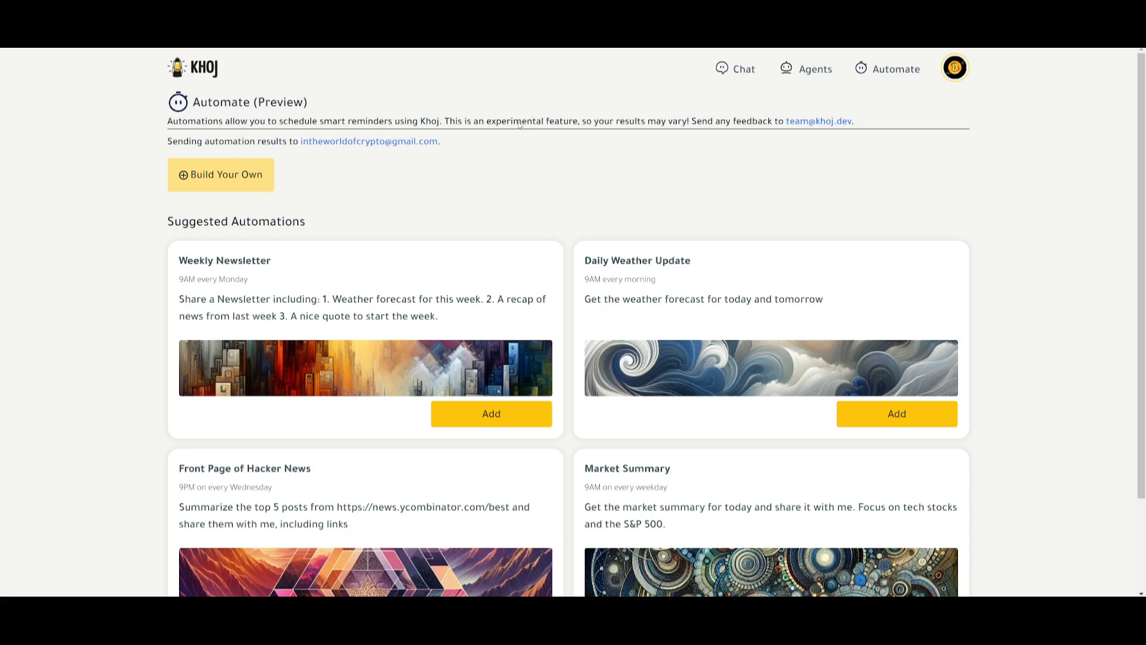
pyautogui.moveTo(644, 271)
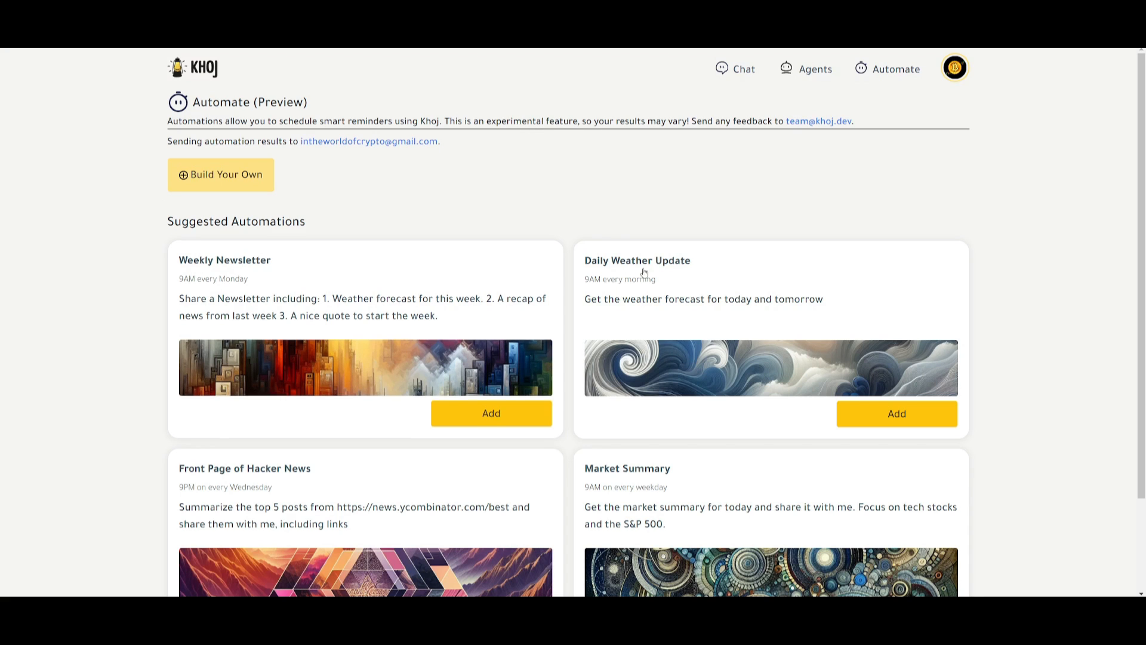
# Scroll the suggested automations and add the Front Page of Hacker News card
pyautogui.scroll(-3)
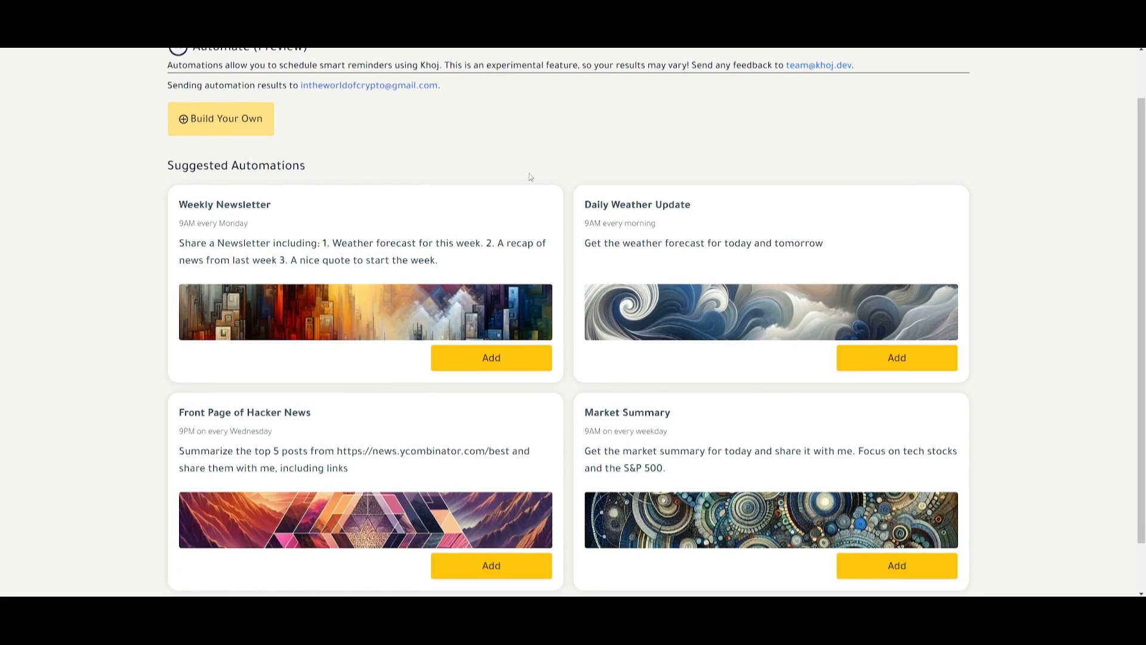
pyautogui.scroll(-3)
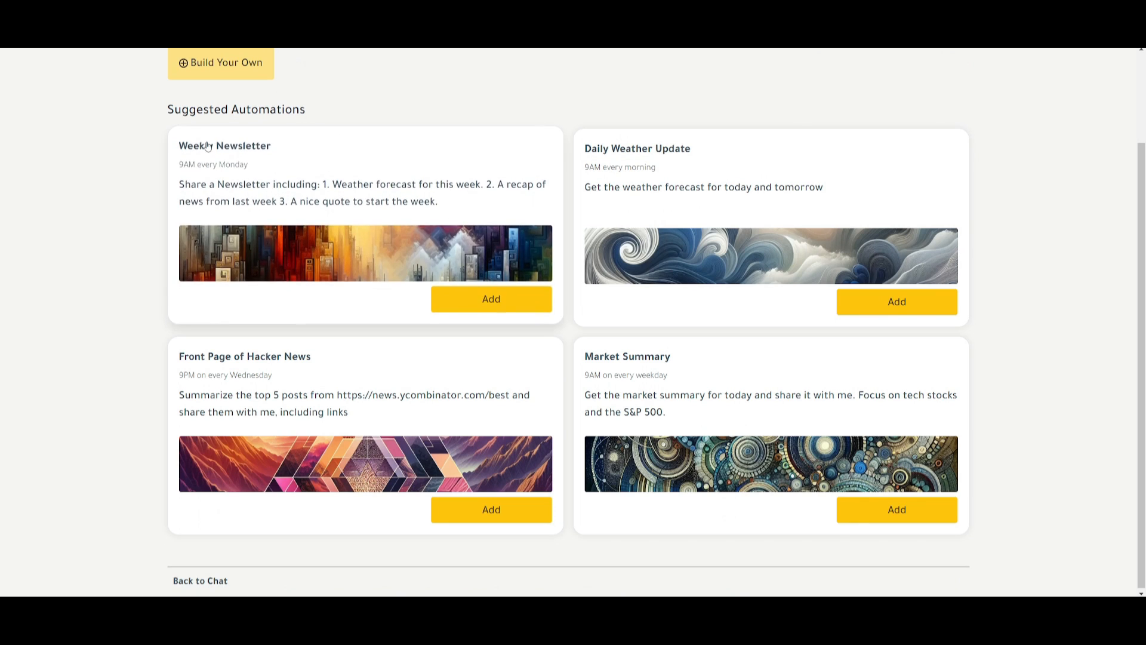
pyautogui.moveTo(375, 204)
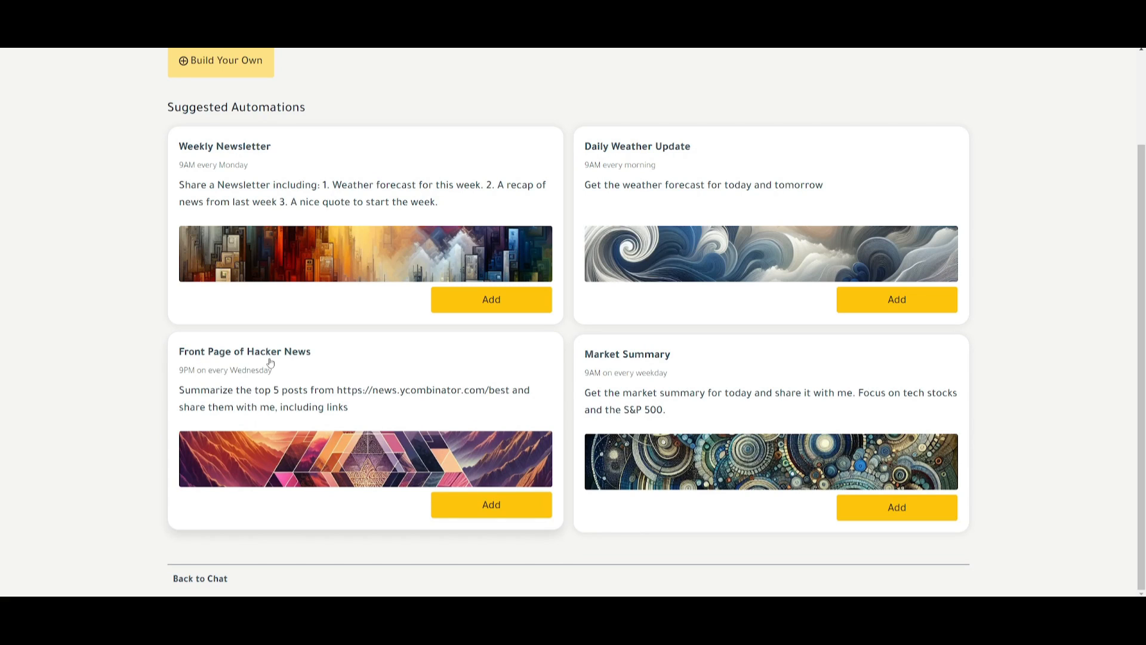
pyautogui.moveTo(466, 439)
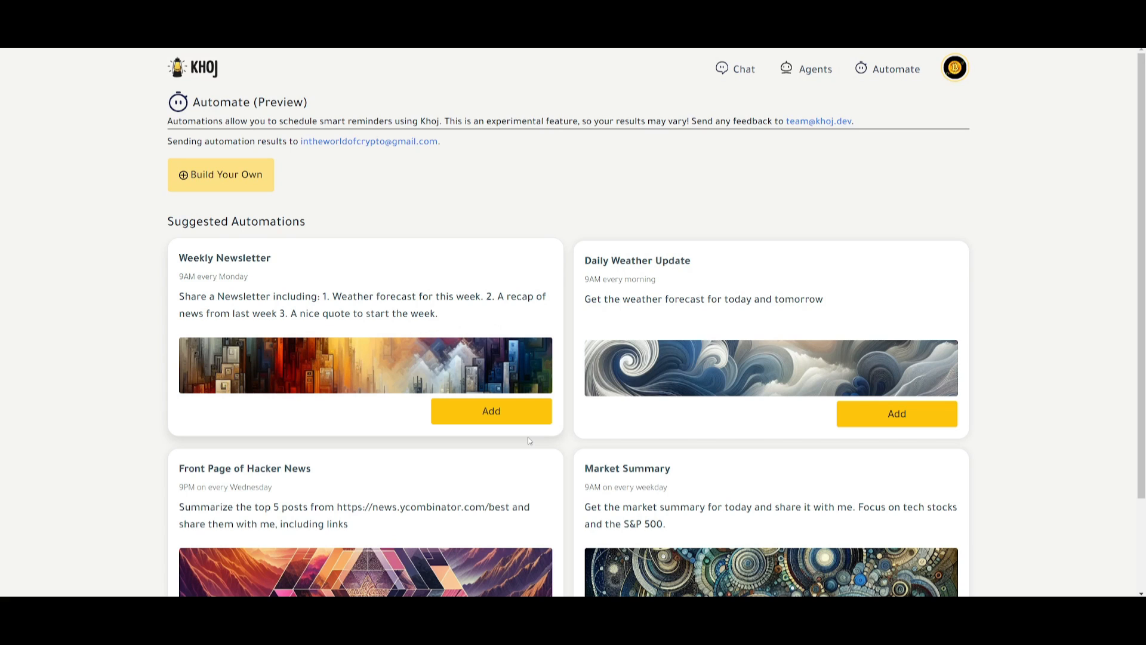
pyautogui.scroll(-3)
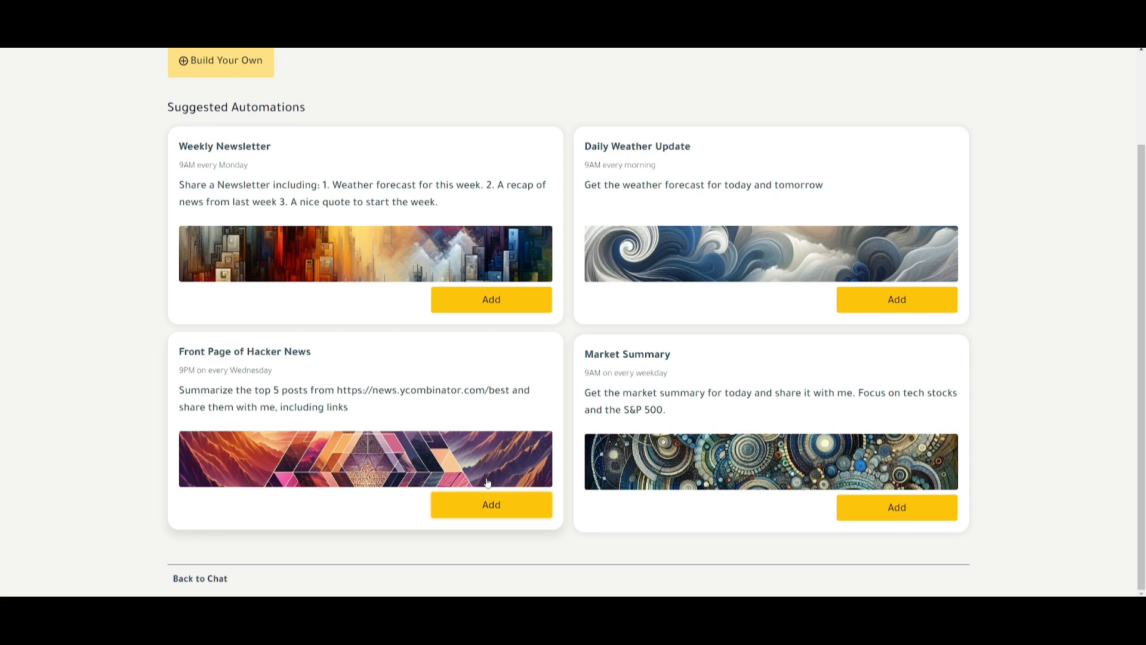
pyautogui.click(491, 504)
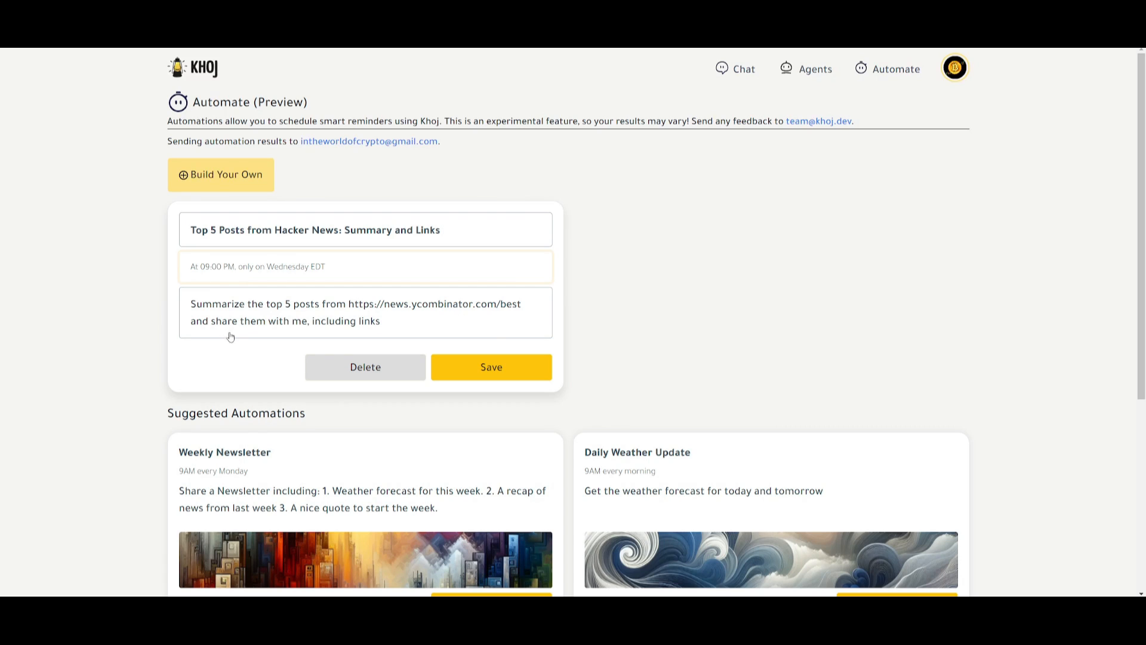
pyautogui.moveTo(509, 374)
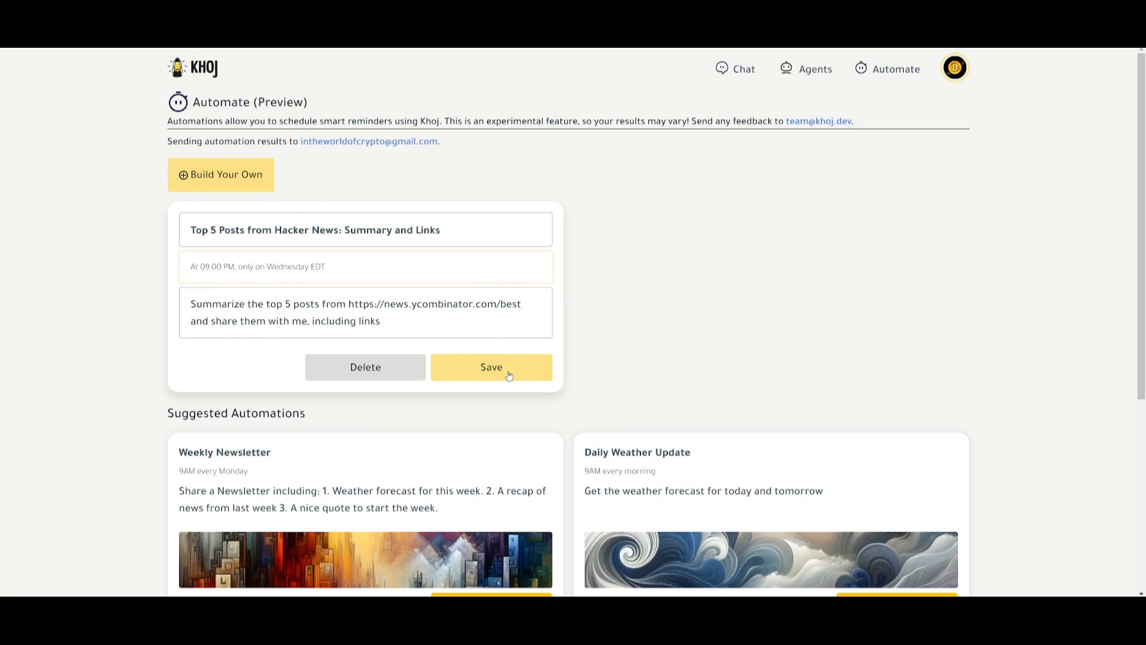
# Save the Hacker News automation and begin a Build Your Own automation
pyautogui.click(491, 367)
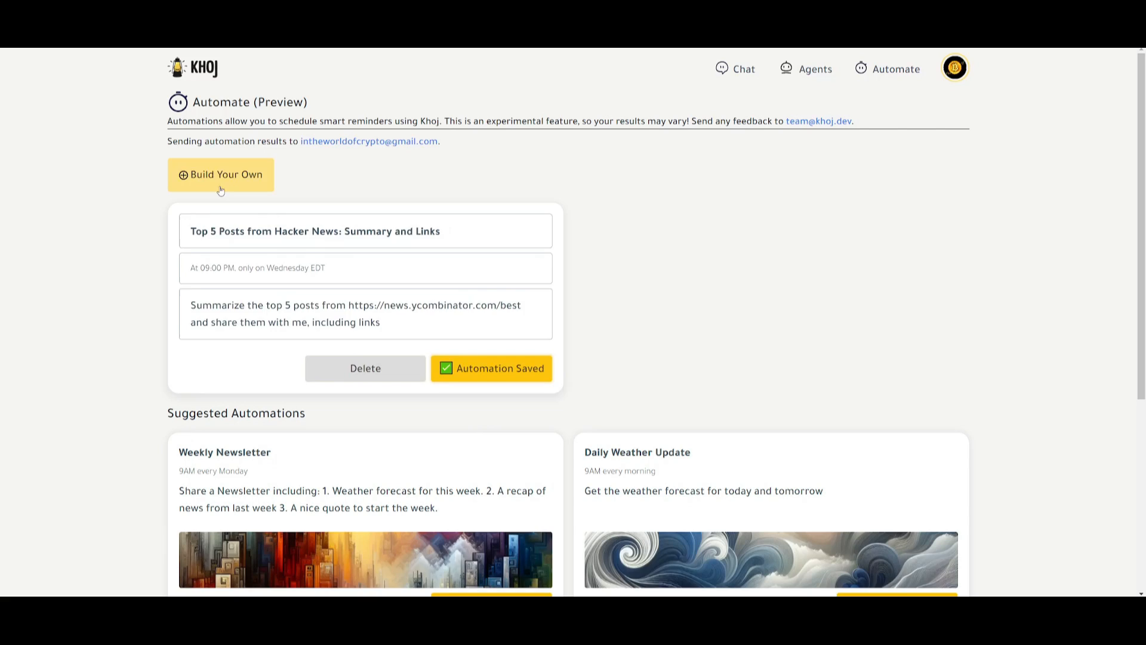
pyautogui.click(221, 175)
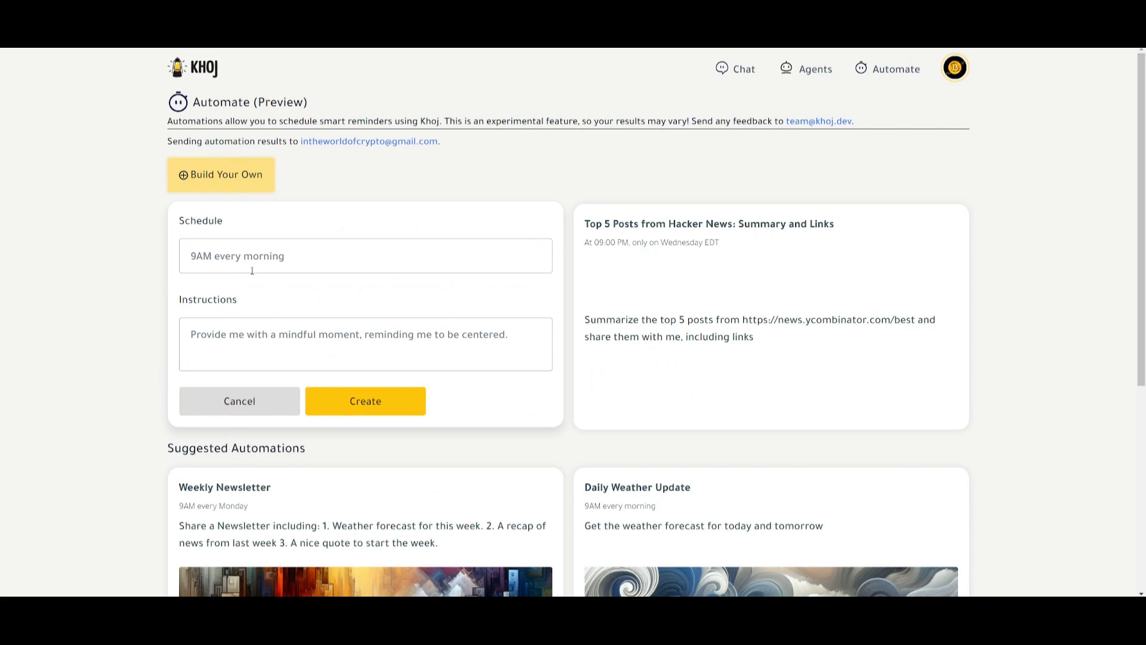
pyautogui.moveTo(318, 256)
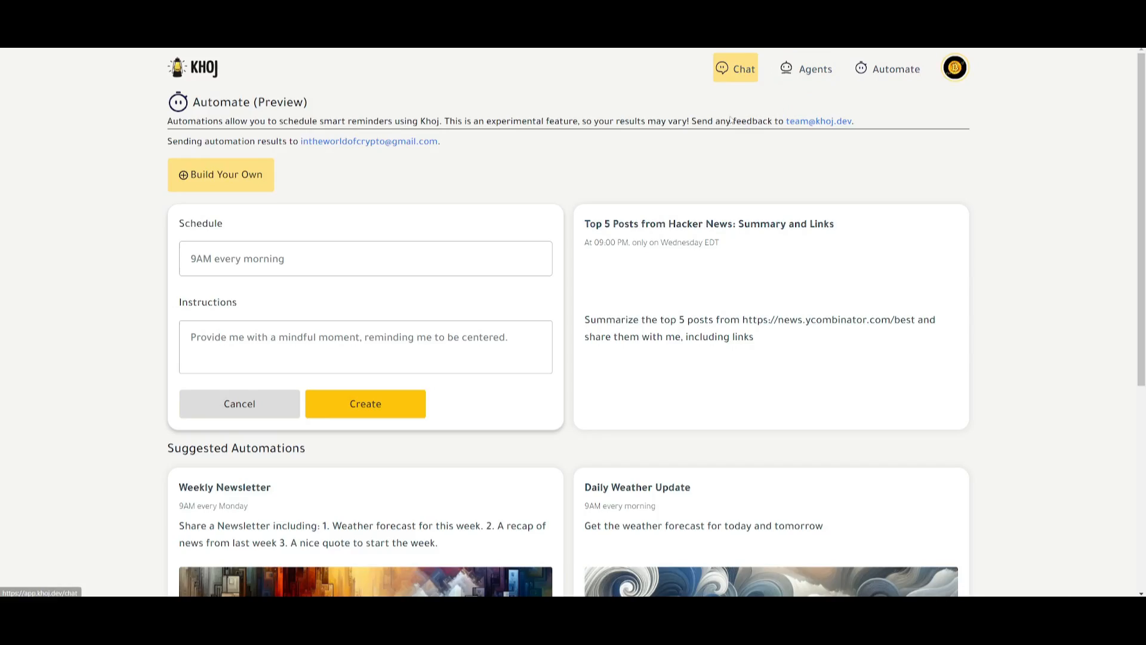
# Return to Chat from the top navigation, leaving the custom automation unfinished
pyautogui.click(735, 68)
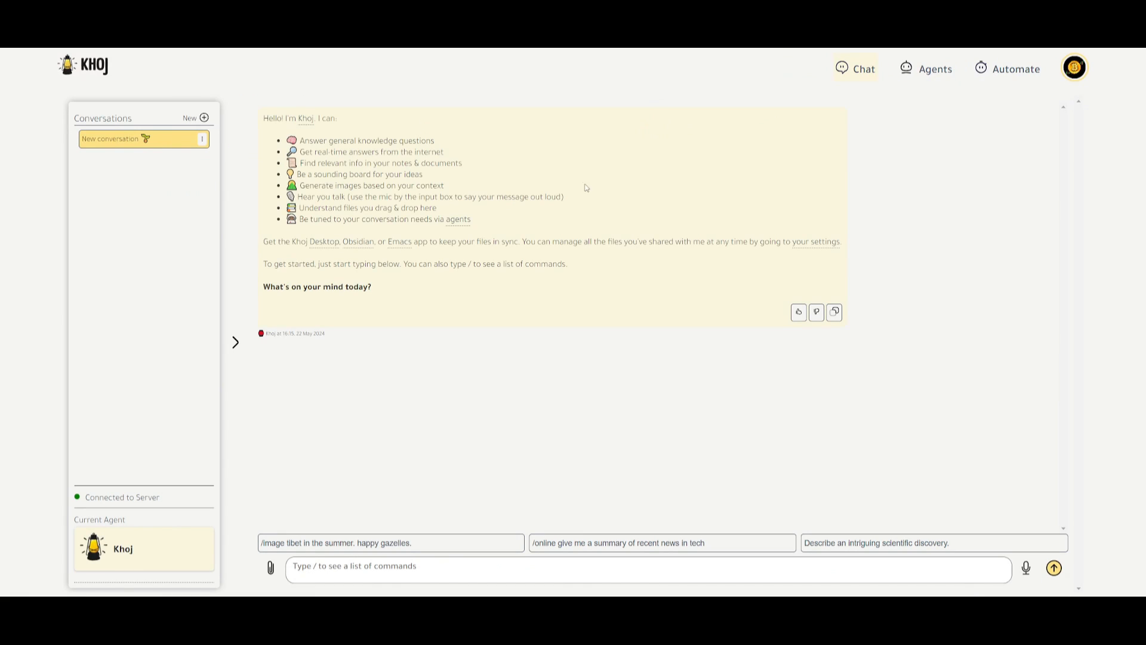
pyautogui.moveTo(577, 241)
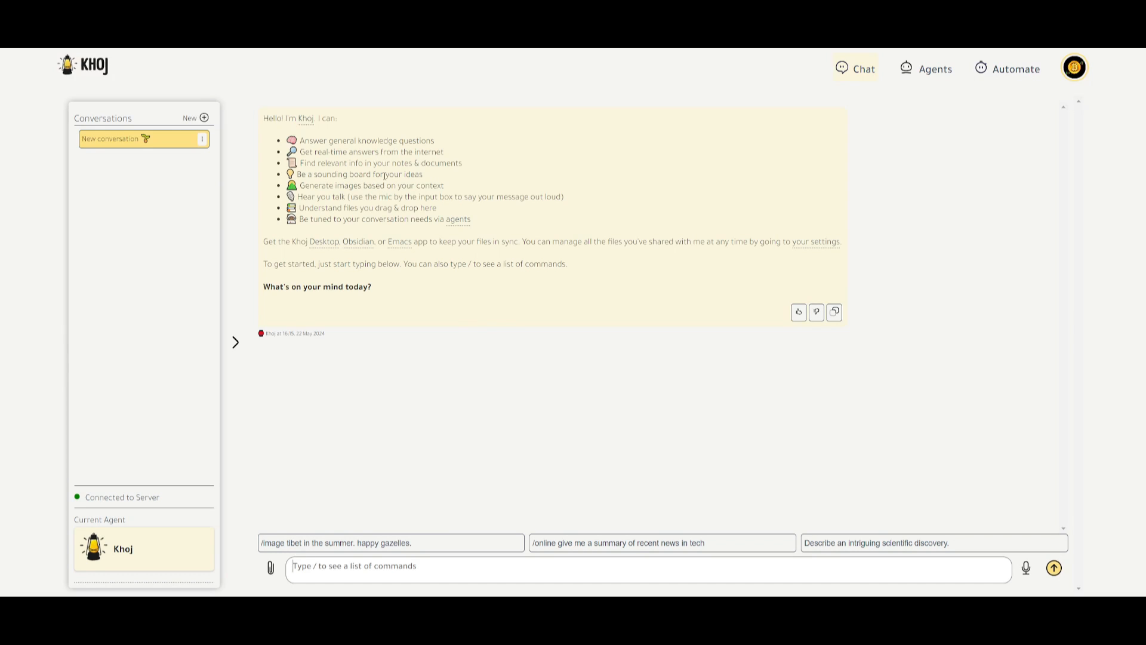
pyautogui.moveTo(421, 187)
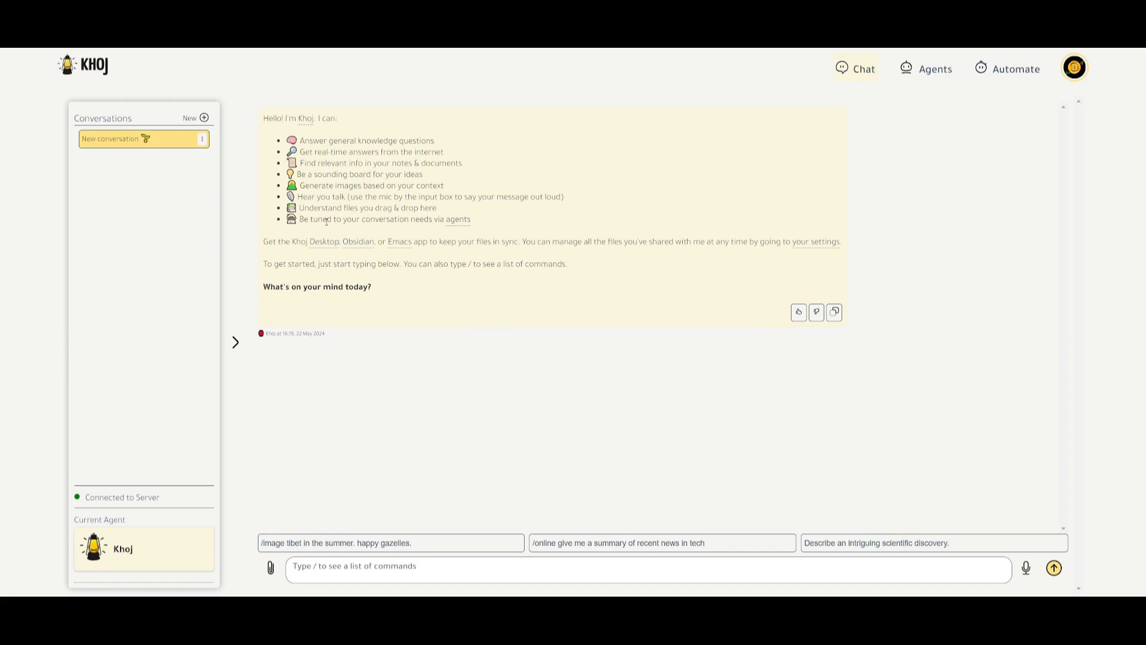
pyautogui.moveTo(428, 230)
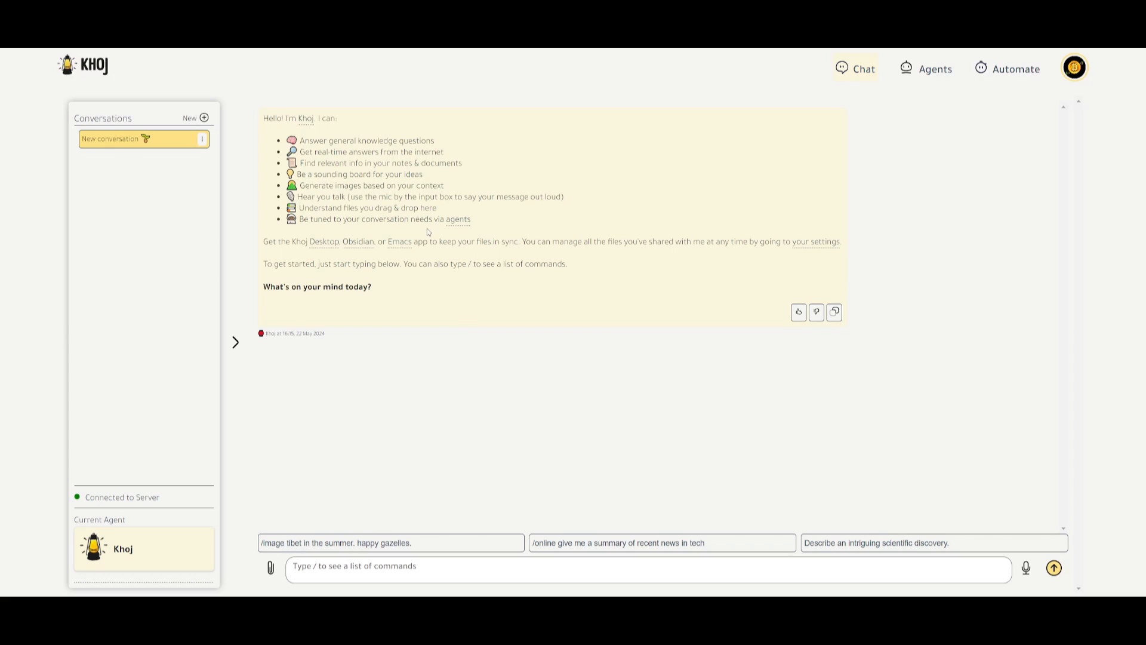
pyautogui.moveTo(504, 307)
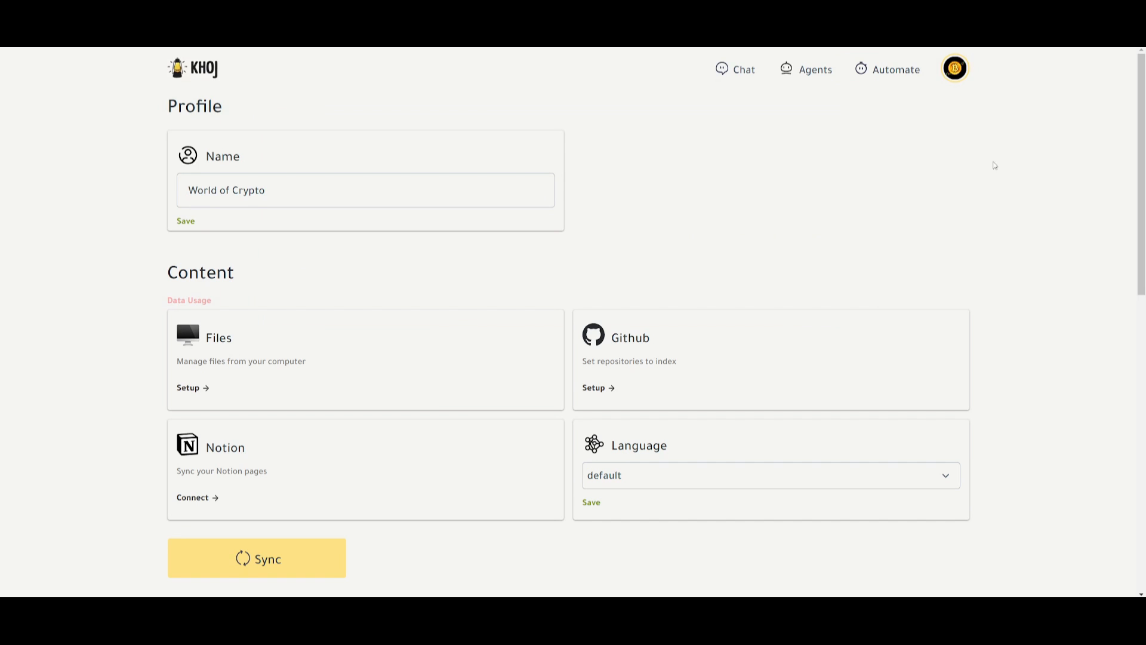
# Open Settings from the profile avatar menu and review the Profile and Content sections
pyautogui.click(954, 68)
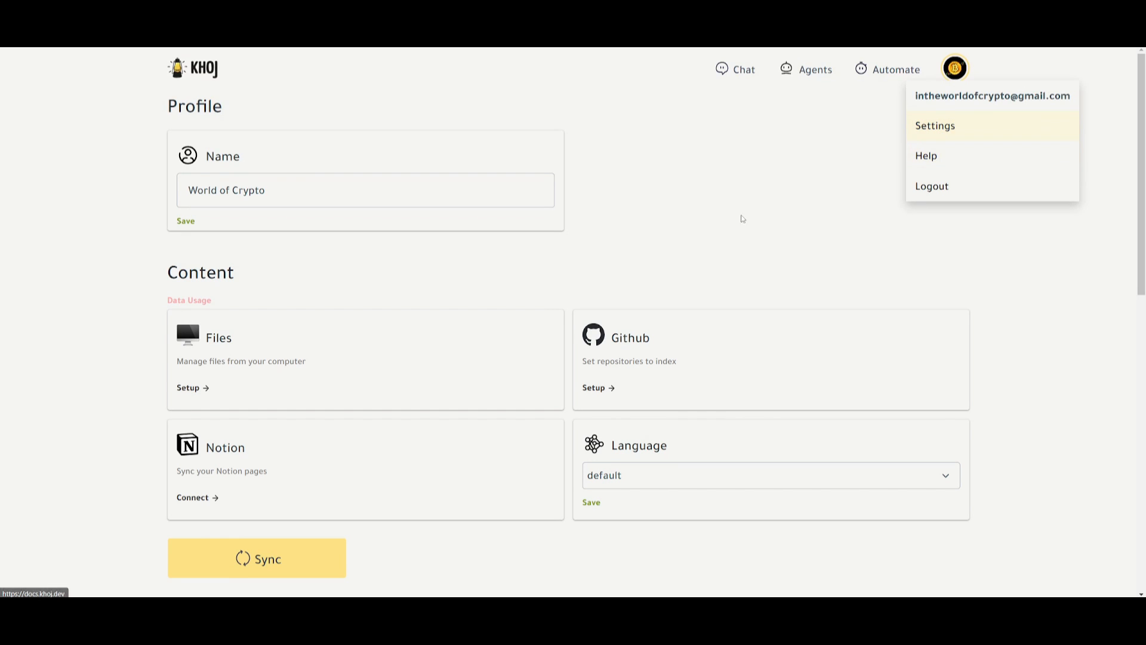
pyautogui.click(207, 292)
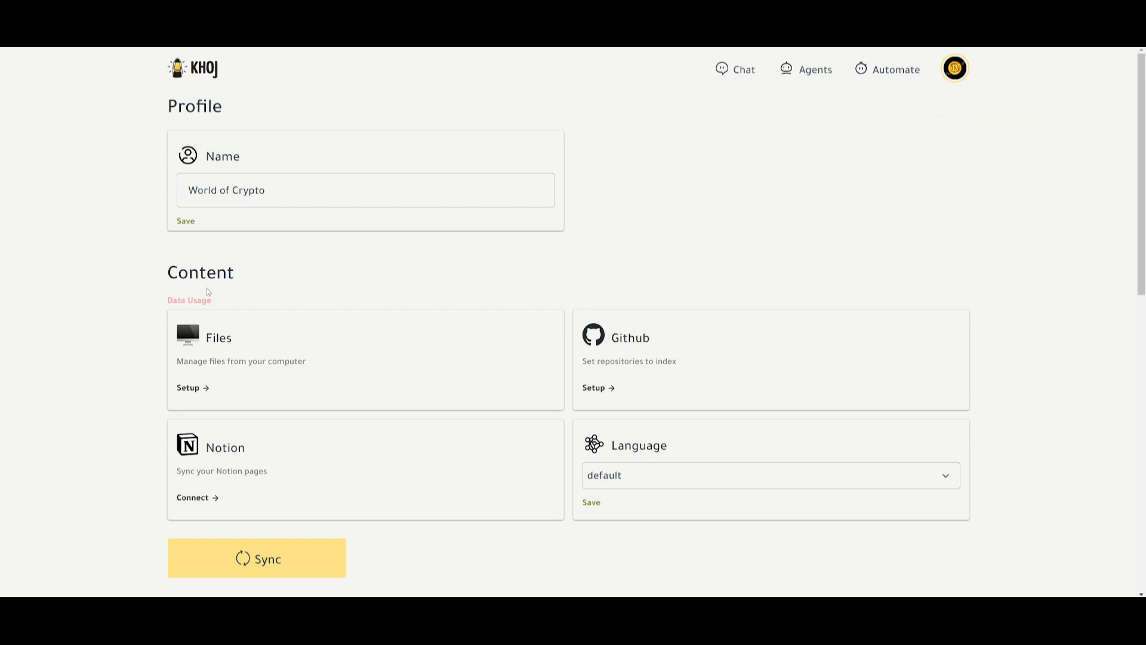
pyautogui.moveTo(158, 310)
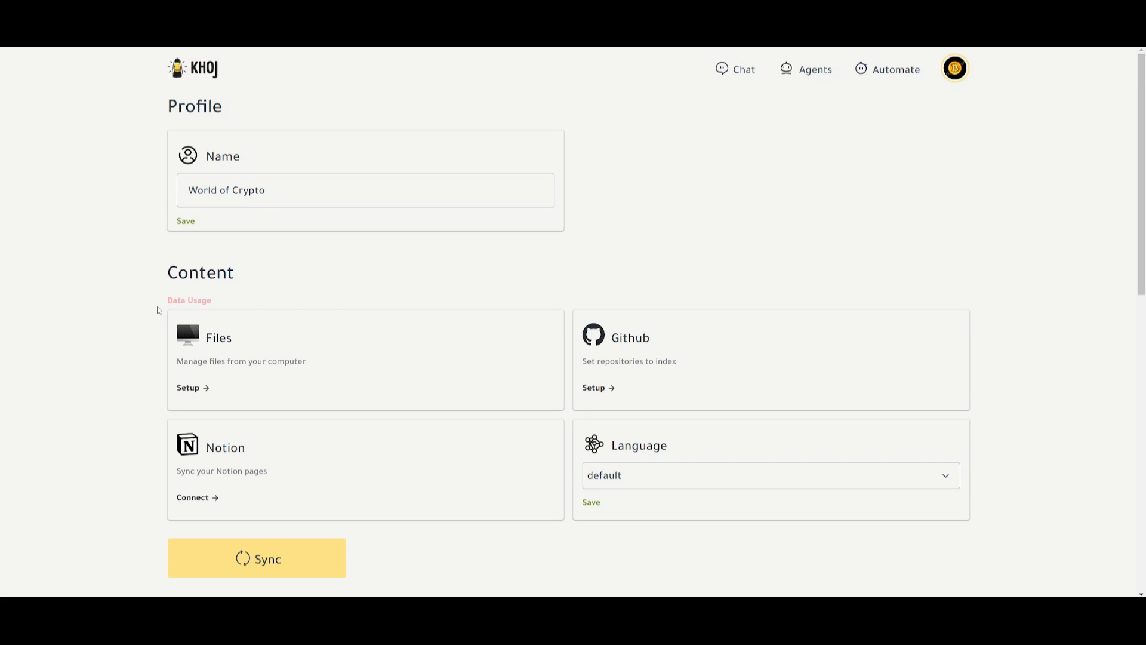
pyautogui.moveTo(230, 98)
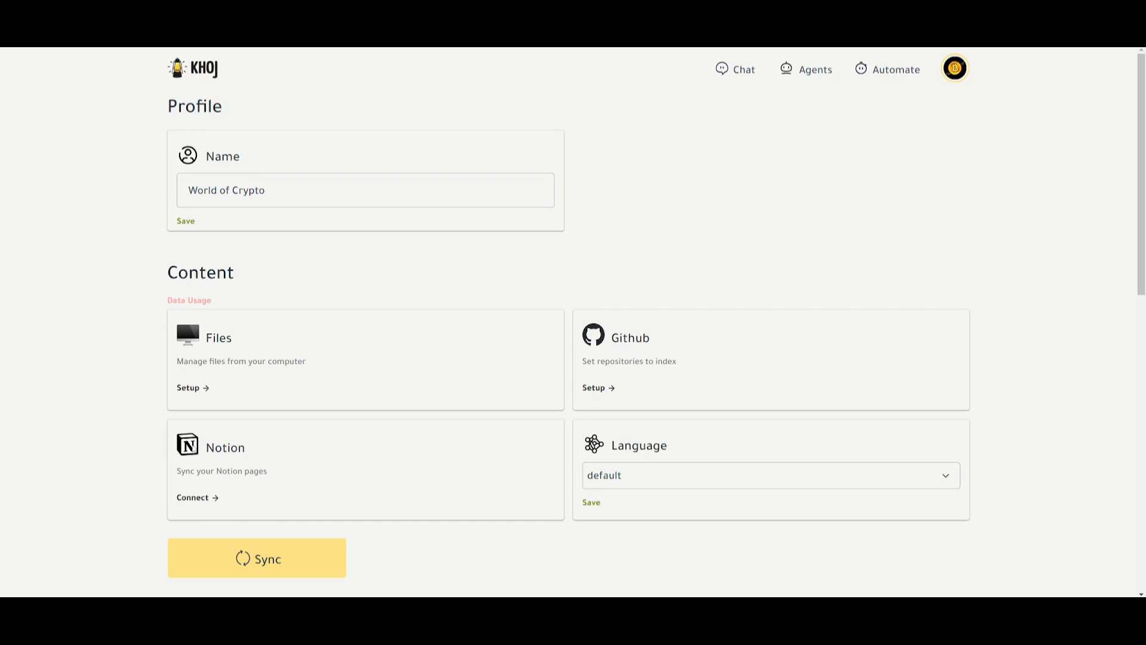
pyautogui.click(771, 475)
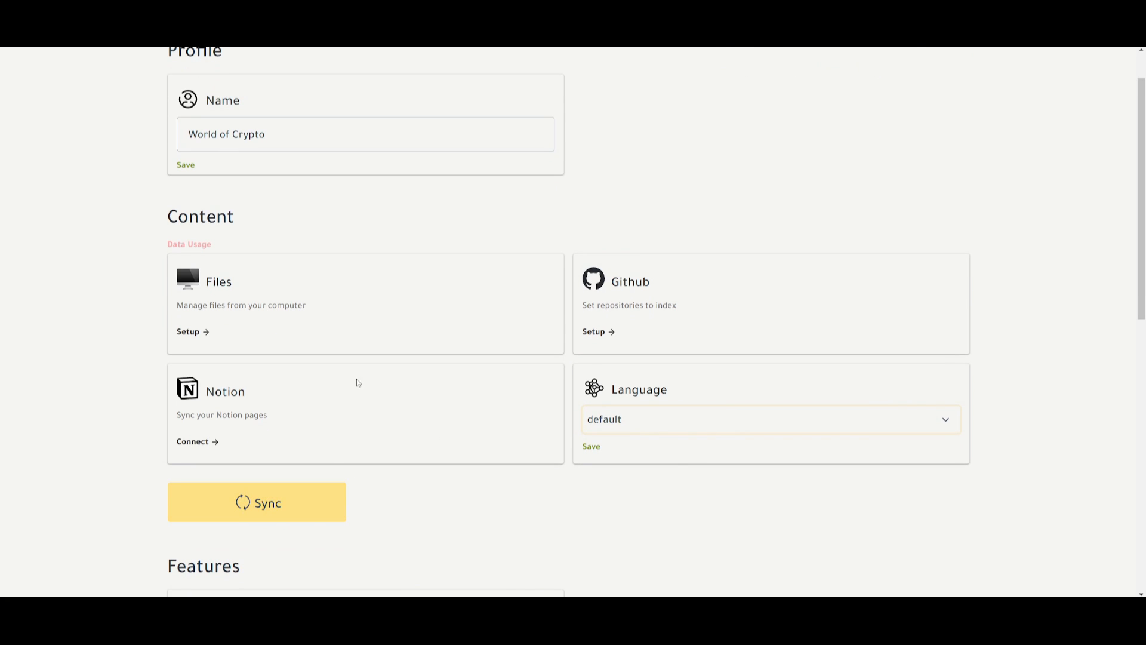
pyautogui.scroll(-3)
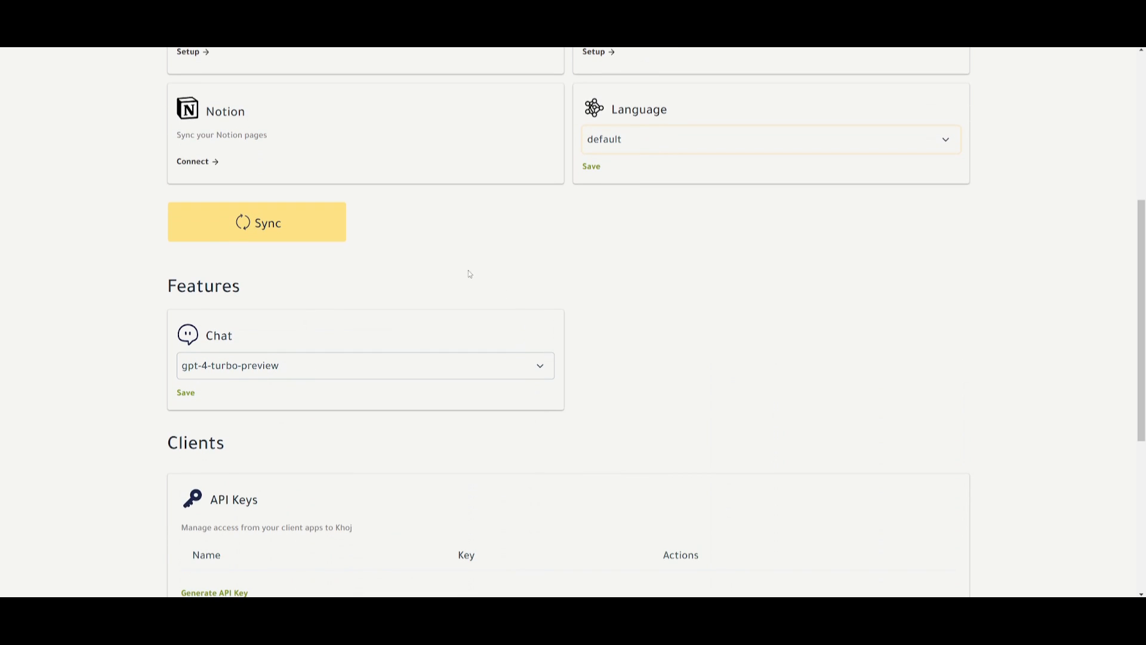
pyautogui.click(365, 365)
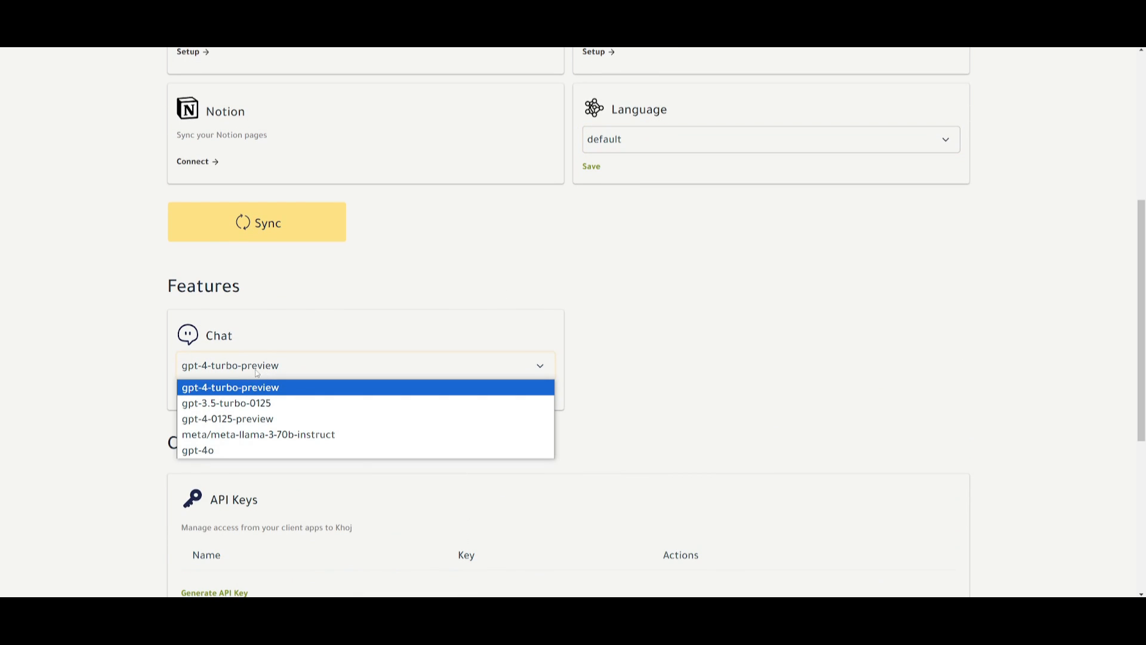
pyautogui.moveTo(209, 403)
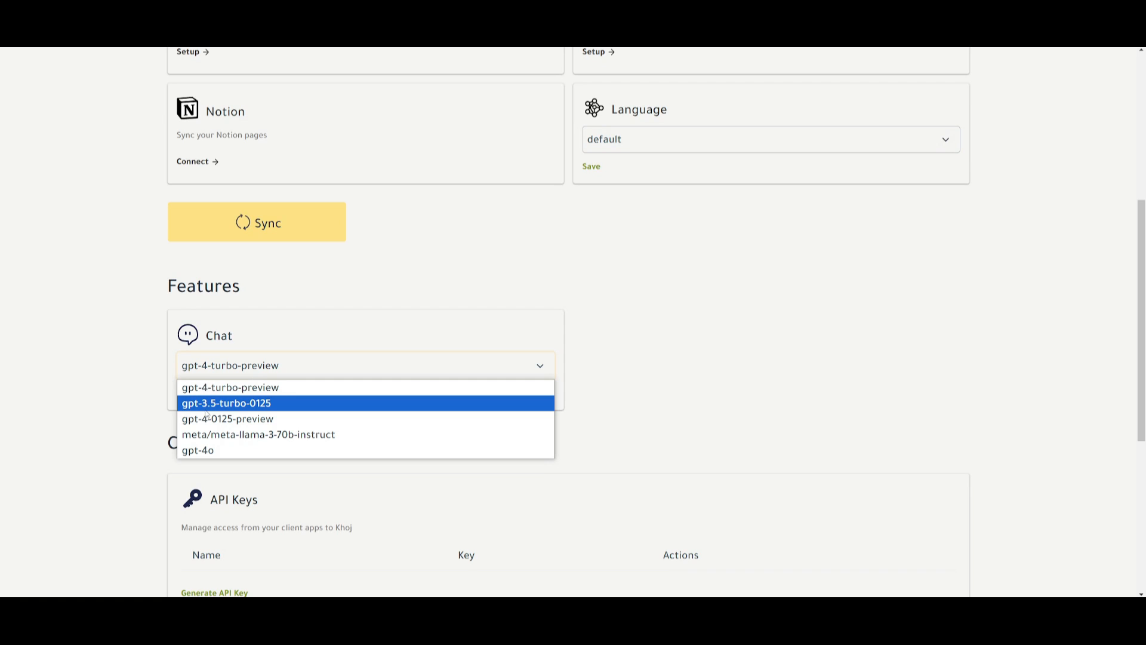
pyautogui.moveTo(215, 418)
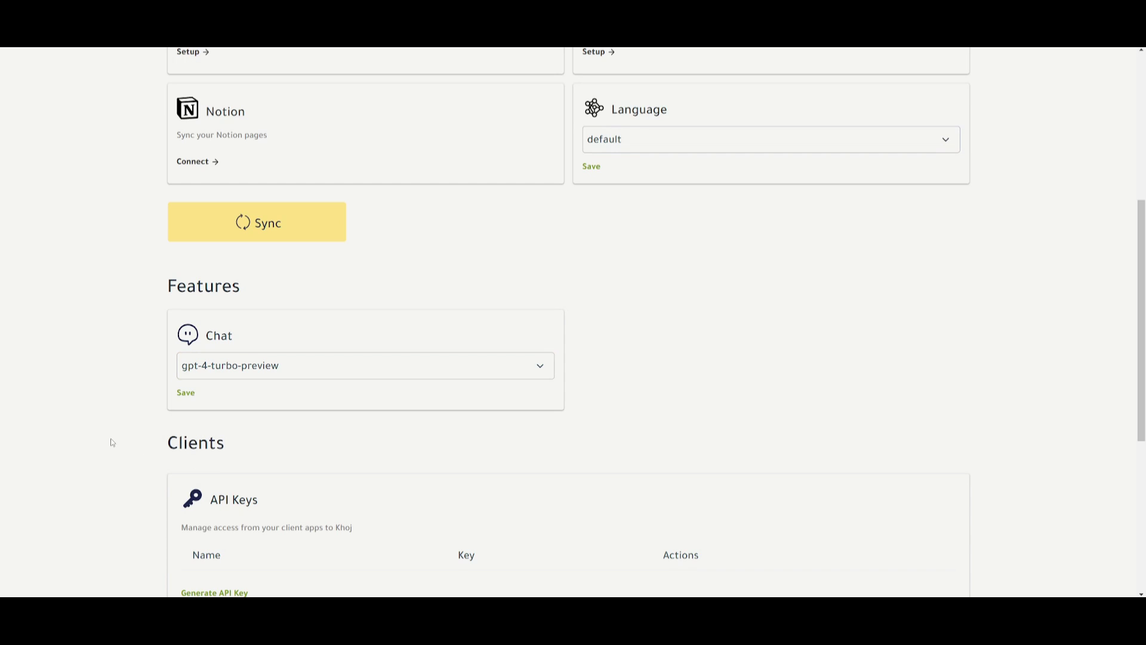
pyautogui.scroll(-3)
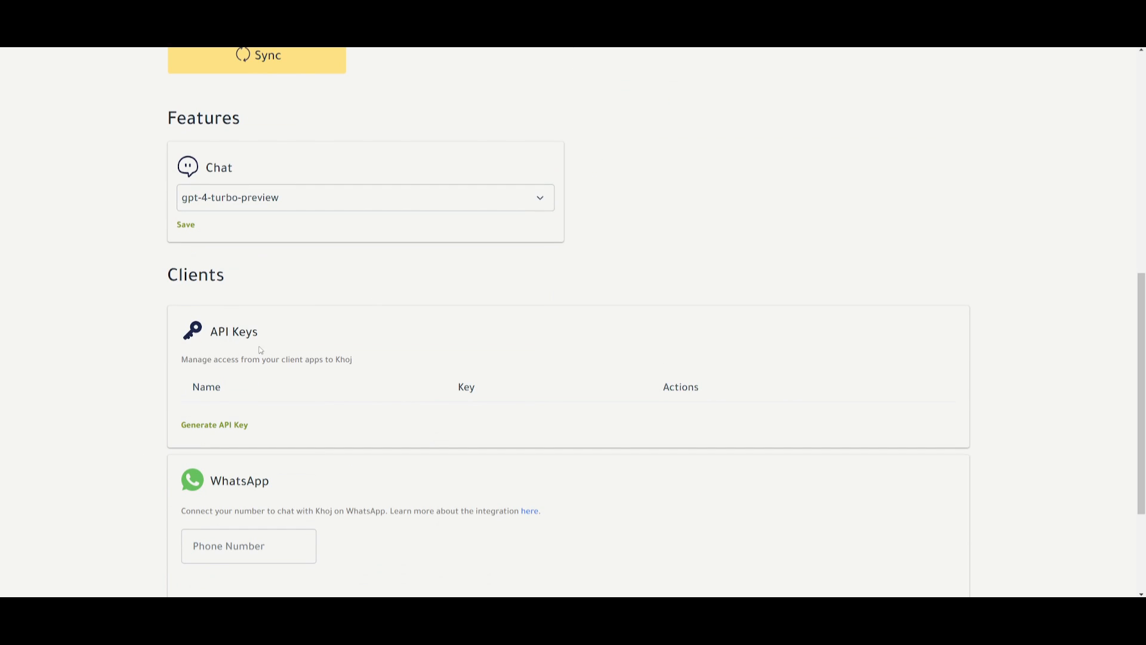
pyautogui.moveTo(266, 366)
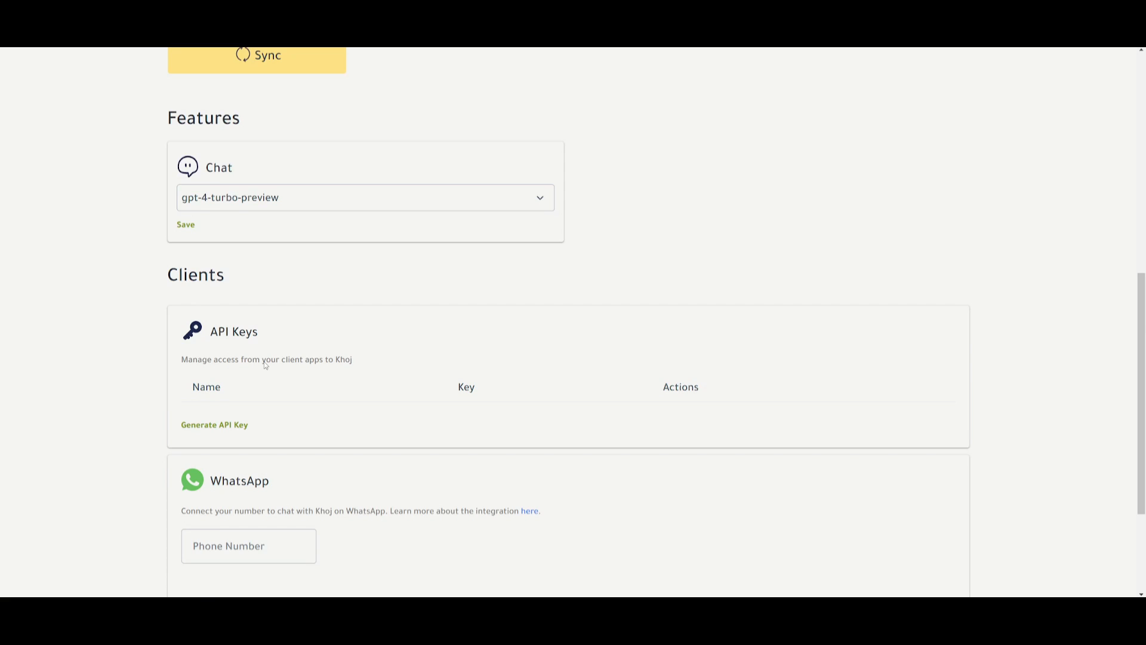
pyautogui.scroll(-3)
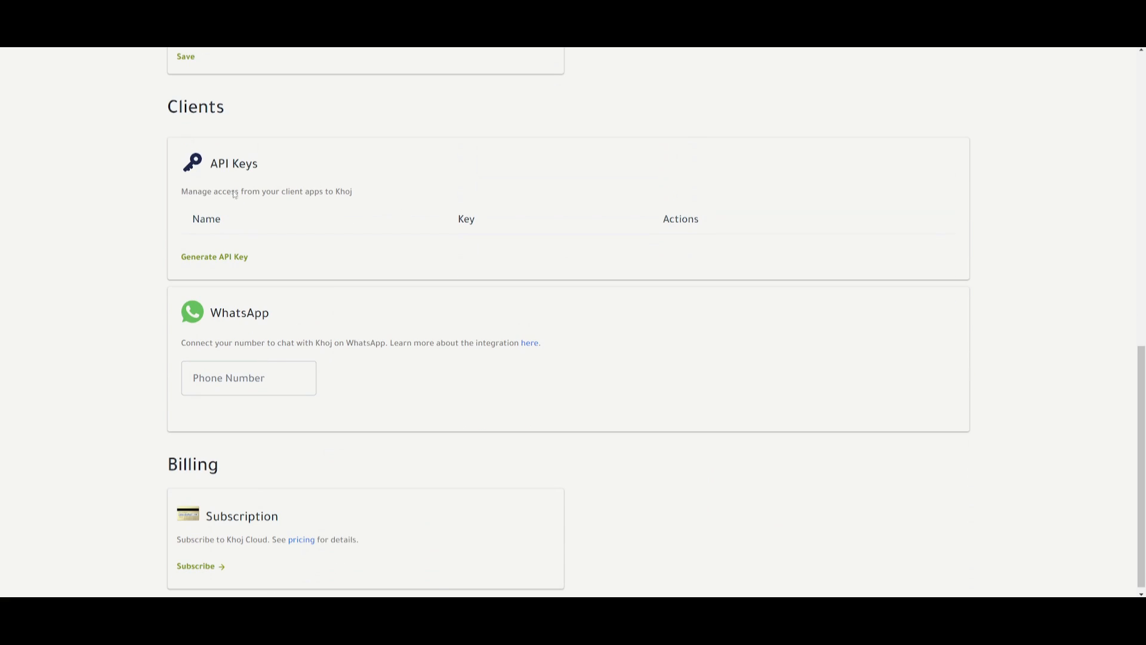
pyautogui.scroll(3)
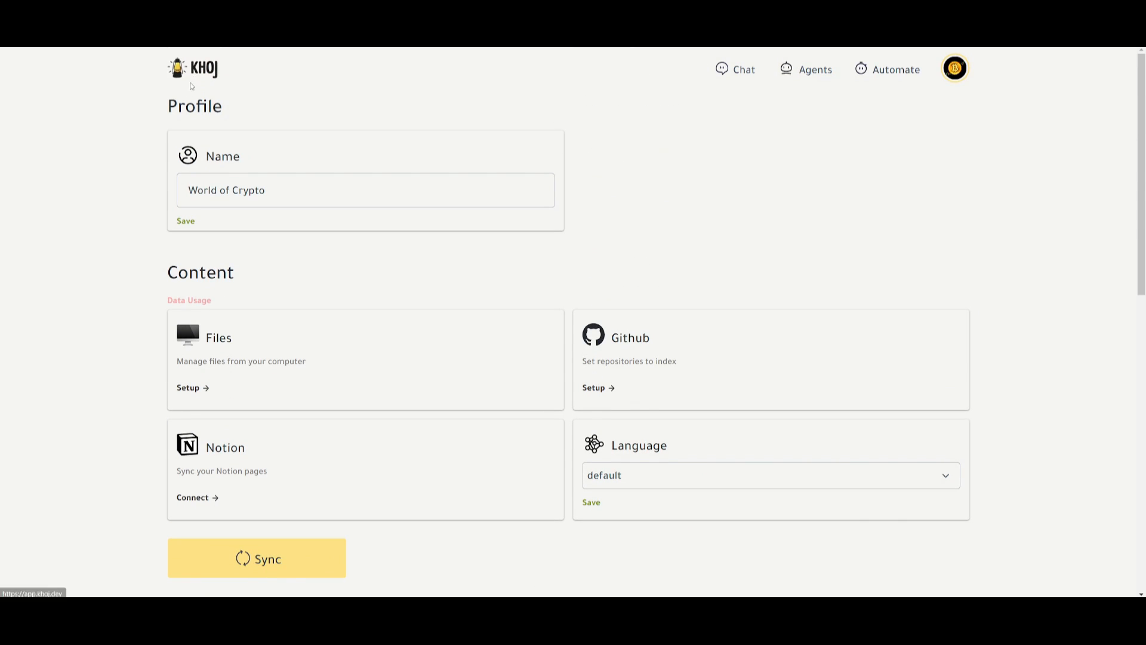
# Return from settings to the Khoj chat page and start a new conversation
pyautogui.click(744, 70)
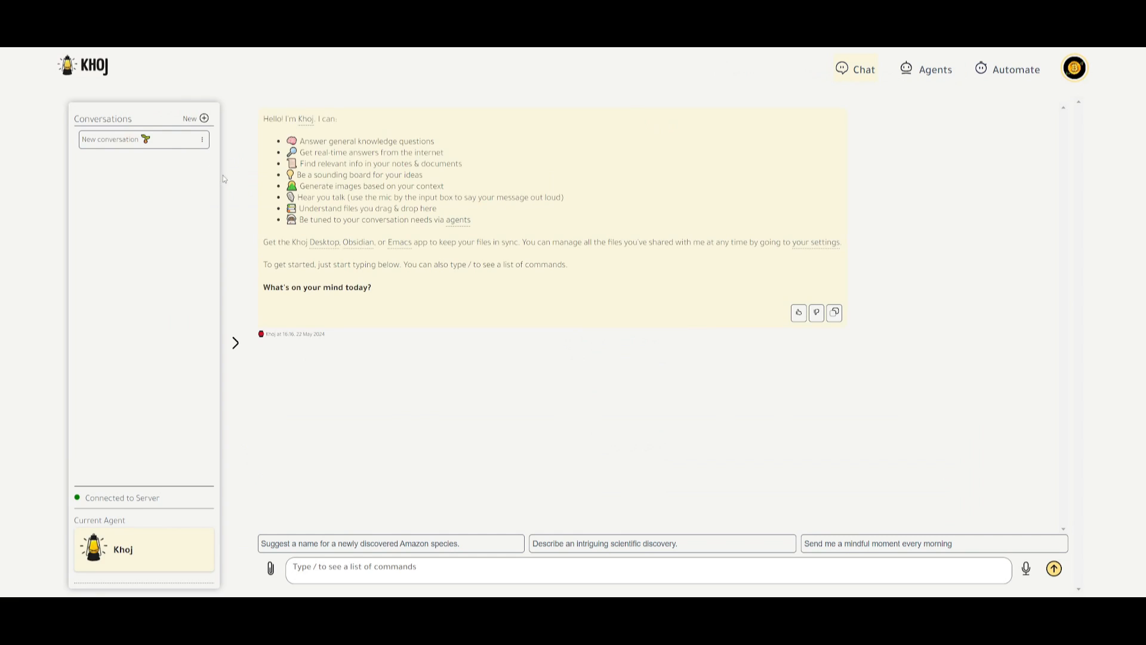
pyautogui.click(1053, 568)
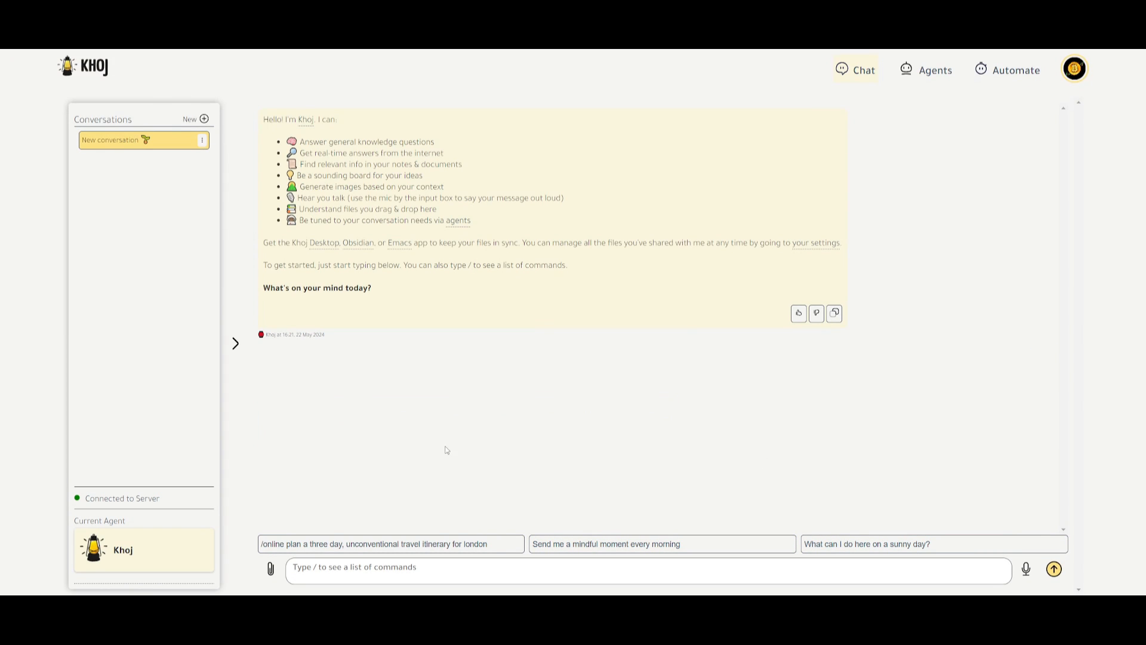
pyautogui.moveTo(374, 480)
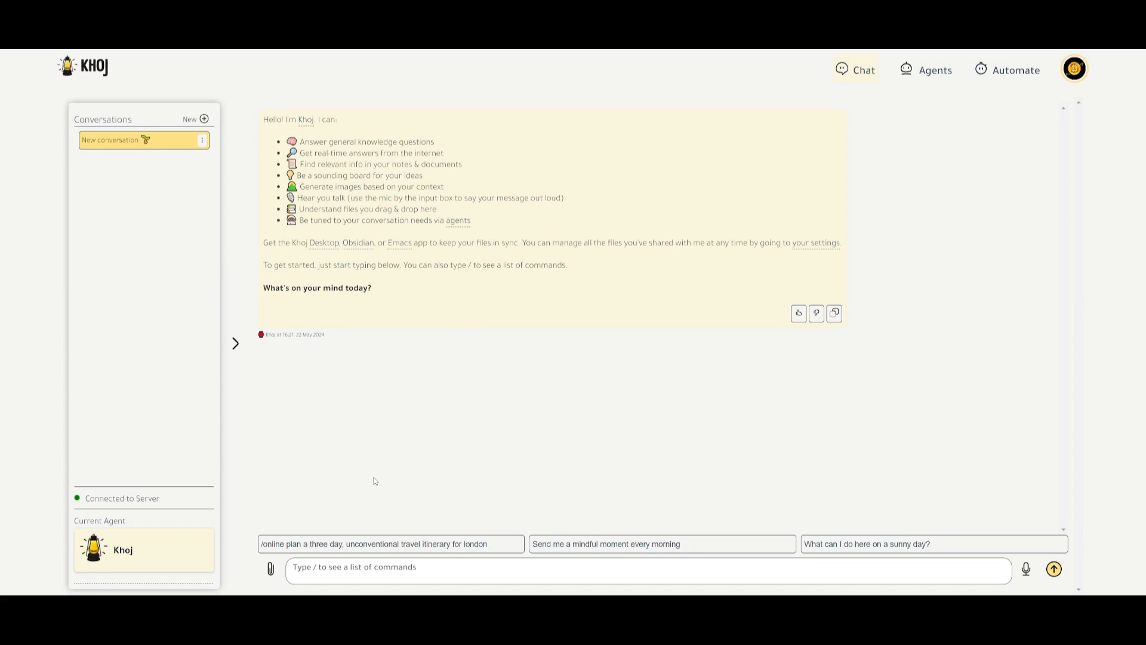
pyautogui.moveTo(505, 458)
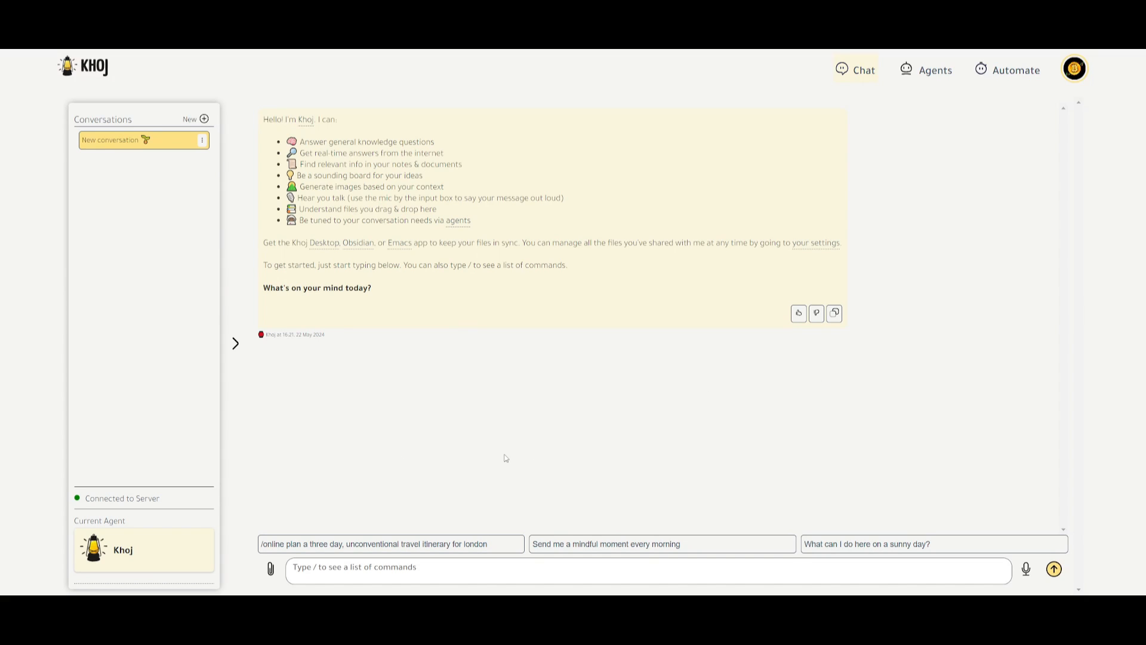
pyautogui.moveTo(499, 447)
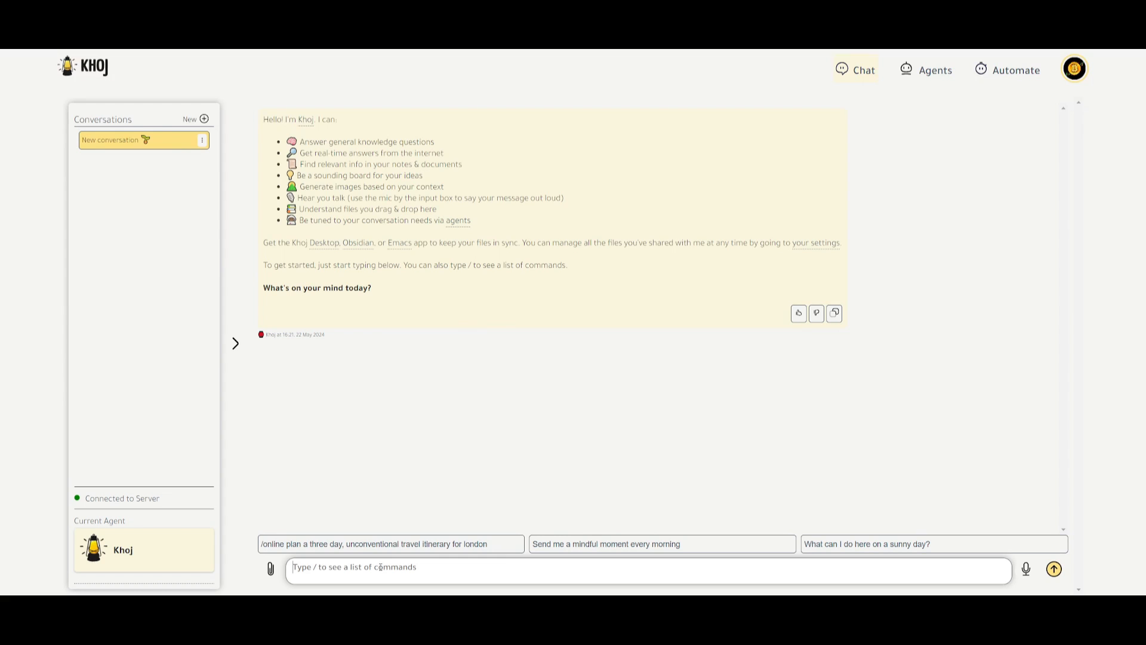
pyautogui.moveTo(349, 553)
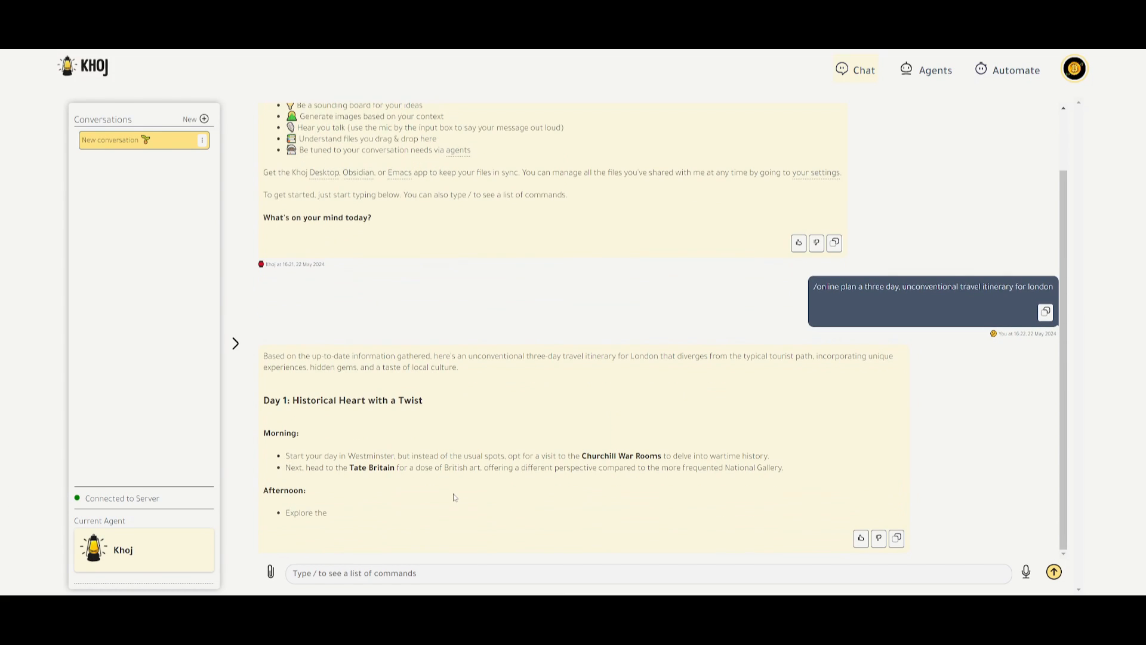
# Scroll through the three-day London itinerary to its accommodation advice at the end
pyautogui.scroll(-3)
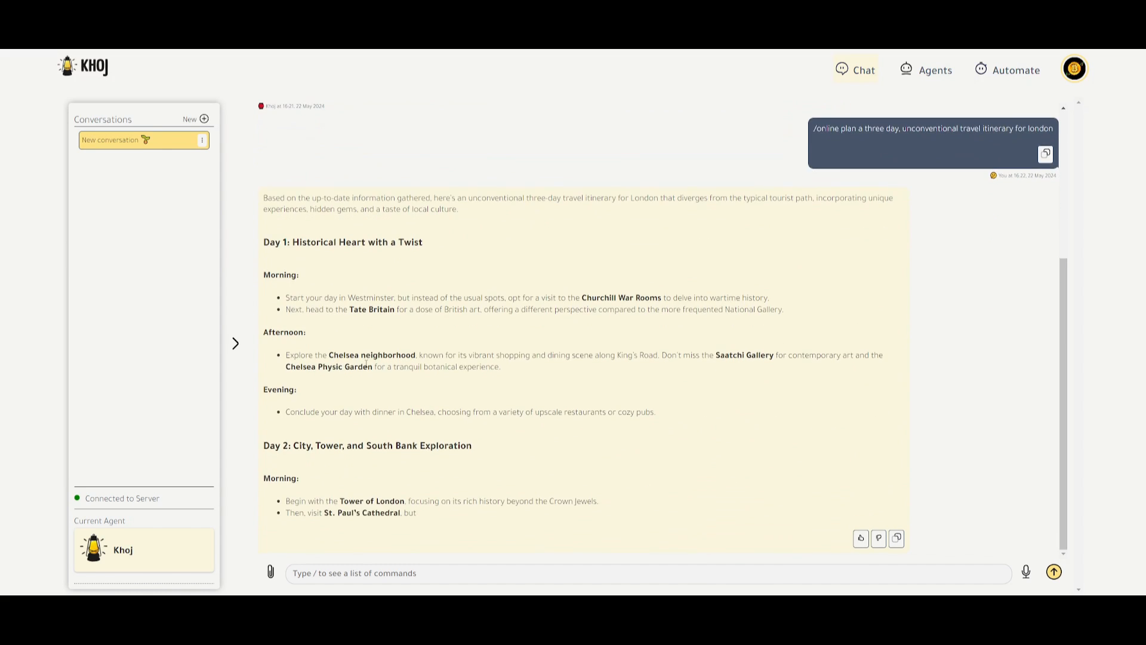
pyautogui.scroll(-3)
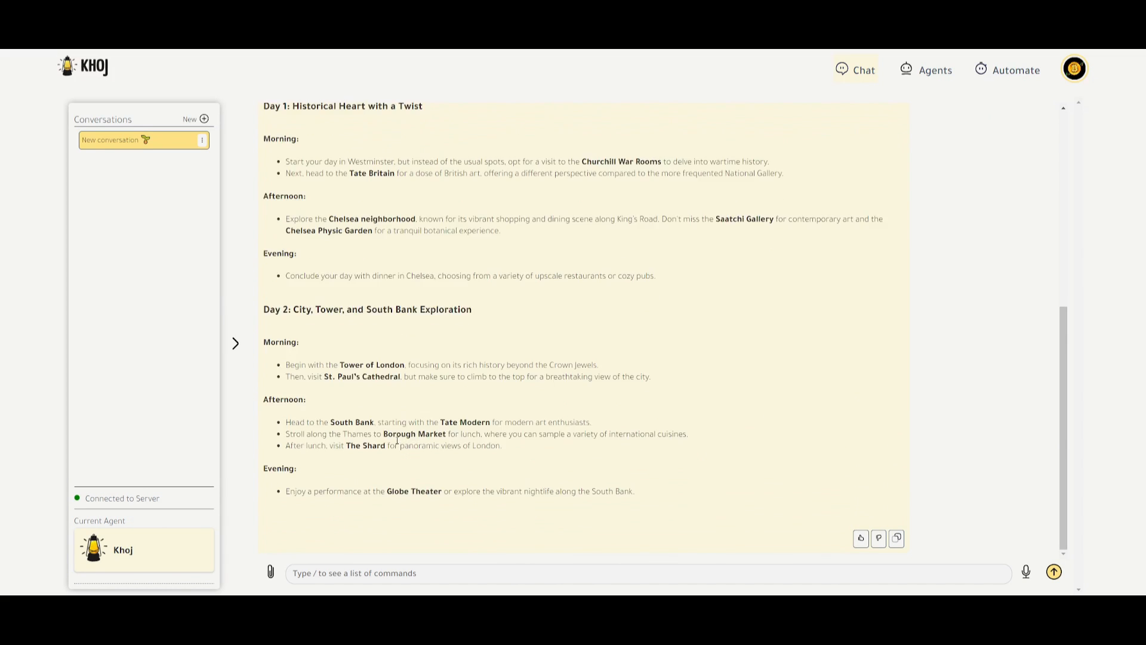
pyautogui.scroll(-3)
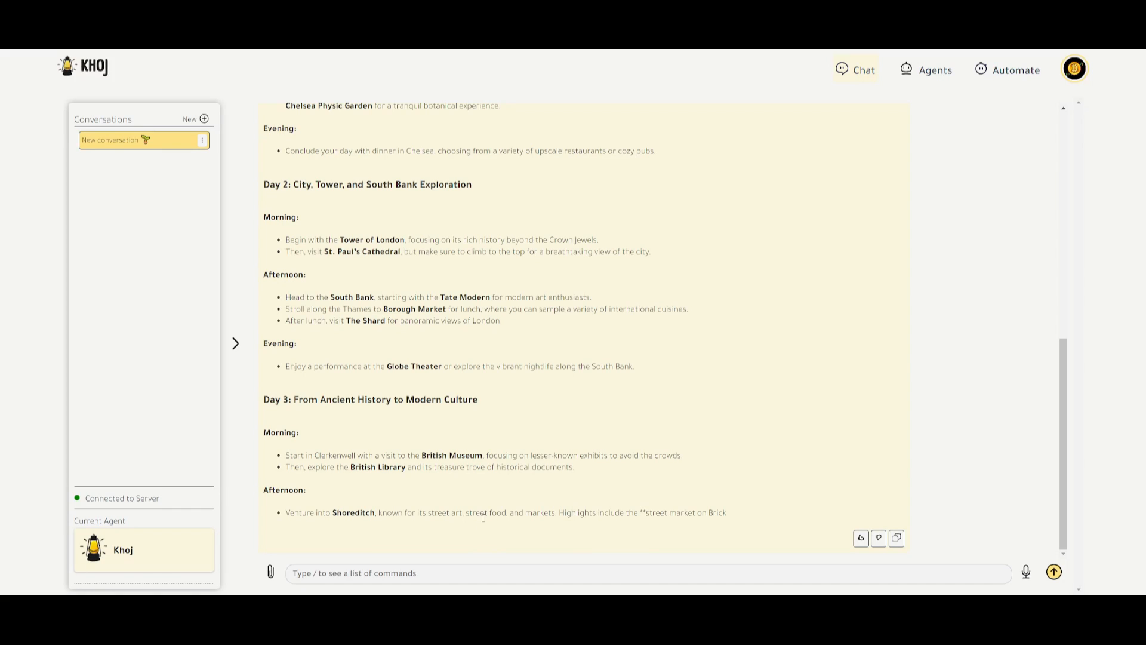
pyautogui.scroll(-3)
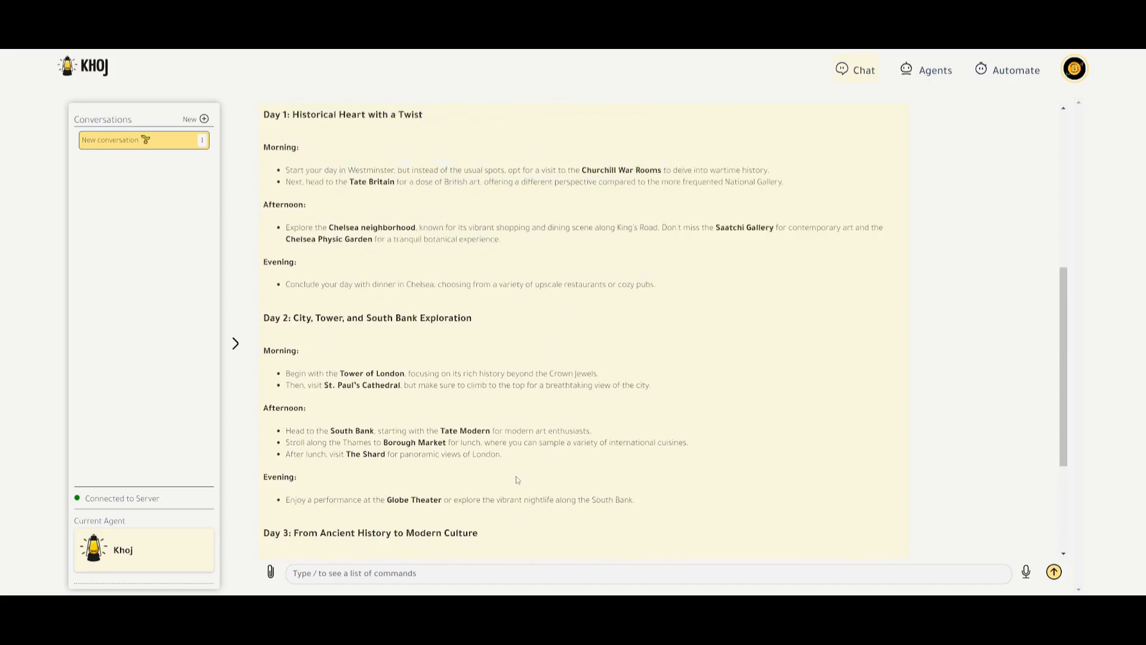
pyautogui.scroll(-3)
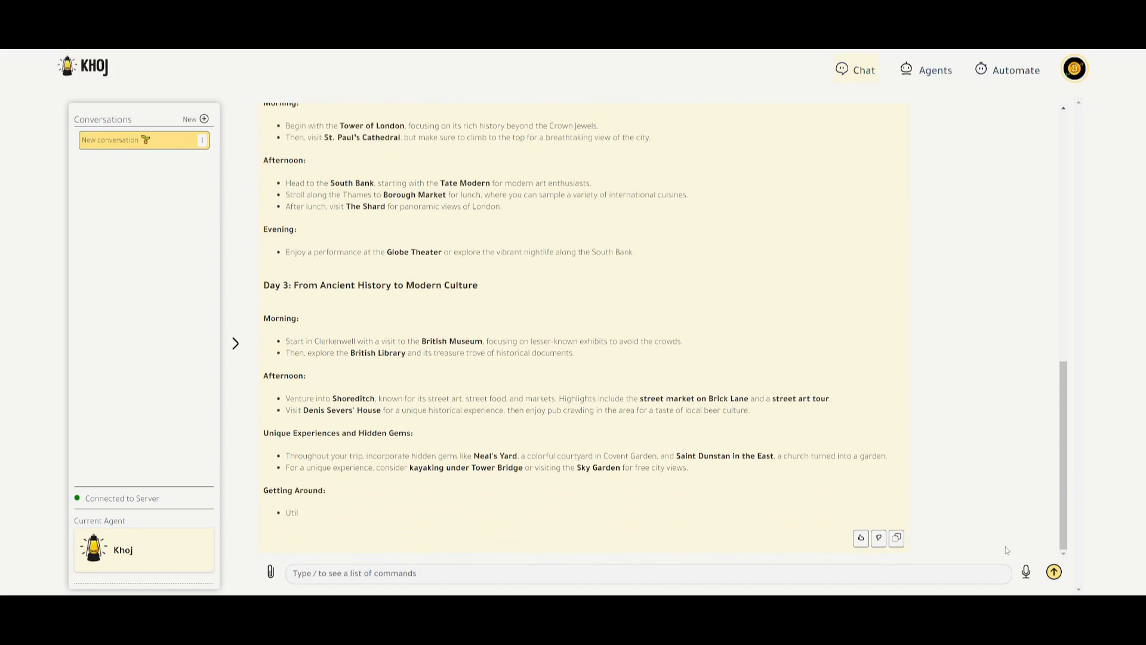
pyautogui.scroll(-3)
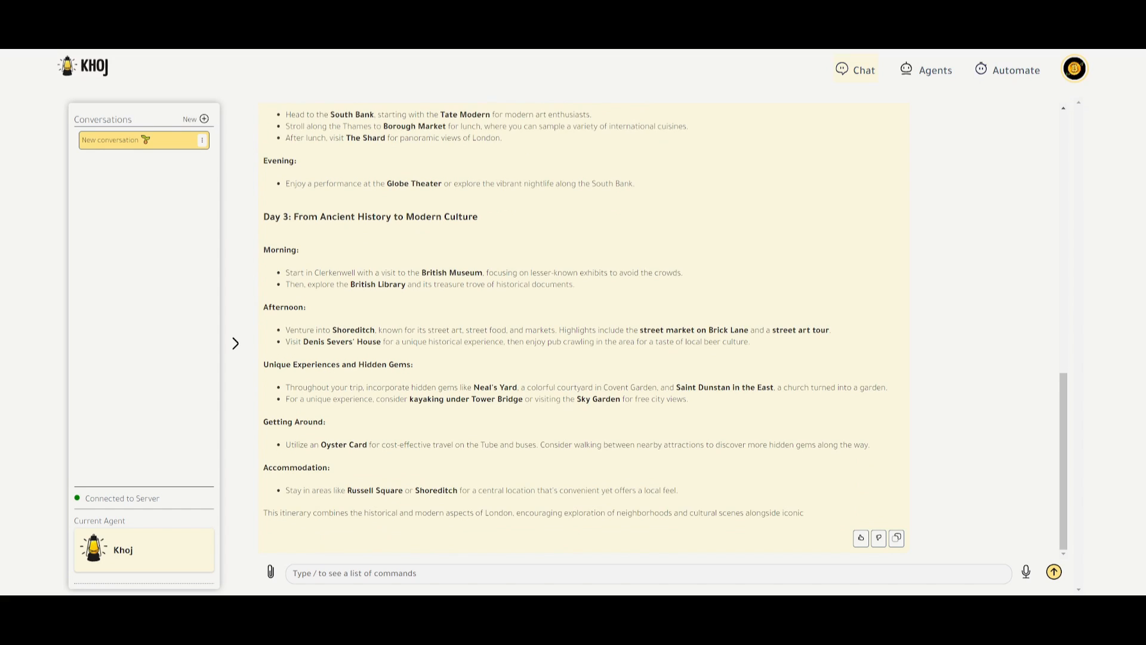
pyautogui.scroll(-3)
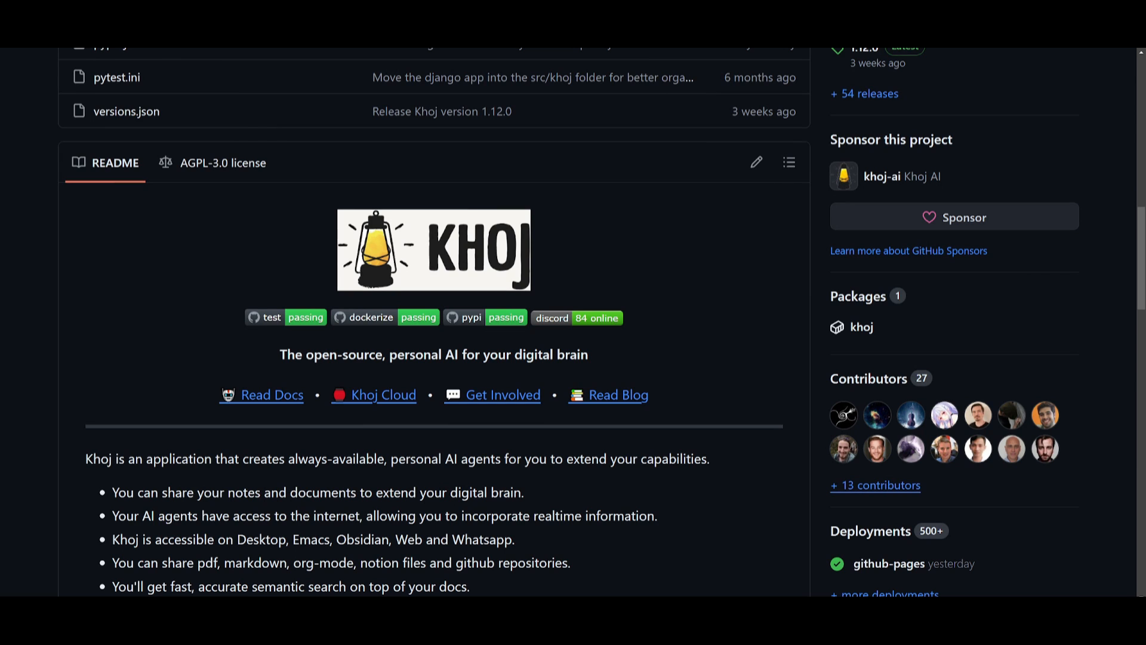
# Scroll the Khoj README, then visit World of AI's Patreon, X profile and YouTube channel
pyautogui.scroll(-3)
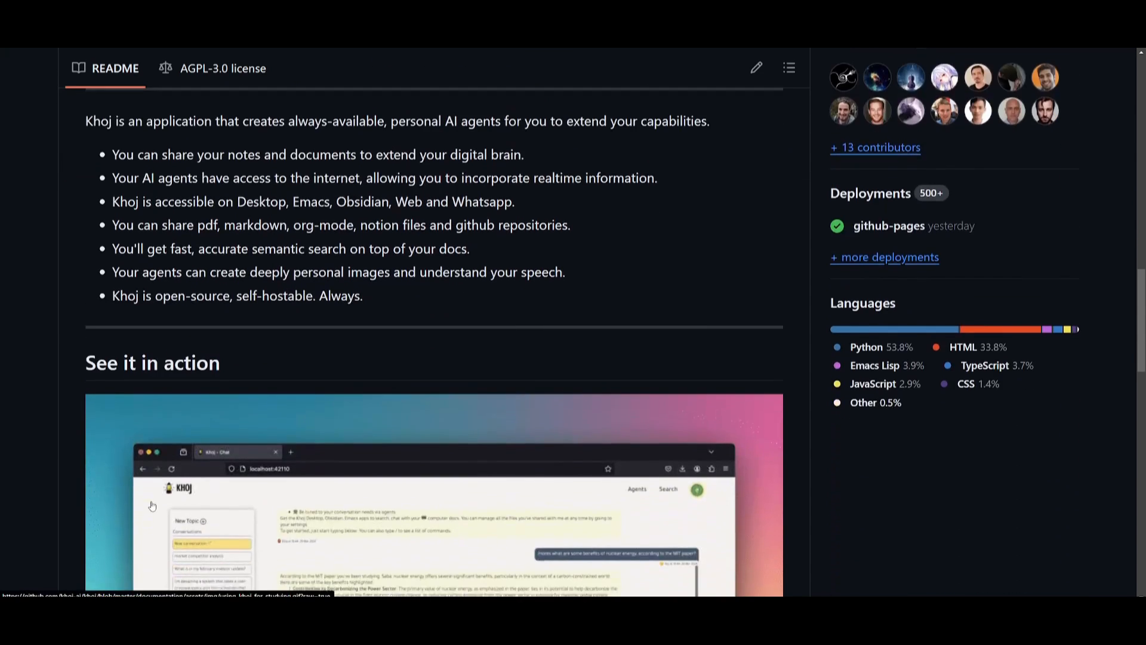
pyautogui.scroll(-3)
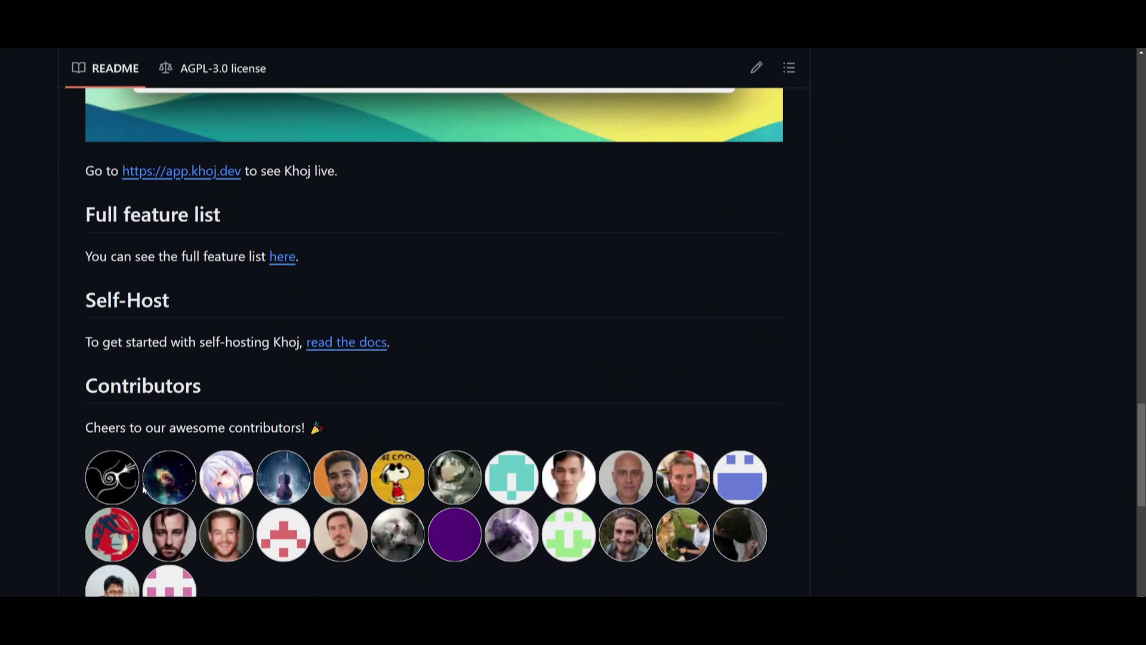
pyautogui.scroll(-3)
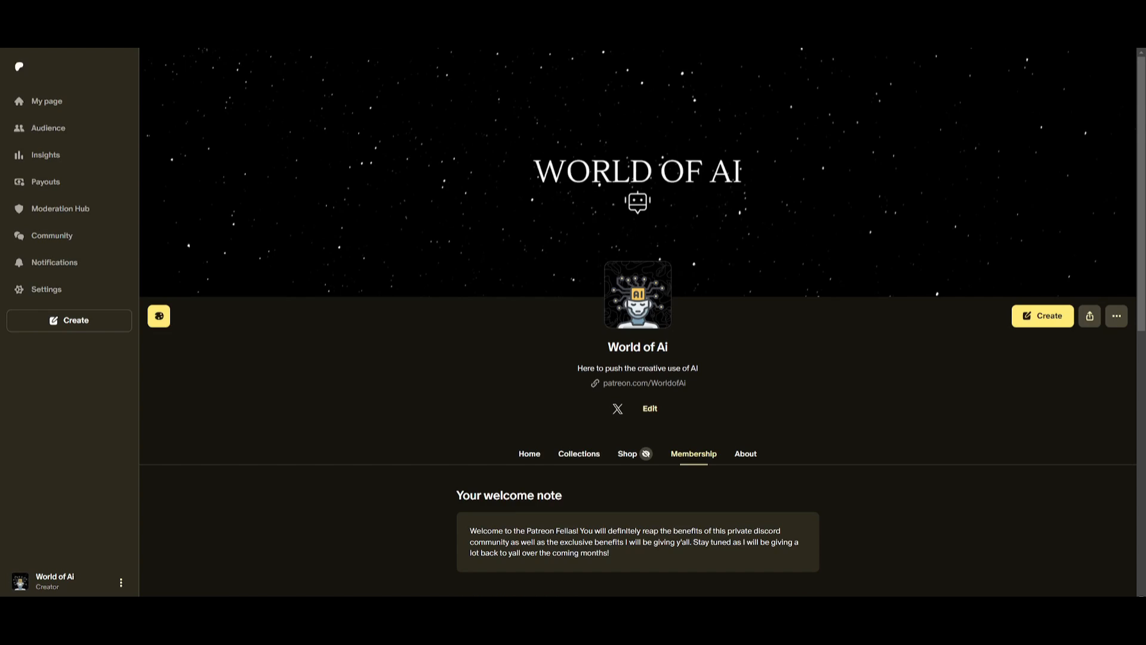
pyautogui.click(617, 408)
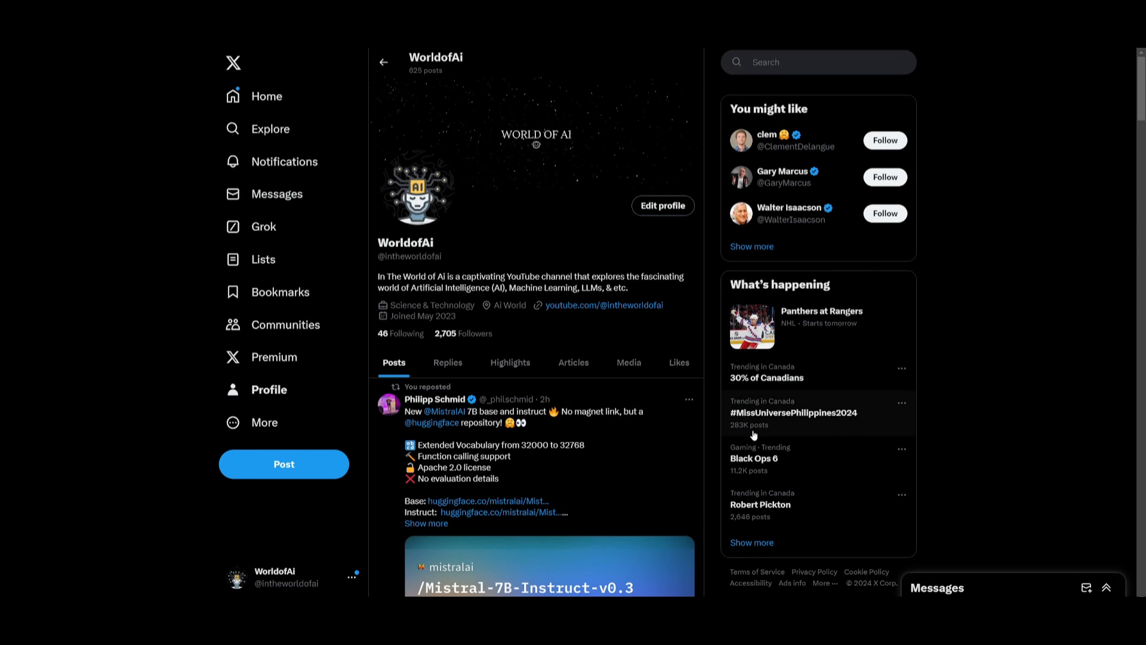
pyautogui.scroll(-3)
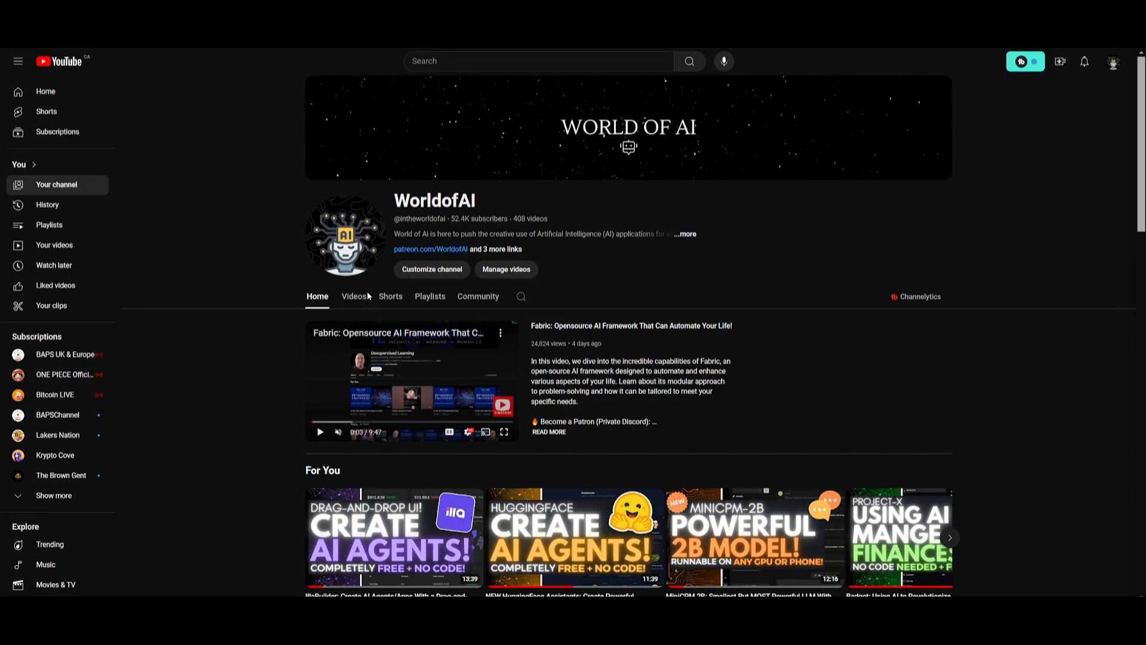
# Open World of AI's Videos tab and scroll through the uploaded AI videos
pyautogui.click(353, 296)
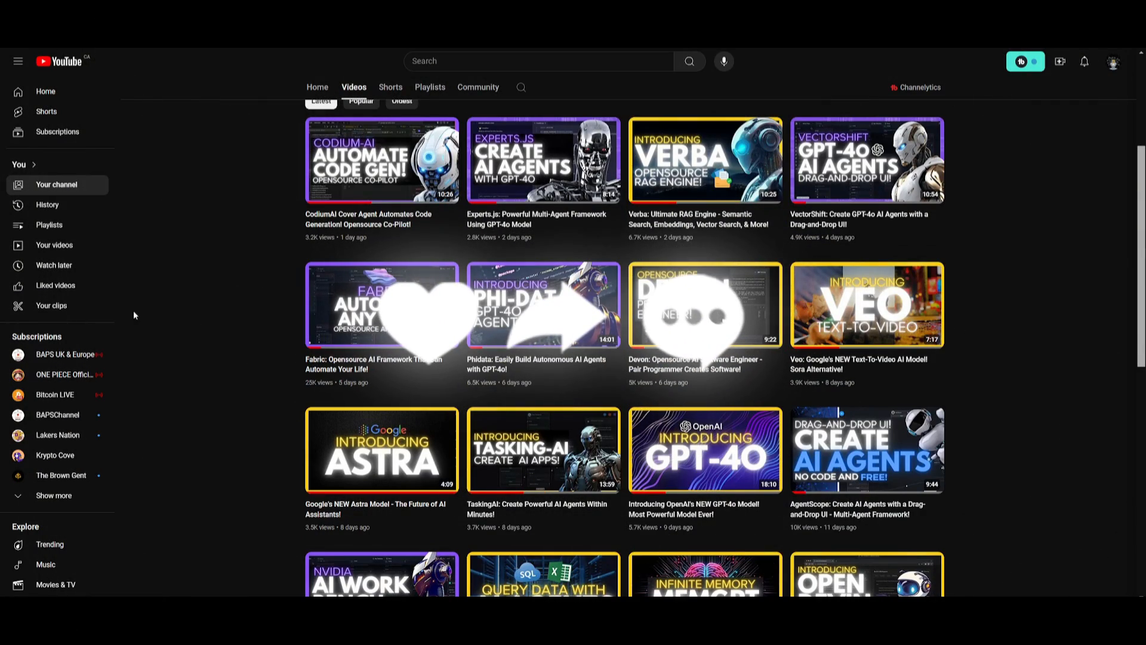
pyautogui.scroll(-3)
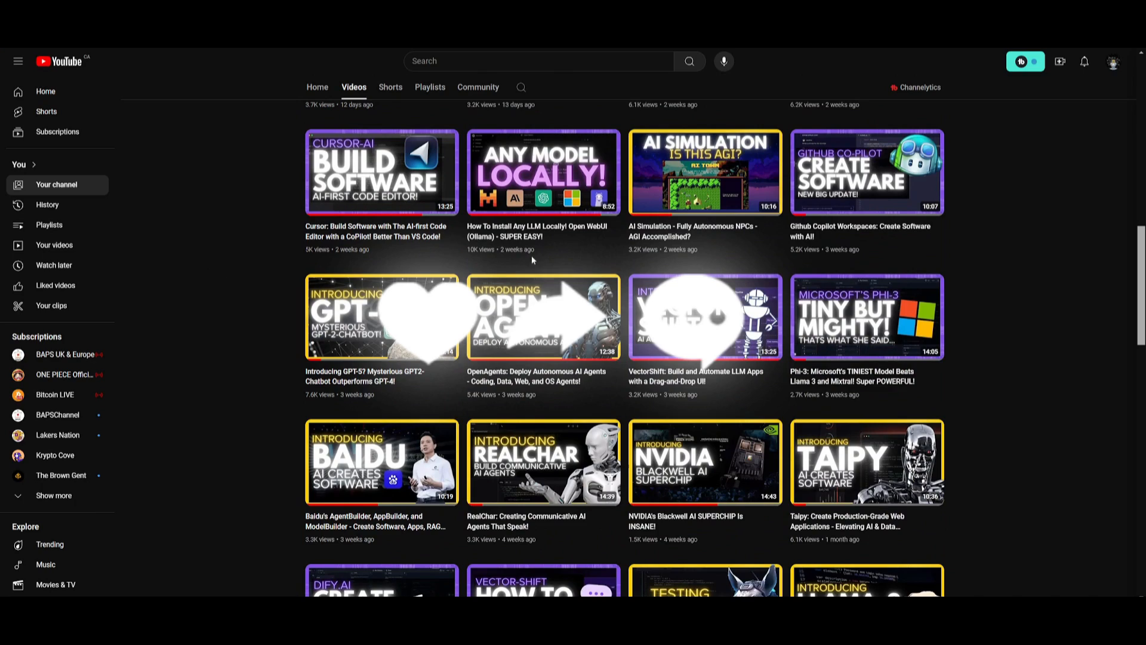
pyautogui.moveTo(987, 296)
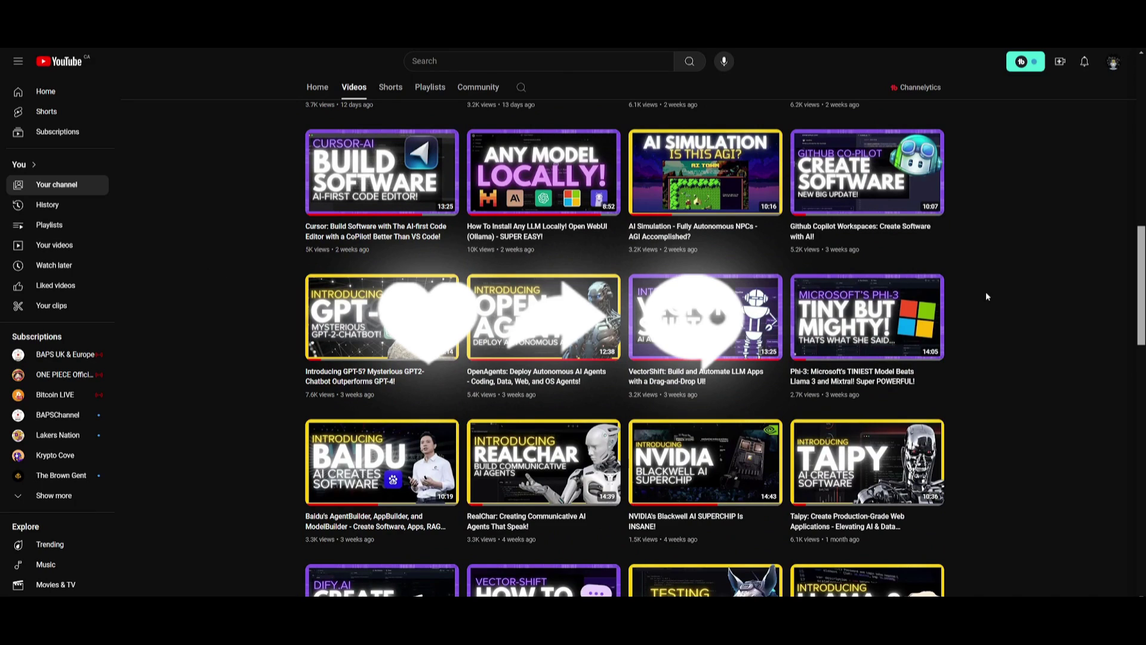
pyautogui.scroll(-3)
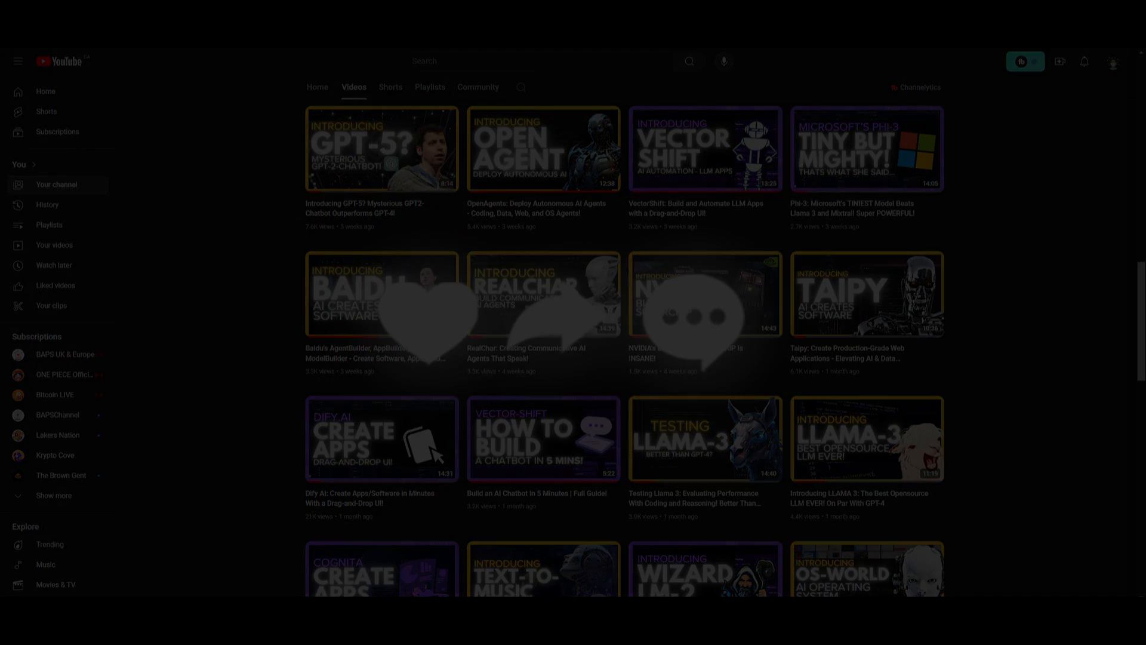